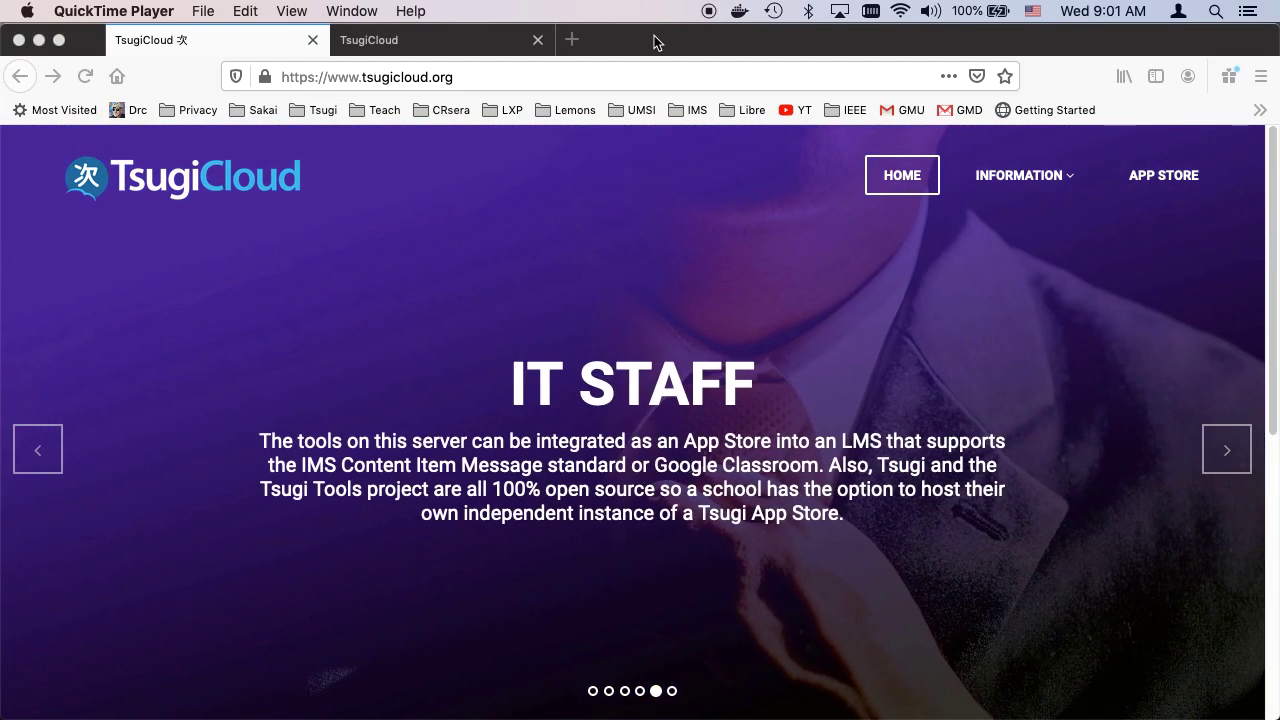
pyautogui.moveTo(164, 206)
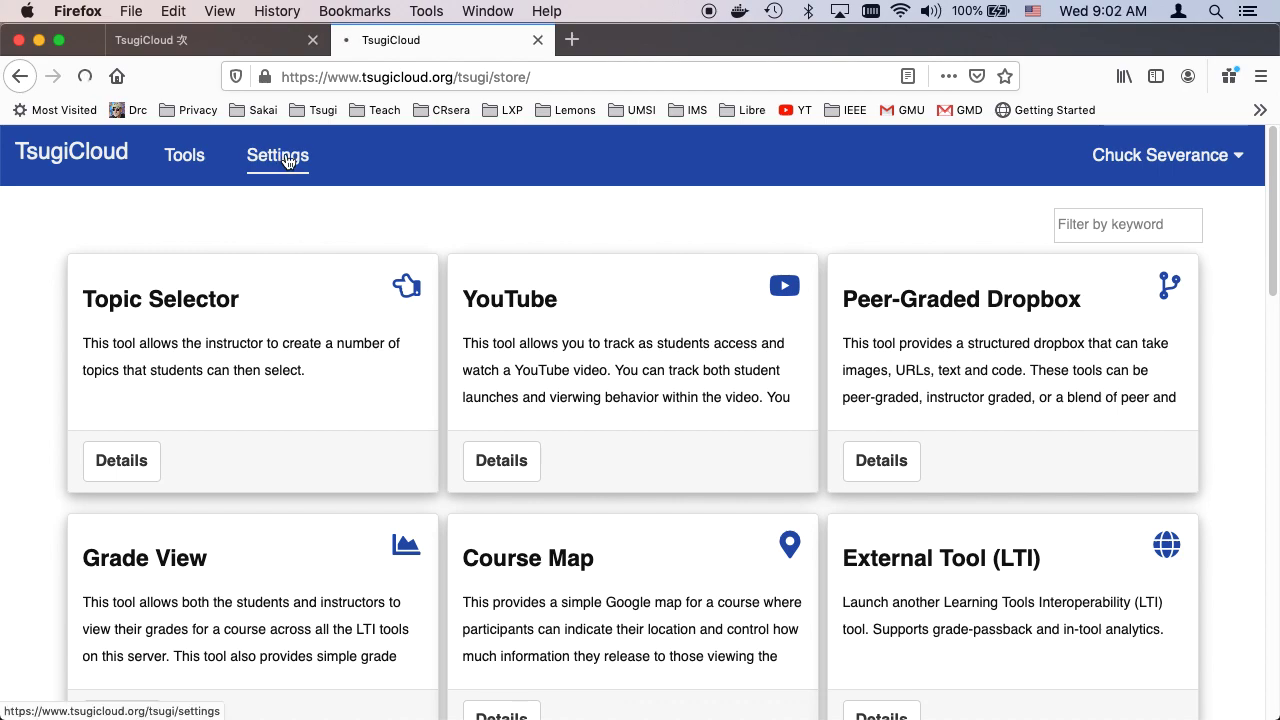
# Browse the tool store down to Quizzes and view its details page.
pyautogui.click(278, 156)
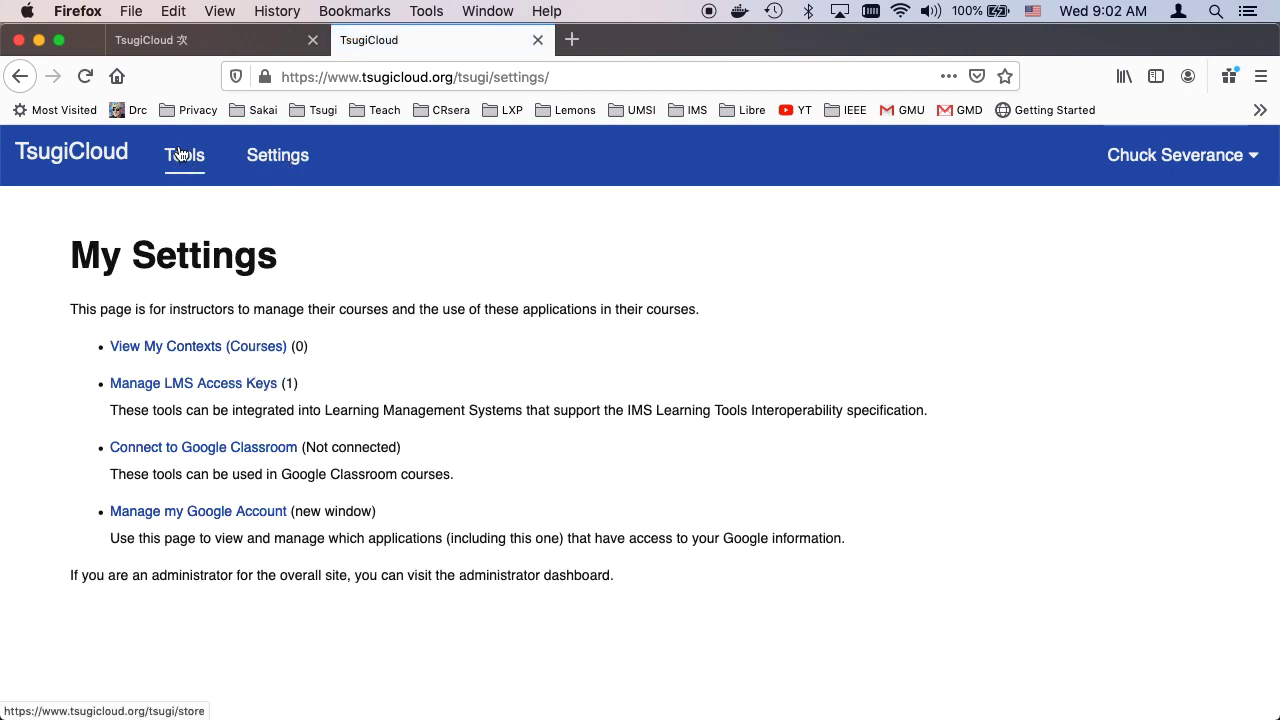
pyautogui.click(184, 156)
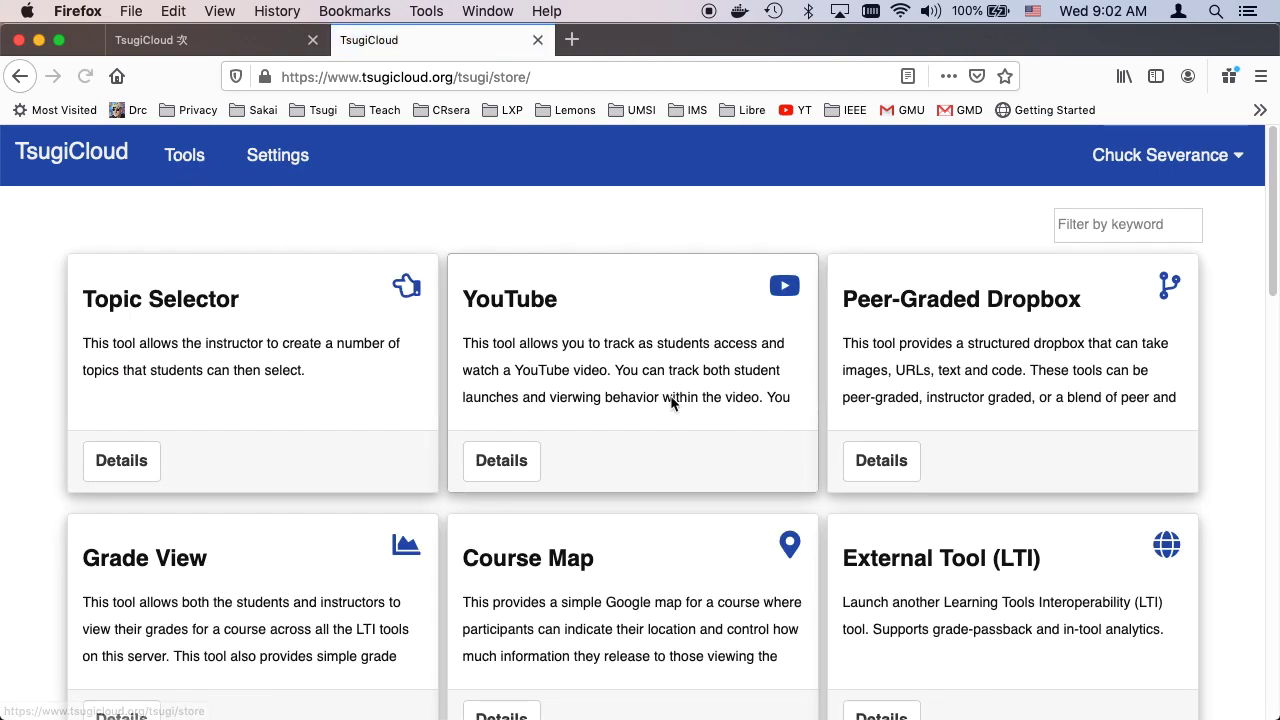
pyautogui.scroll(-3)
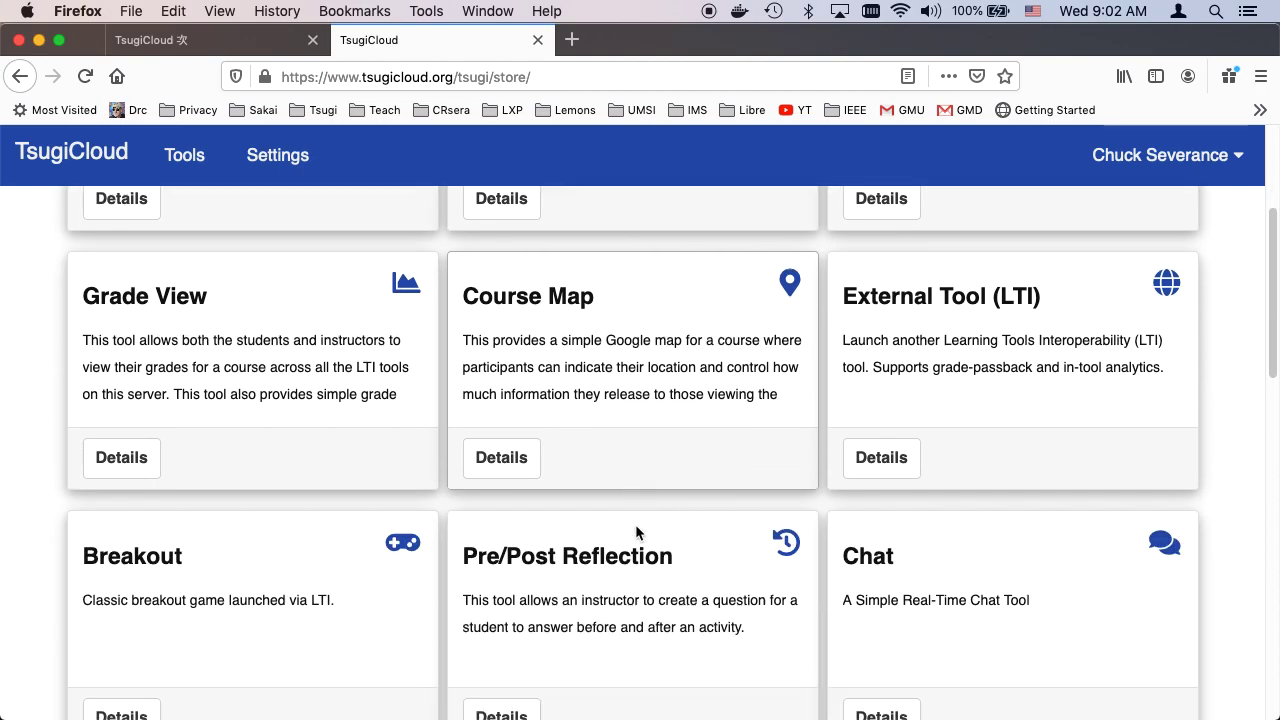
pyautogui.scroll(-3)
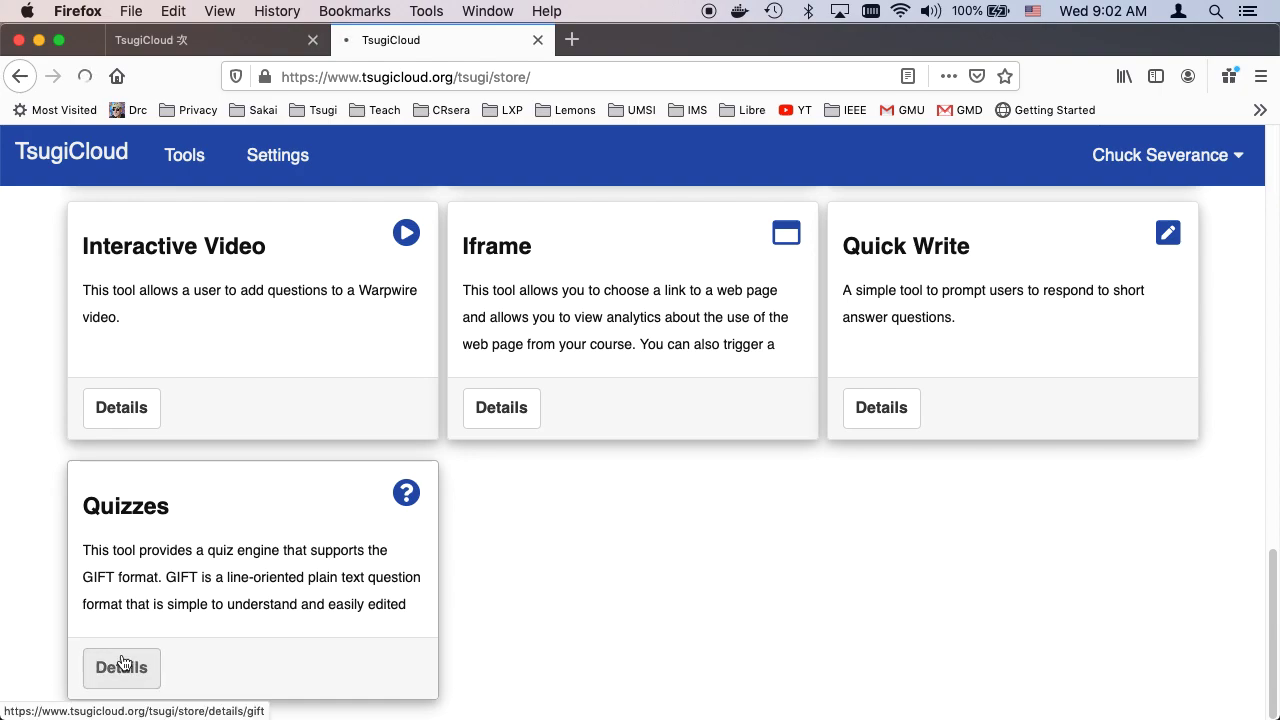
pyautogui.click(120, 668)
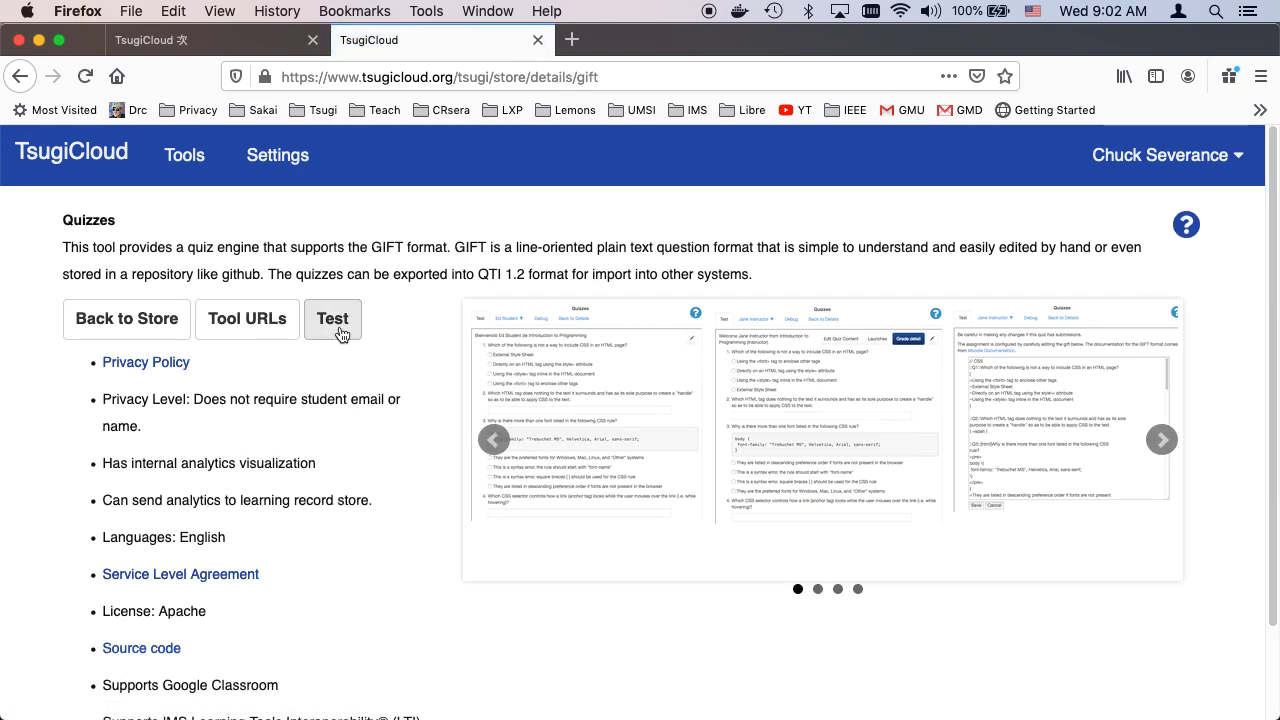
# Launch the Quizzes tool in test mode as Jane Instructor, showing the quiz is not yet configured.
pyautogui.click(332, 320)
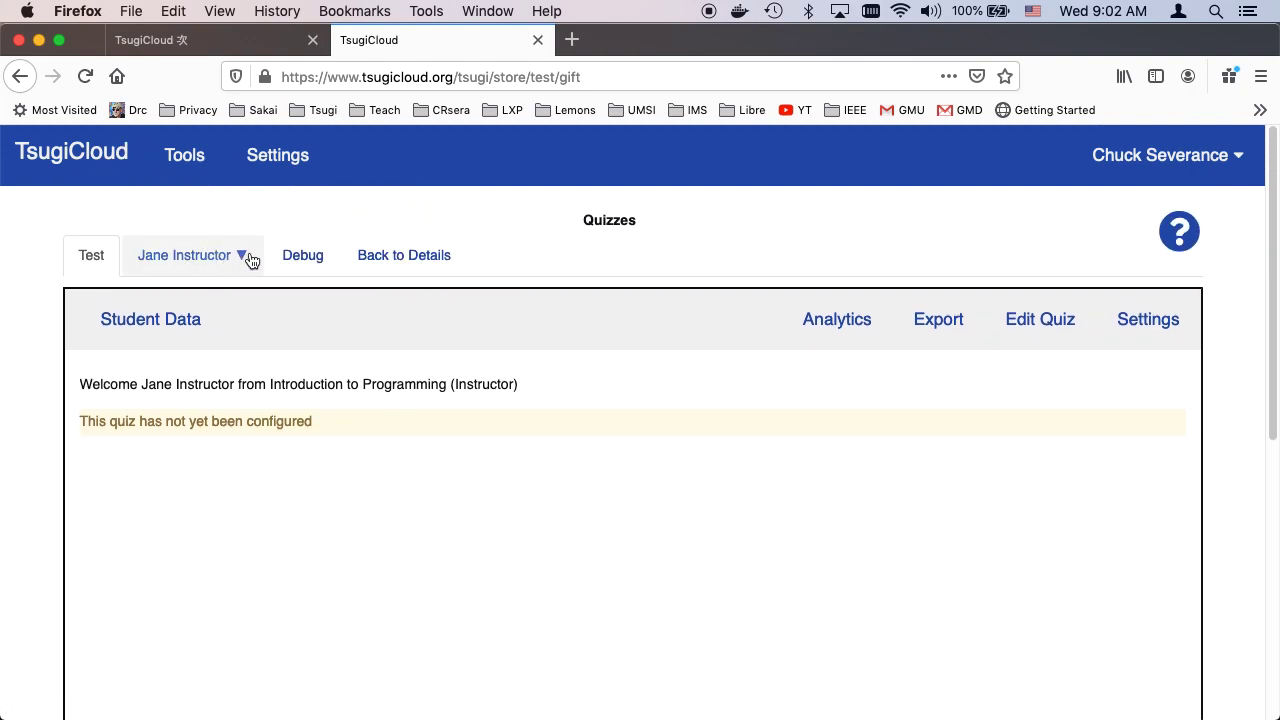
pyautogui.moveTo(520, 616)
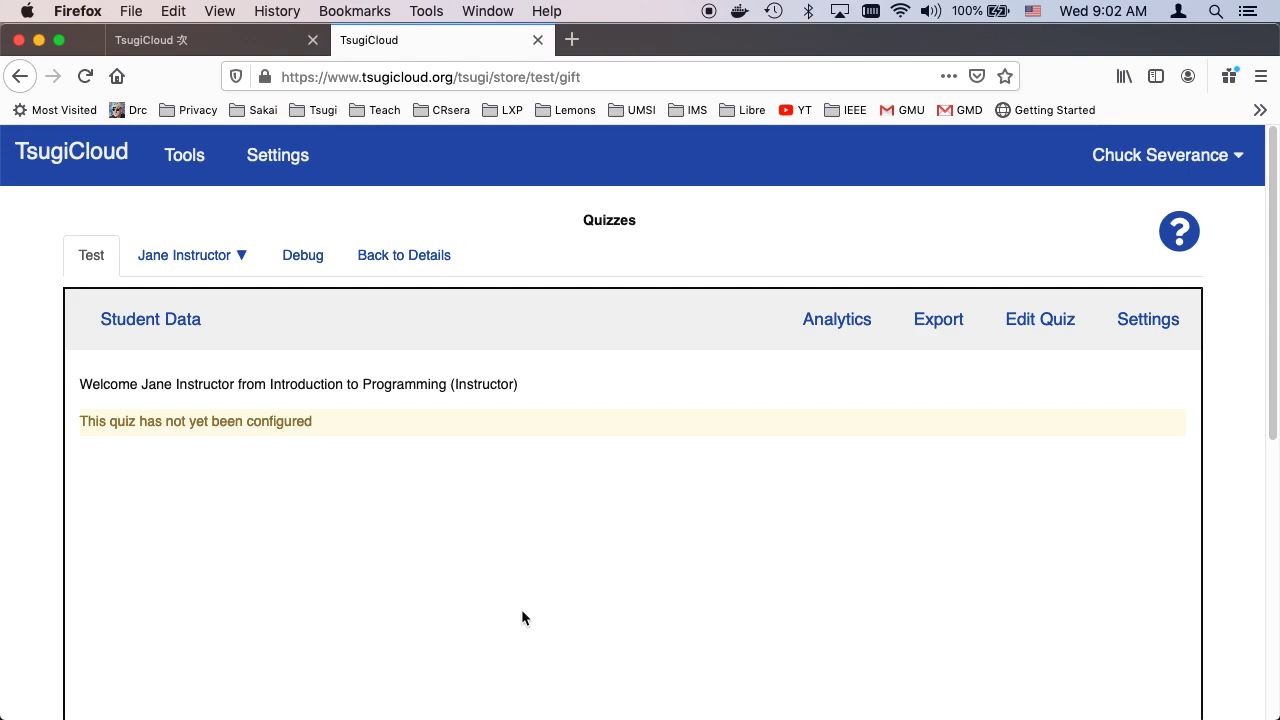
pyautogui.moveTo(574, 584)
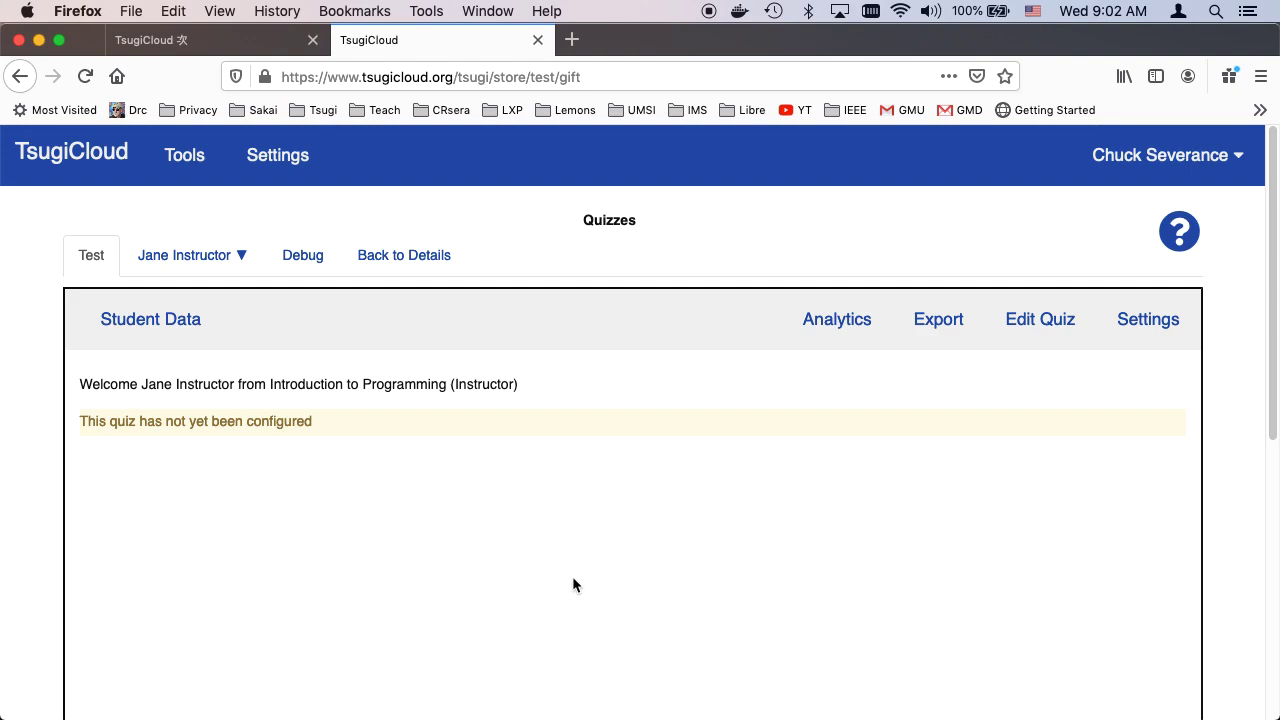
pyautogui.moveTo(1040, 320)
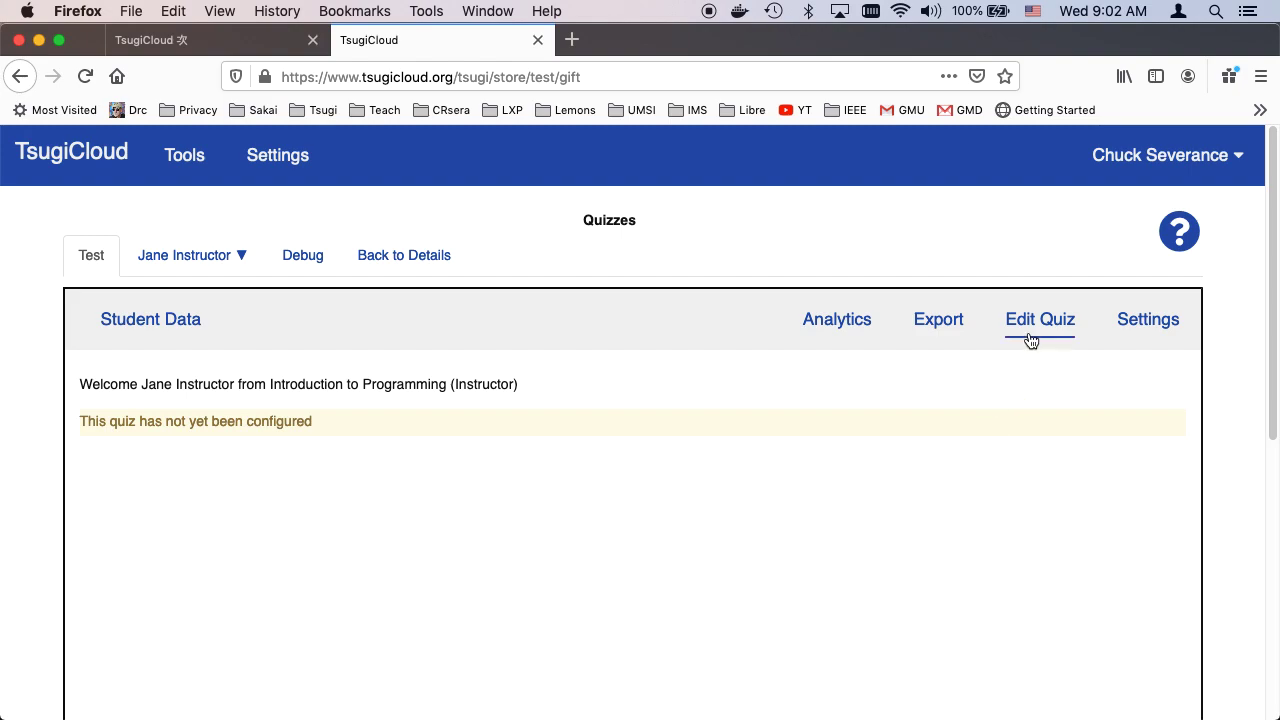
pyautogui.moveTo(1040, 320)
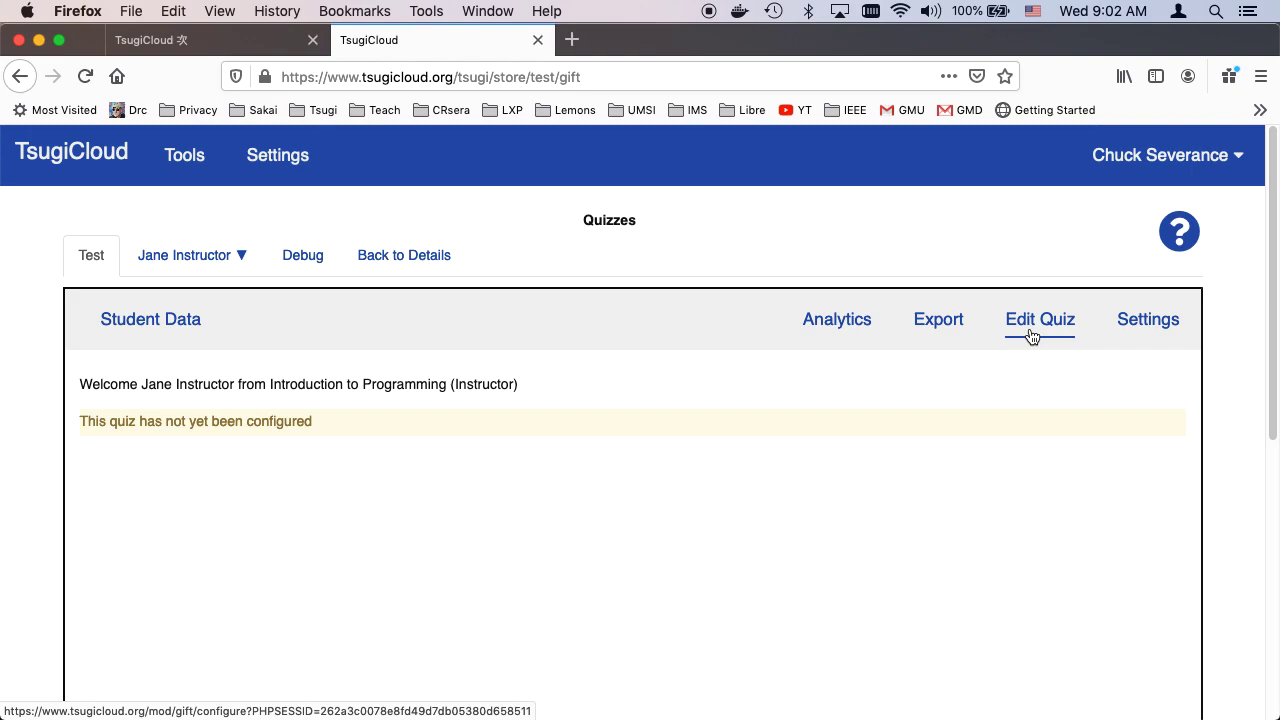
# Enter the quiz editor and show the true/false, multiple choice and short answer question types.
pyautogui.click(1040, 320)
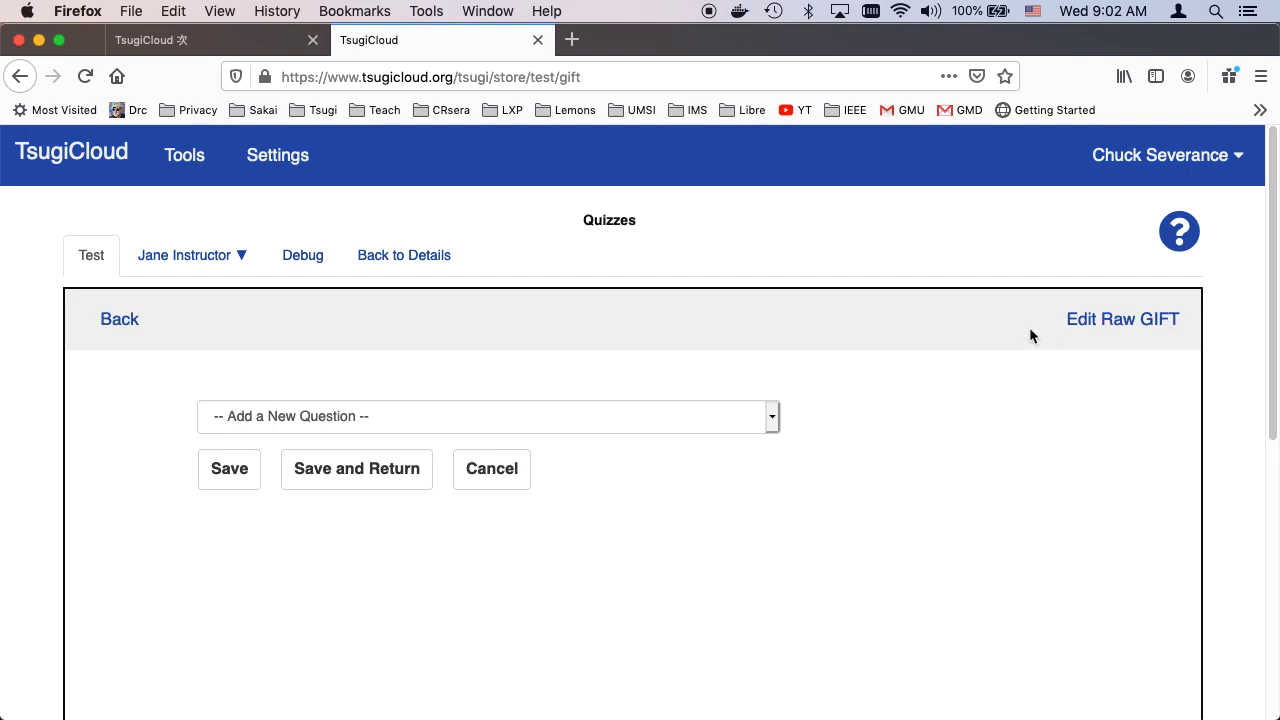
pyautogui.moveTo(916, 474)
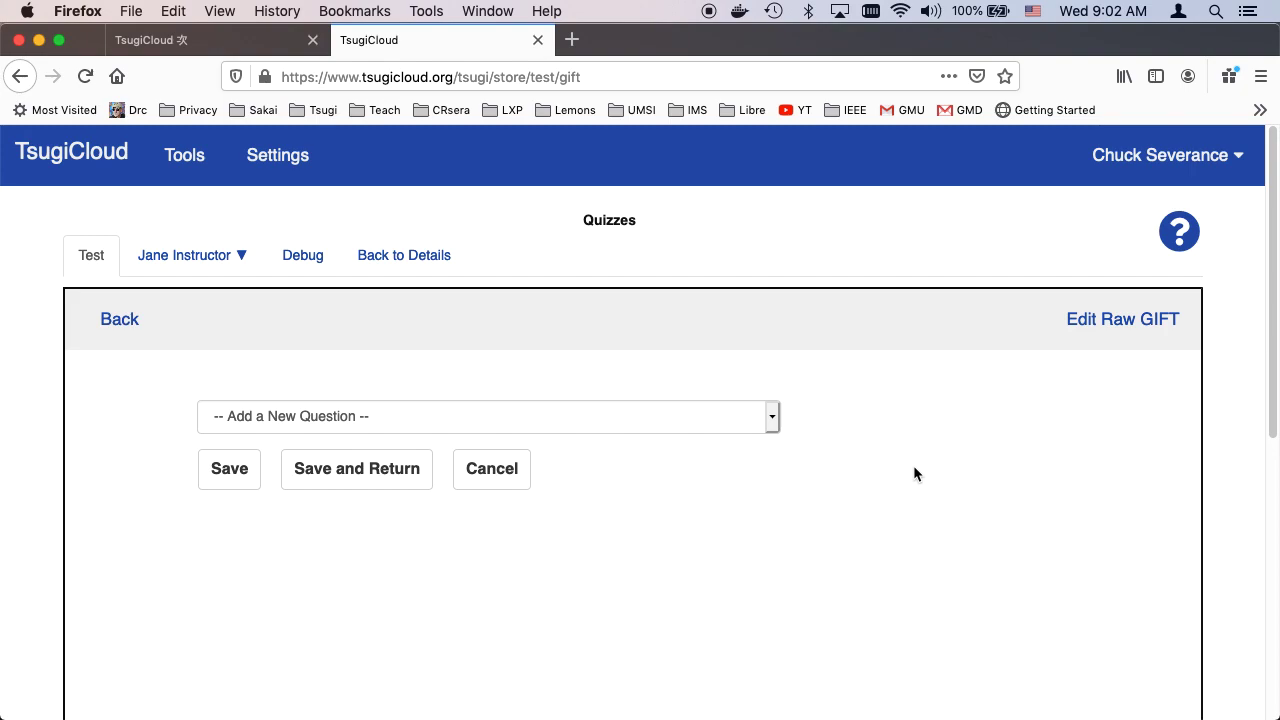
pyautogui.moveTo(784, 432)
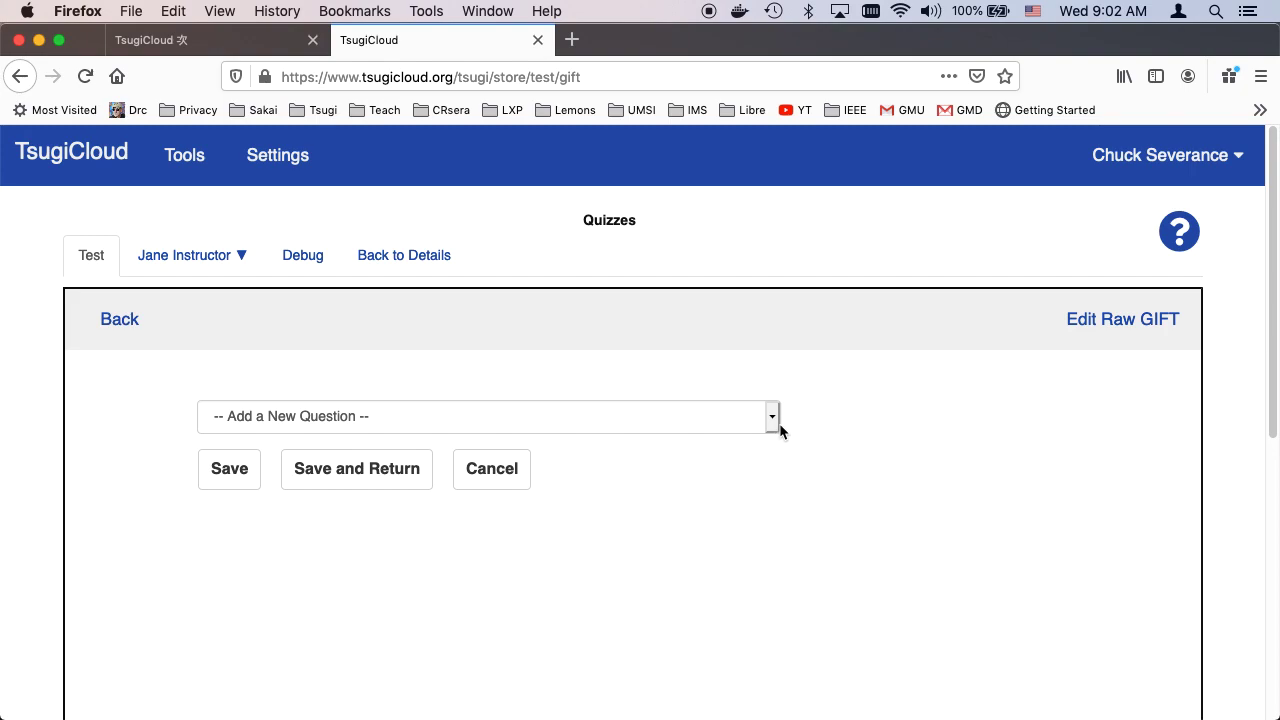
pyautogui.click(488, 416)
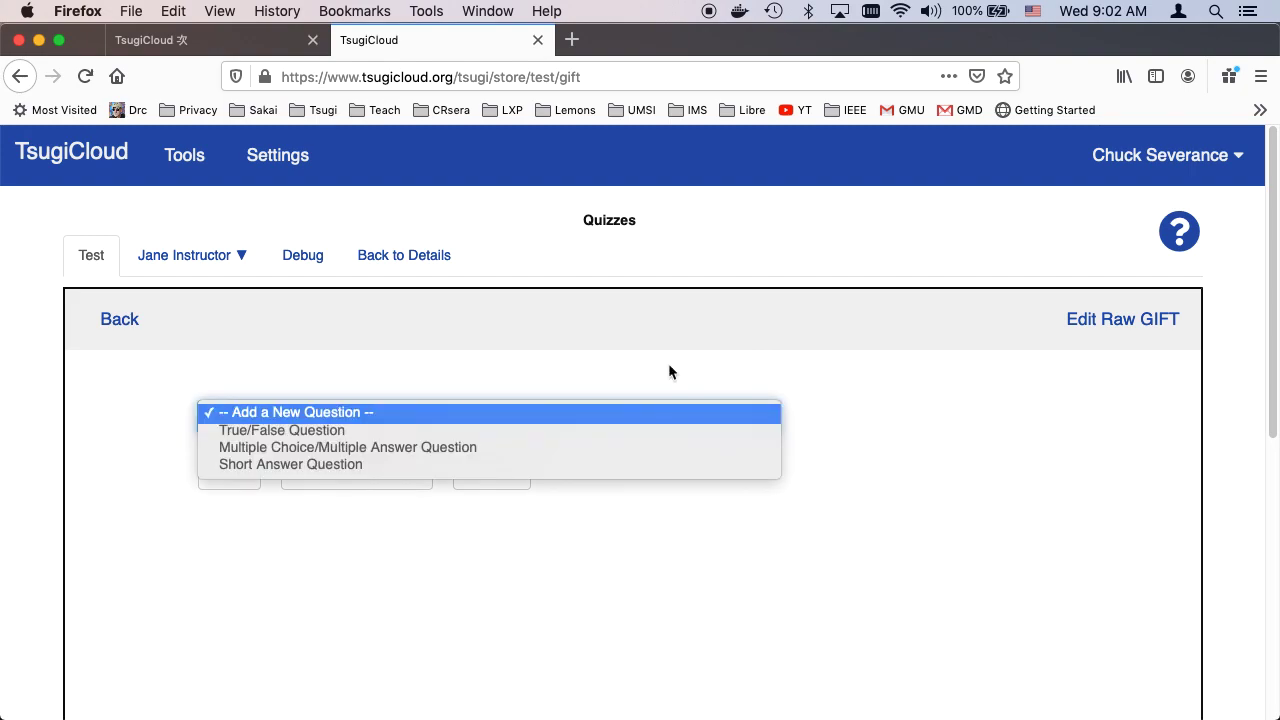
pyautogui.moveTo(348, 448)
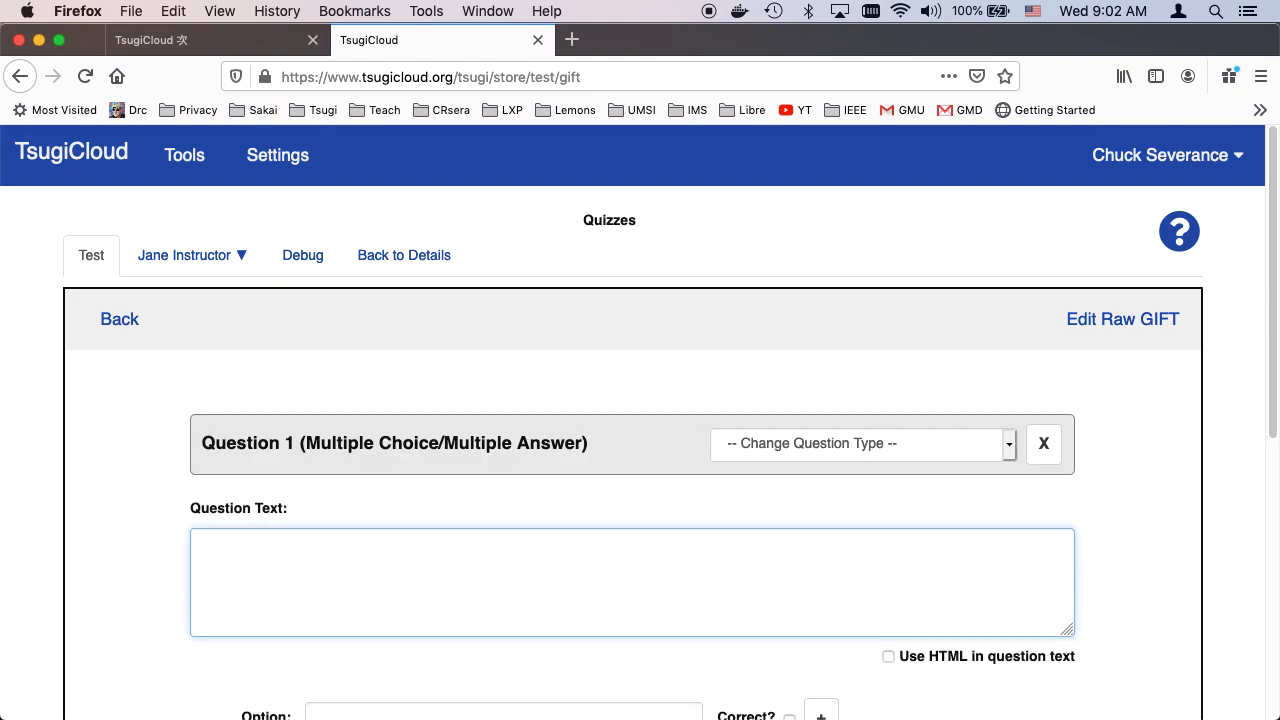
# Enter the question text 'What color is the sky?' and enable HTML in it.
pyautogui.write('W')
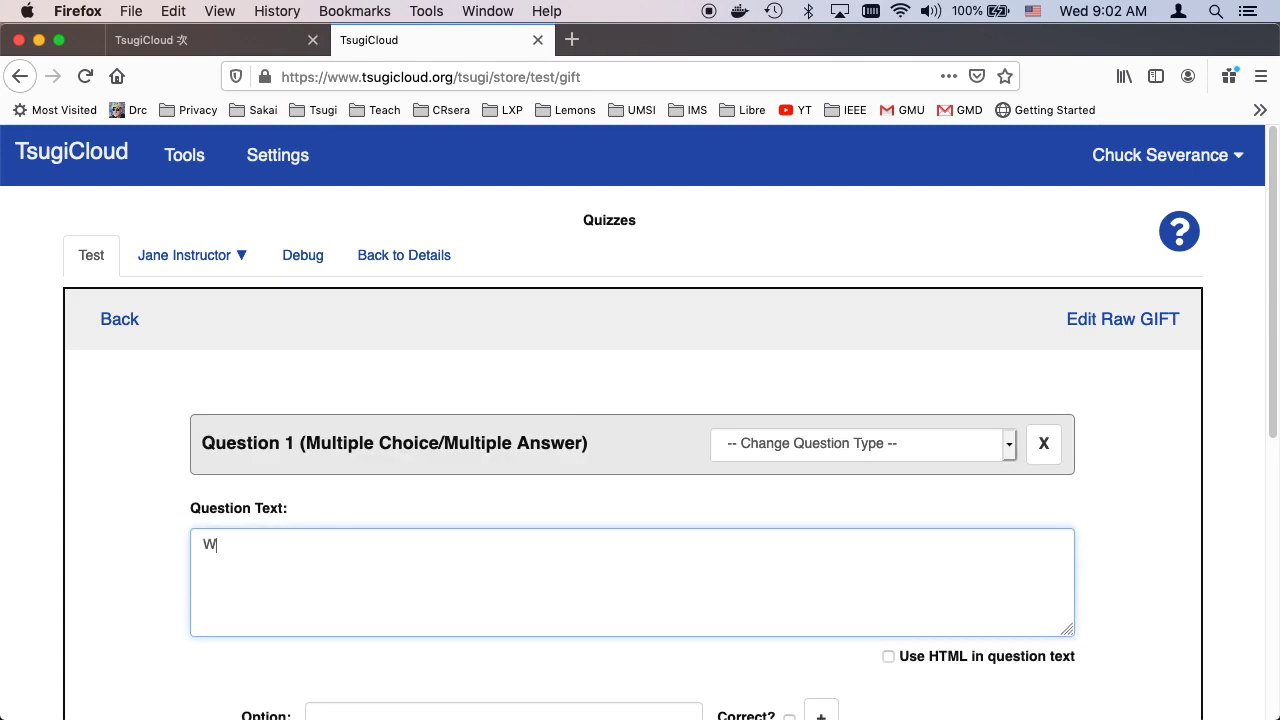
pyautogui.write('hat col')
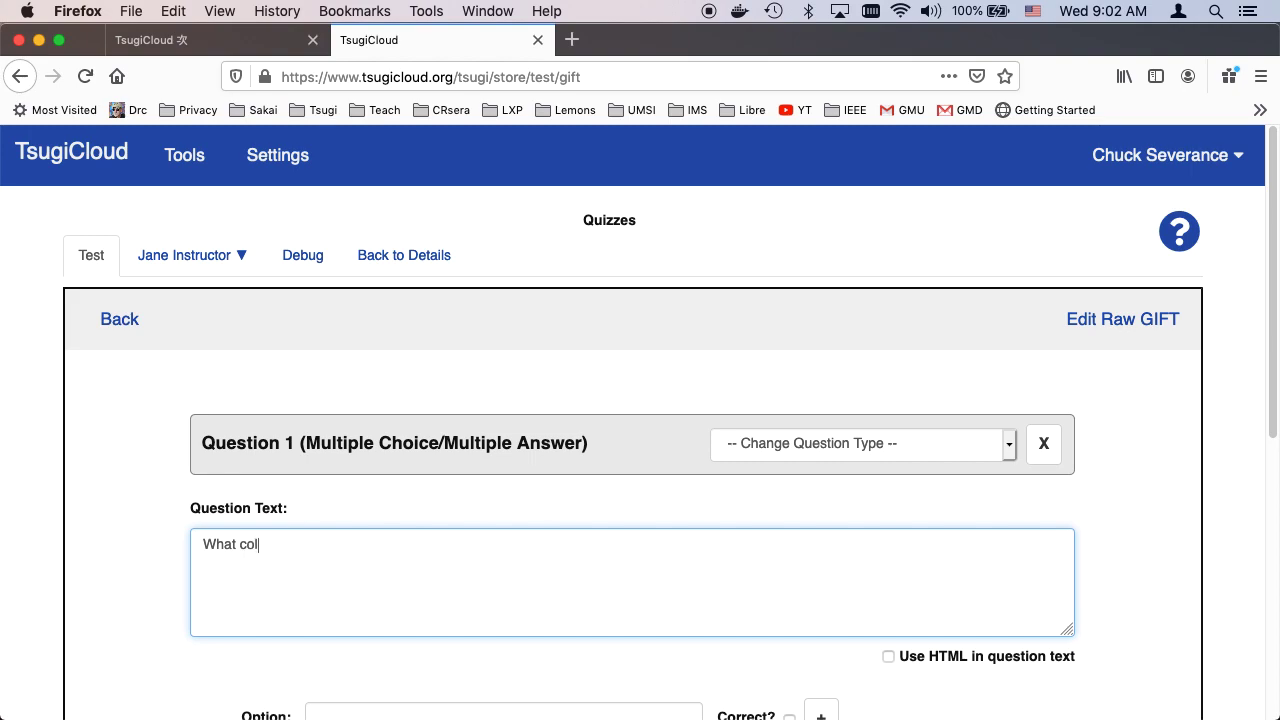
pyautogui.write('or is the sk')
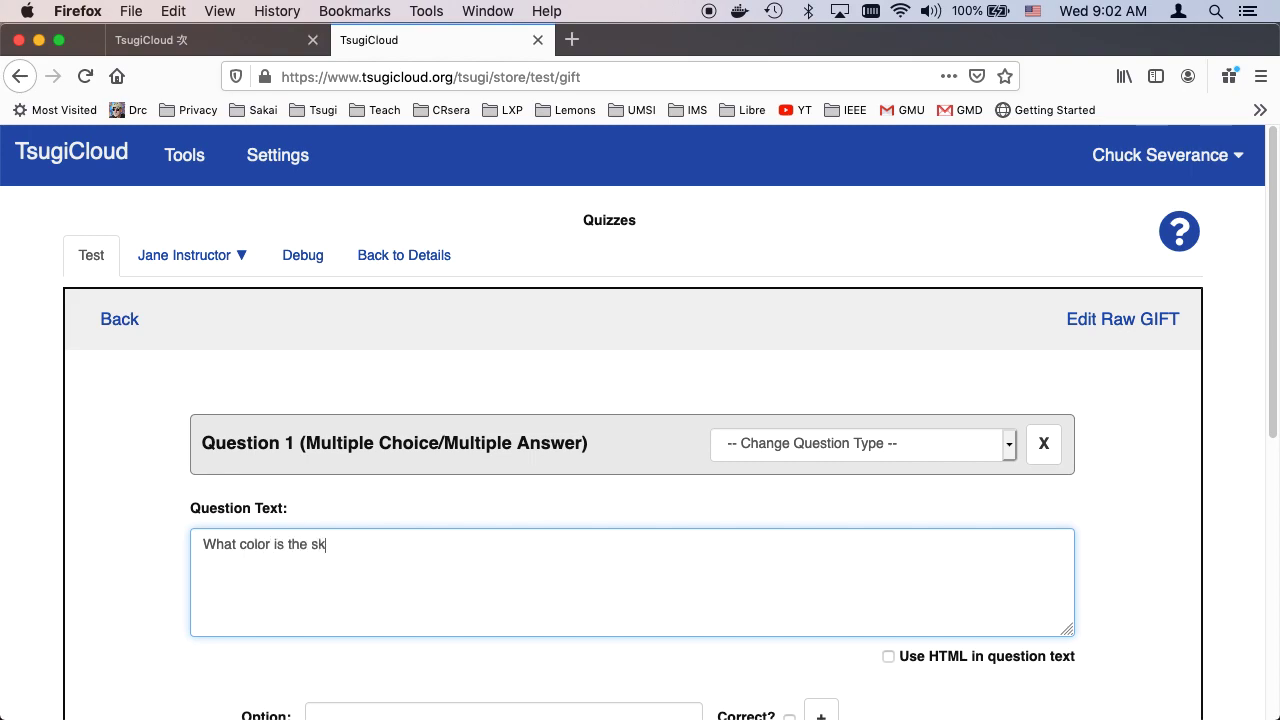
pyautogui.write('y?')
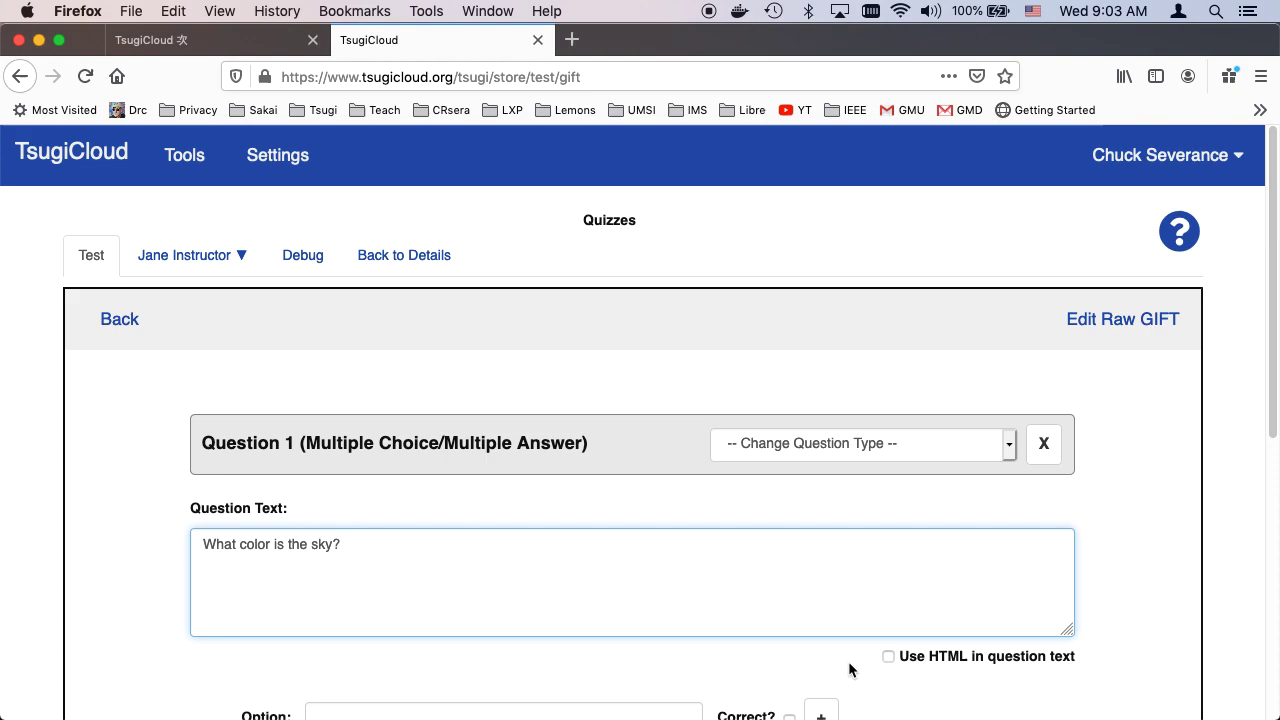
pyautogui.click(888, 656)
pyautogui.write('<')
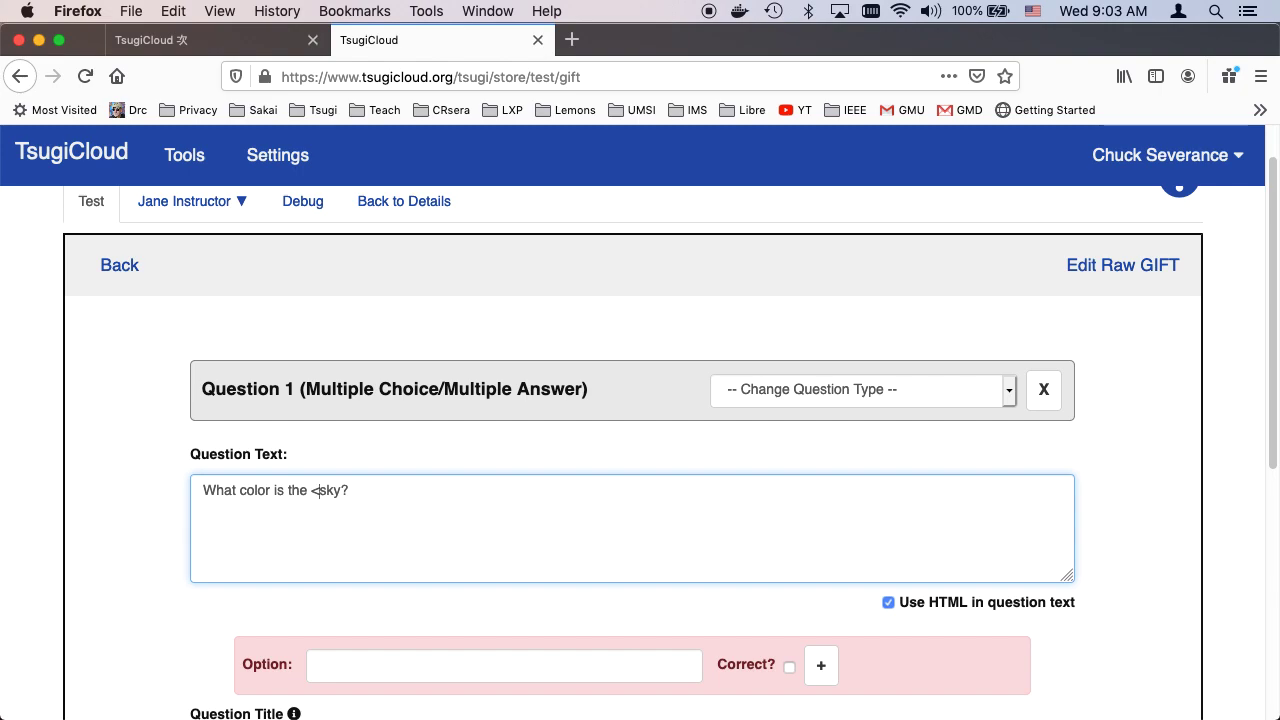
# Wrap 'sky' in a span with style="color:blue;" markup, closing the tag.
pyautogui.write('pan color="s')
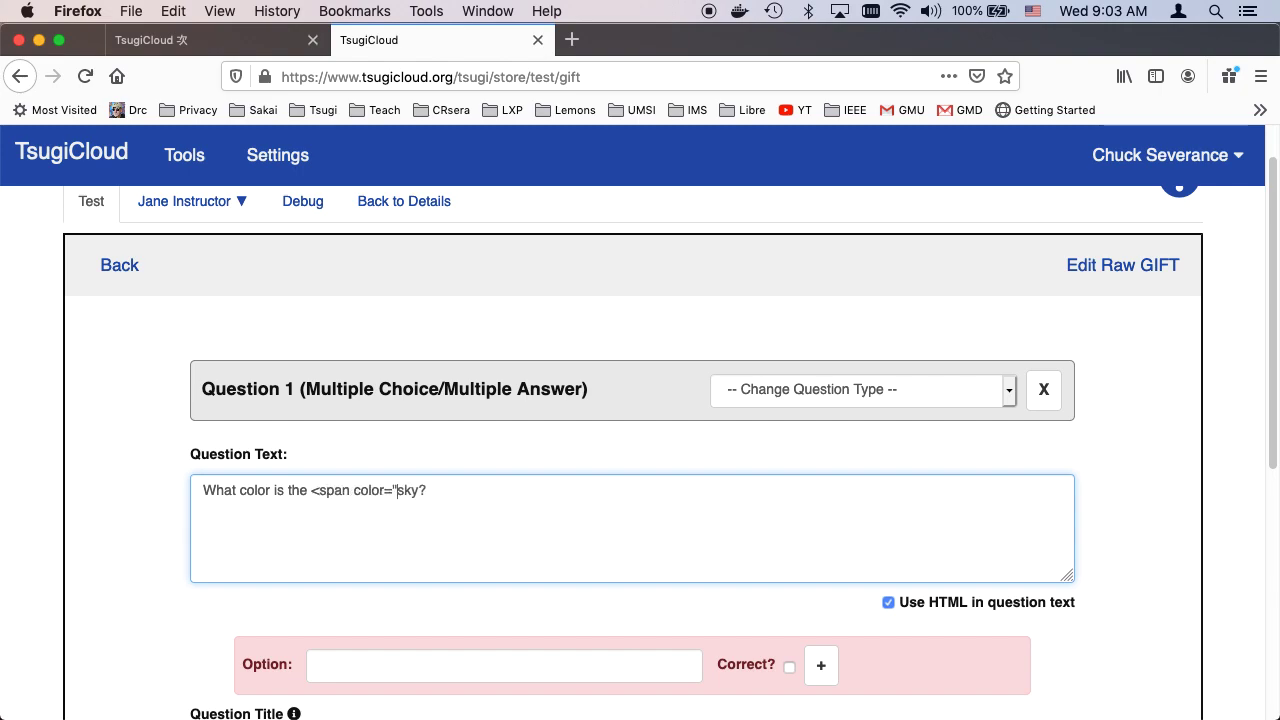
pyautogui.press('Backspace')
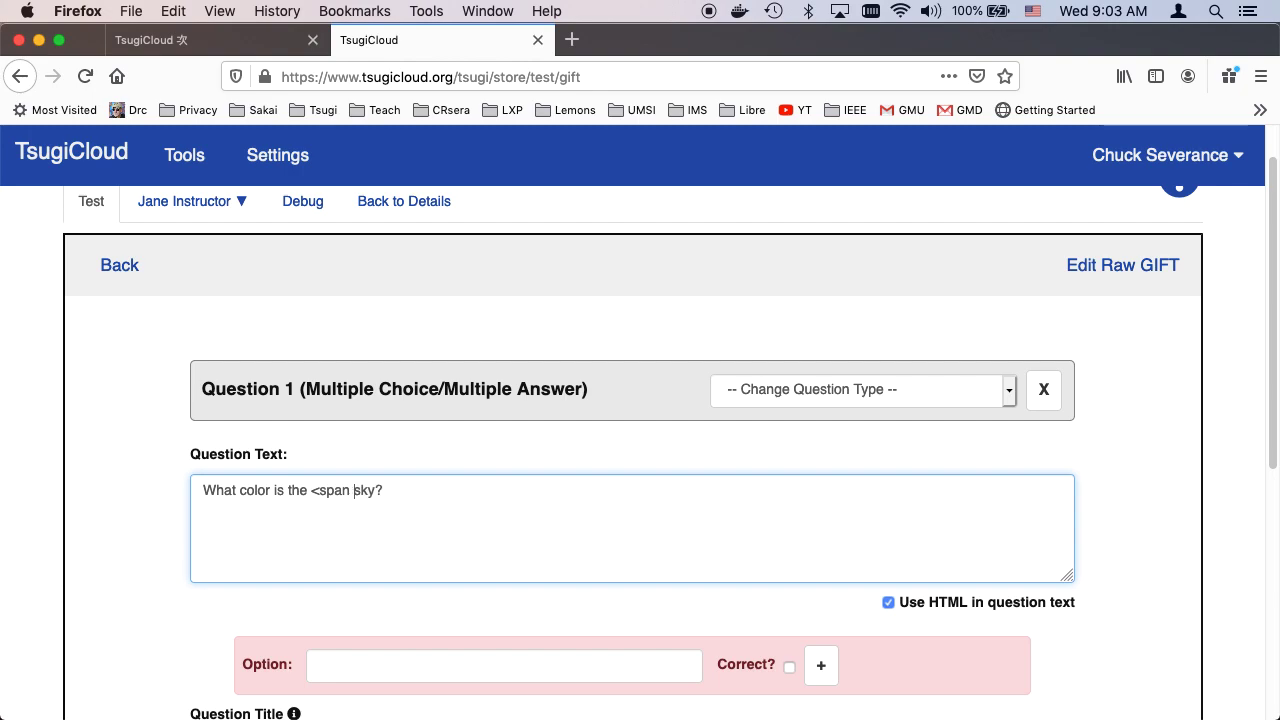
pyautogui.write('style="s')
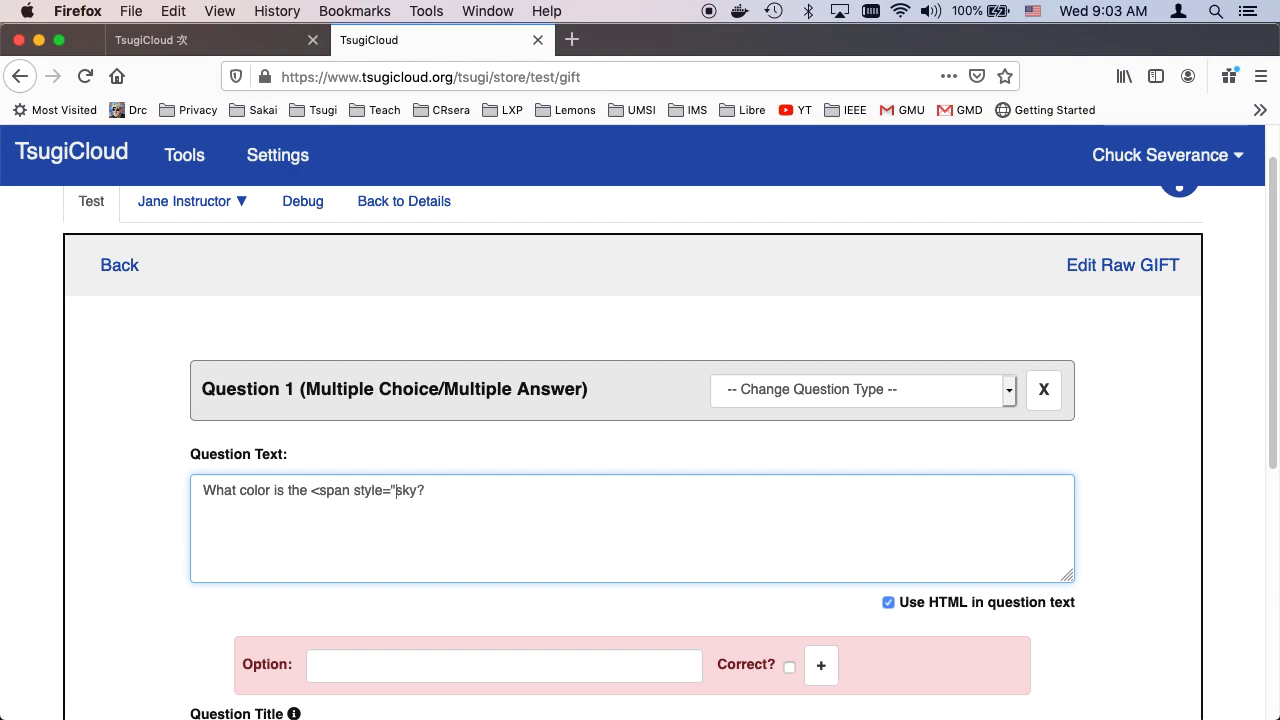
pyautogui.write('color:blue;')
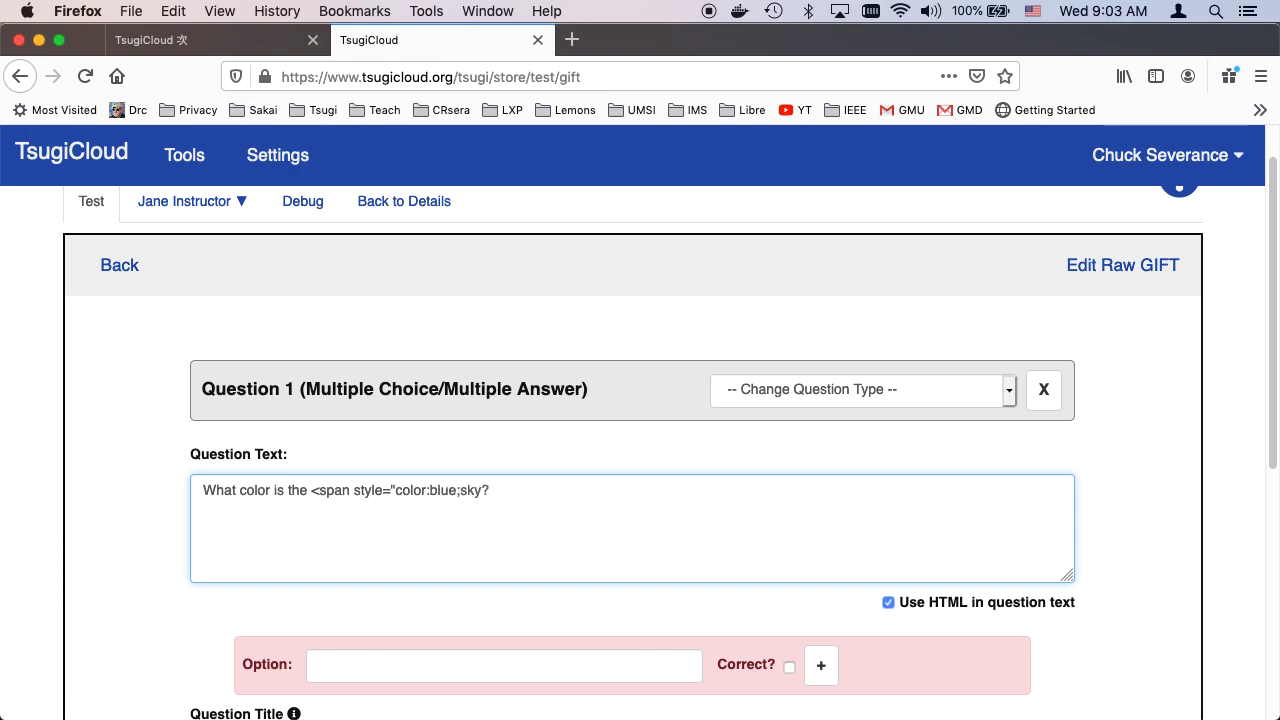
pyautogui.write('>')
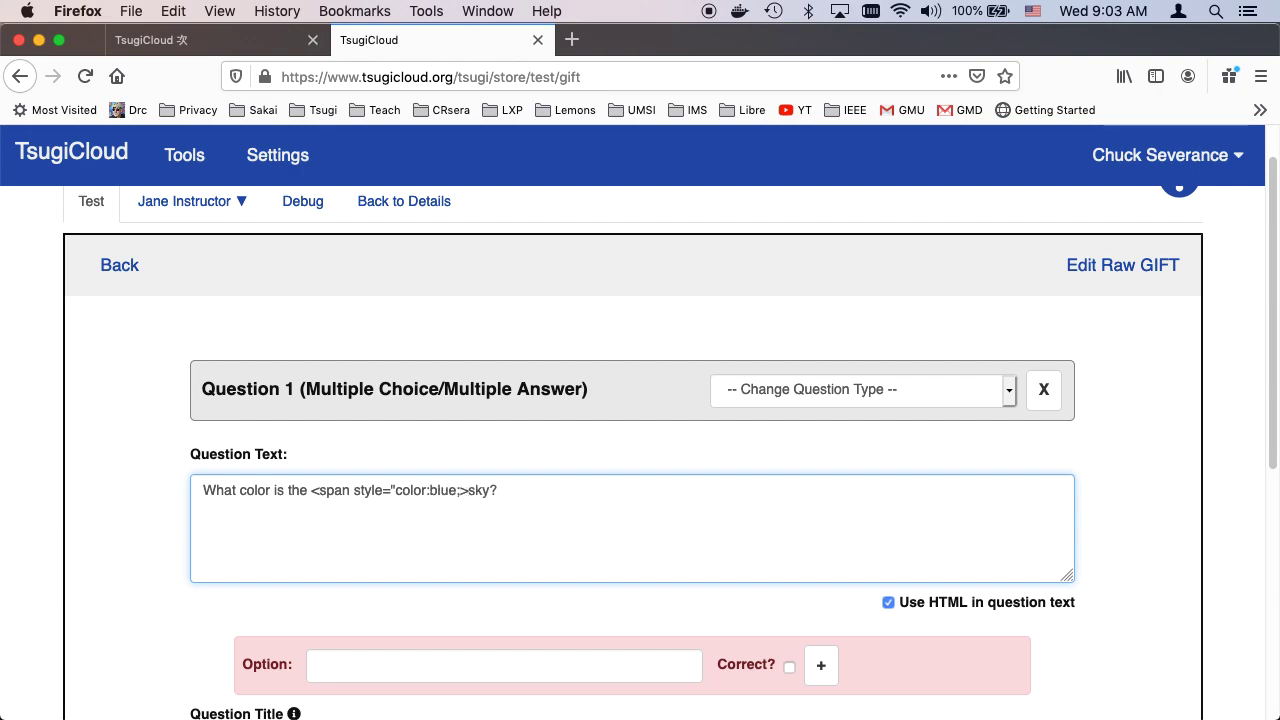
pyautogui.write('</a')
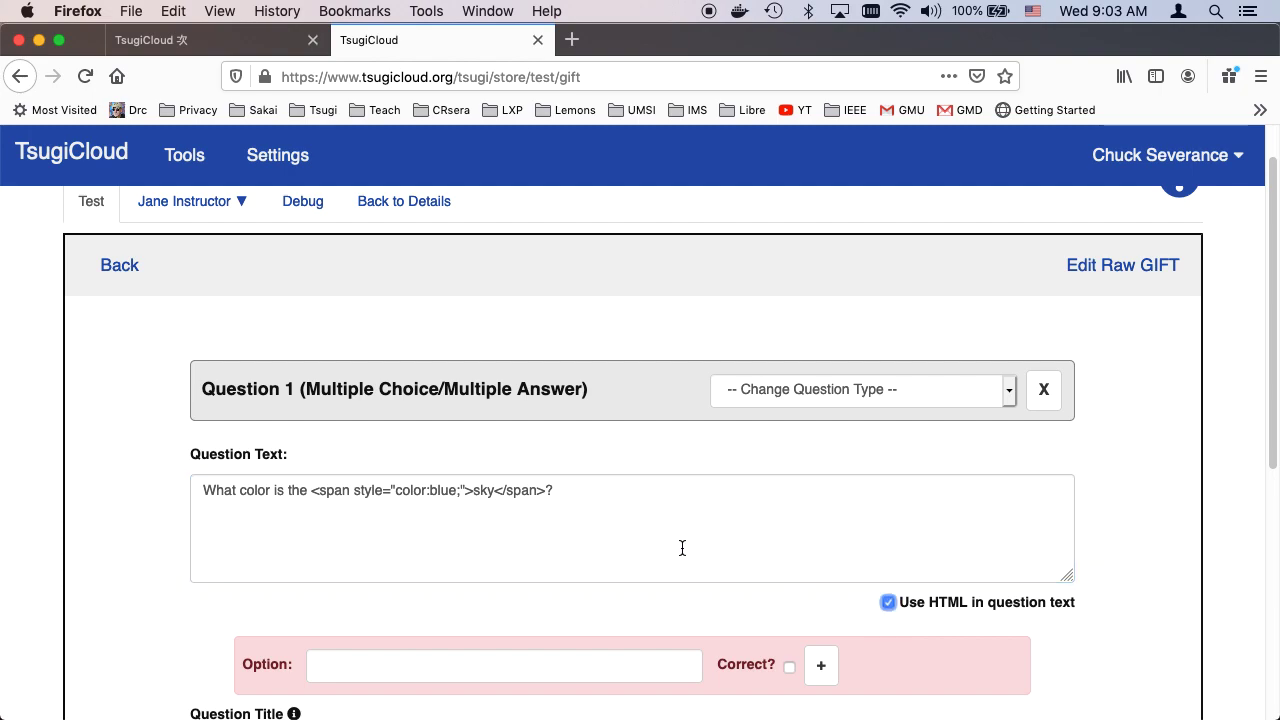
# Add the options Bleu and Blue, marking Blue as the correct answer.
pyautogui.write('Bleu')
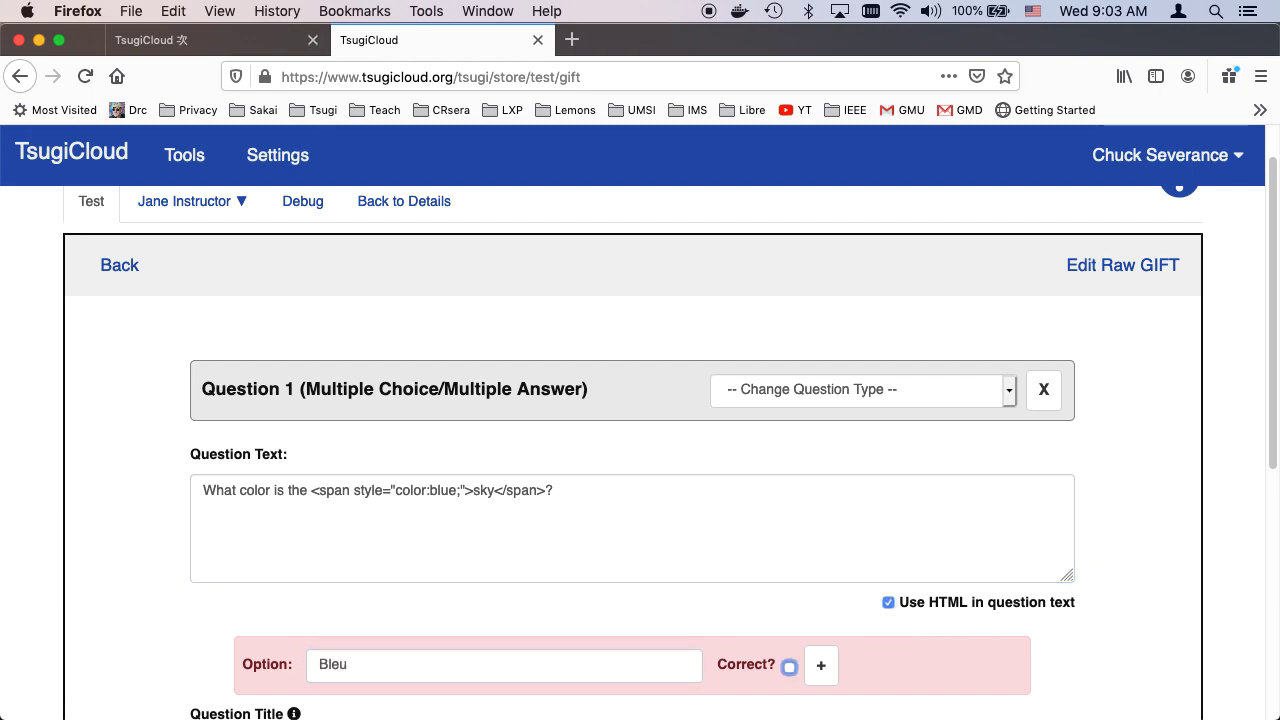
pyautogui.click(820, 664)
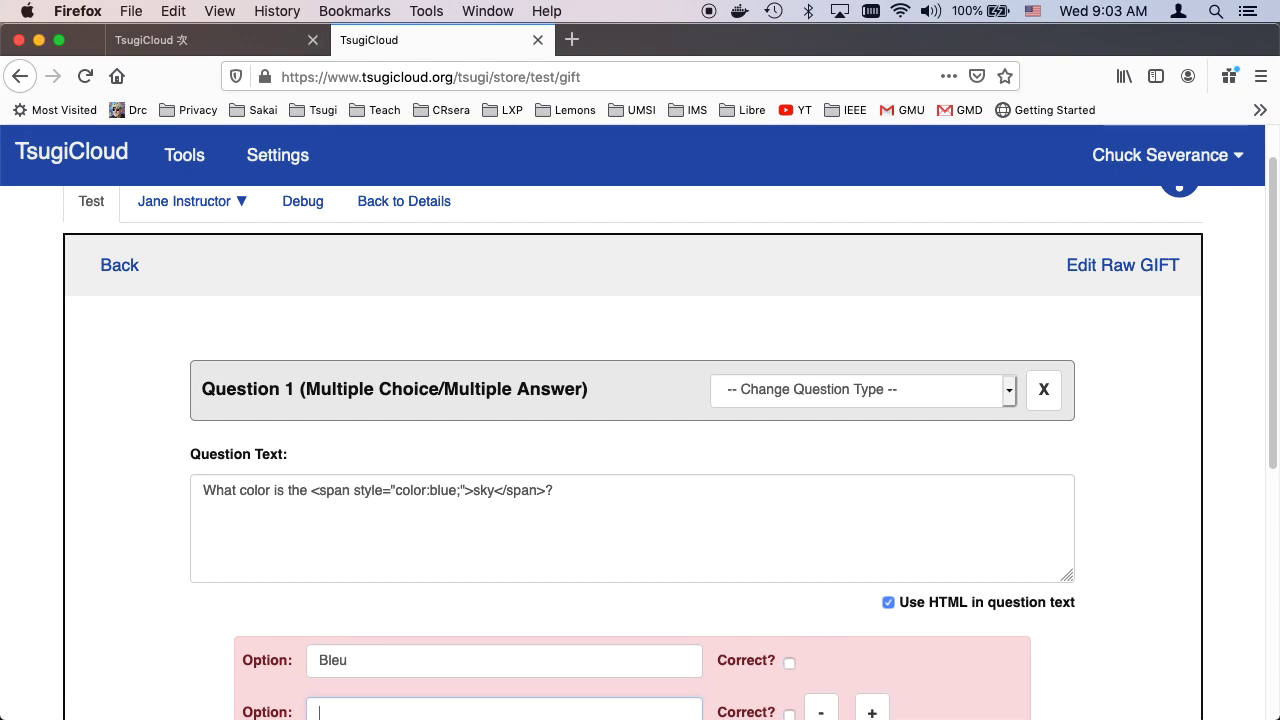
pyautogui.scroll(-3)
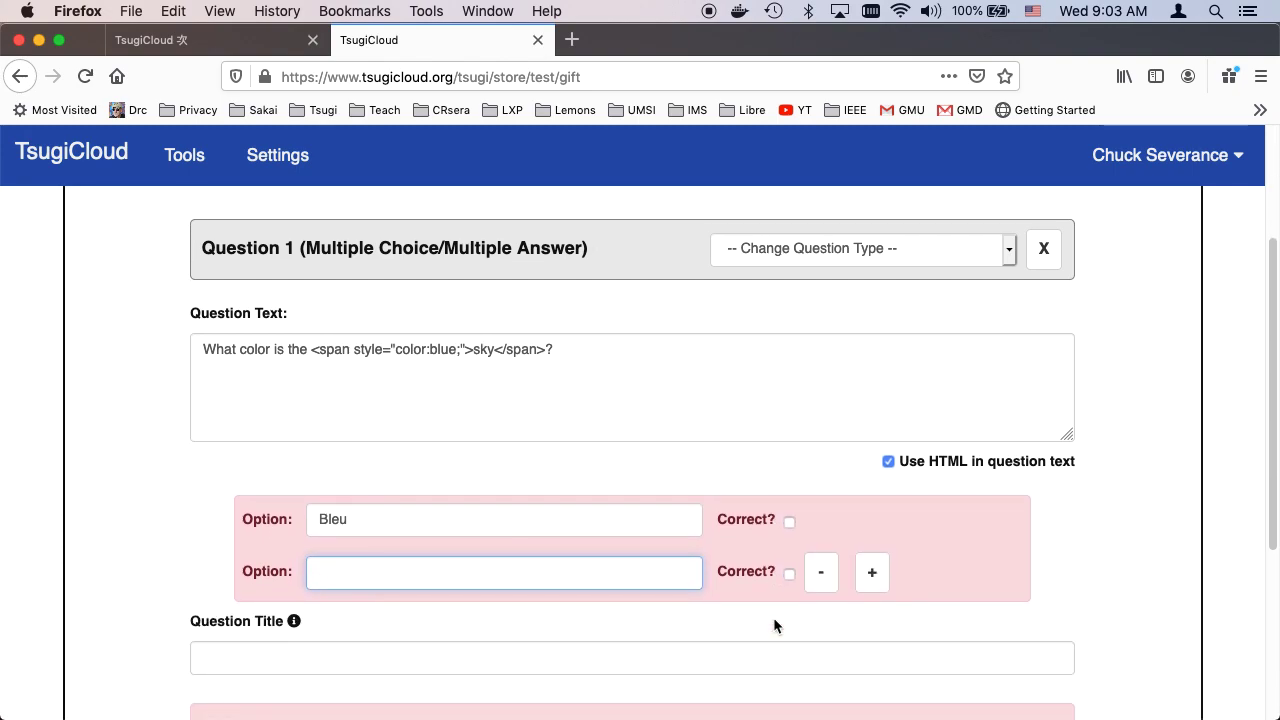
pyautogui.write('Blue')
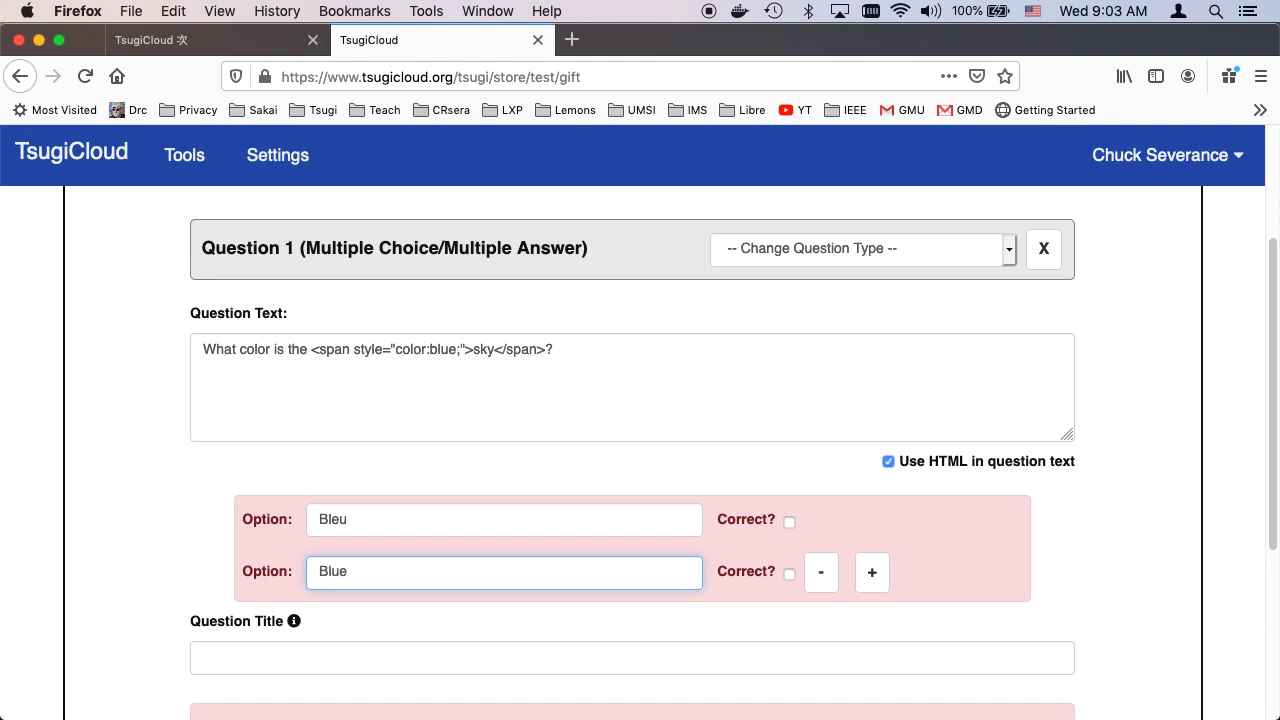
pyautogui.click(788, 572)
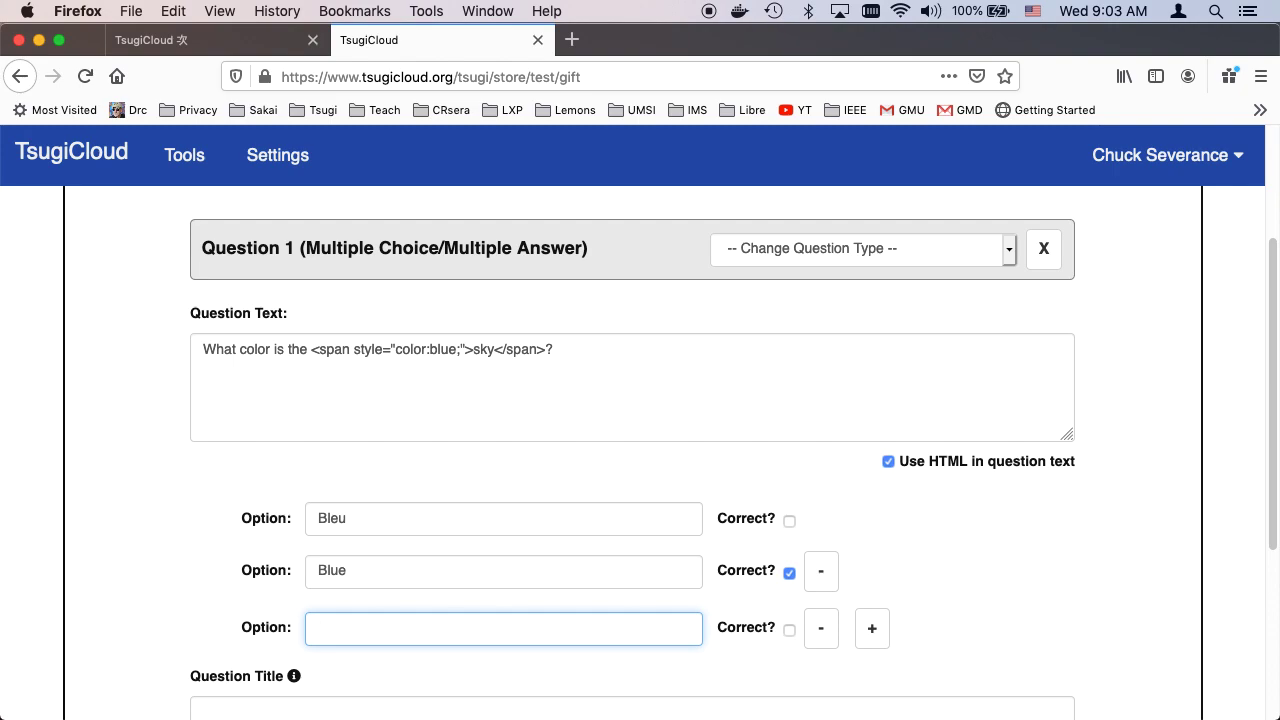
# Add the options White and Pink and title the question 'Testing'.
pyautogui.write('WHite')
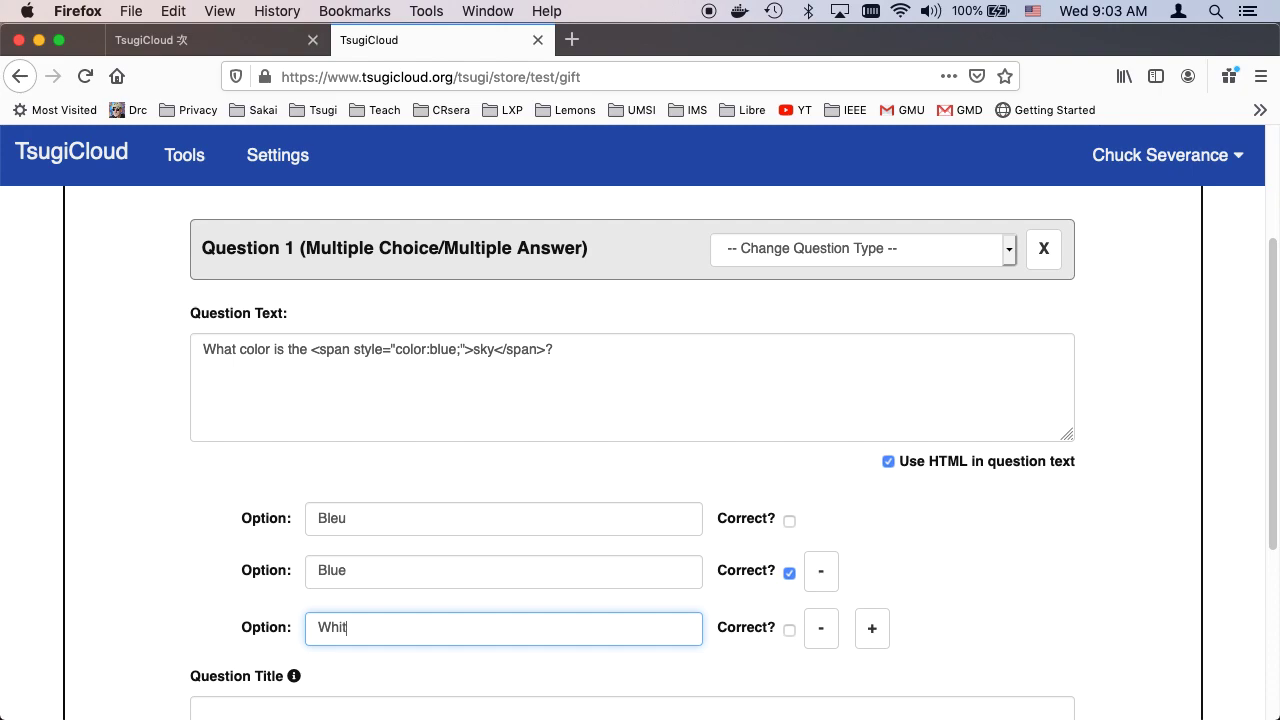
pyautogui.write('e')
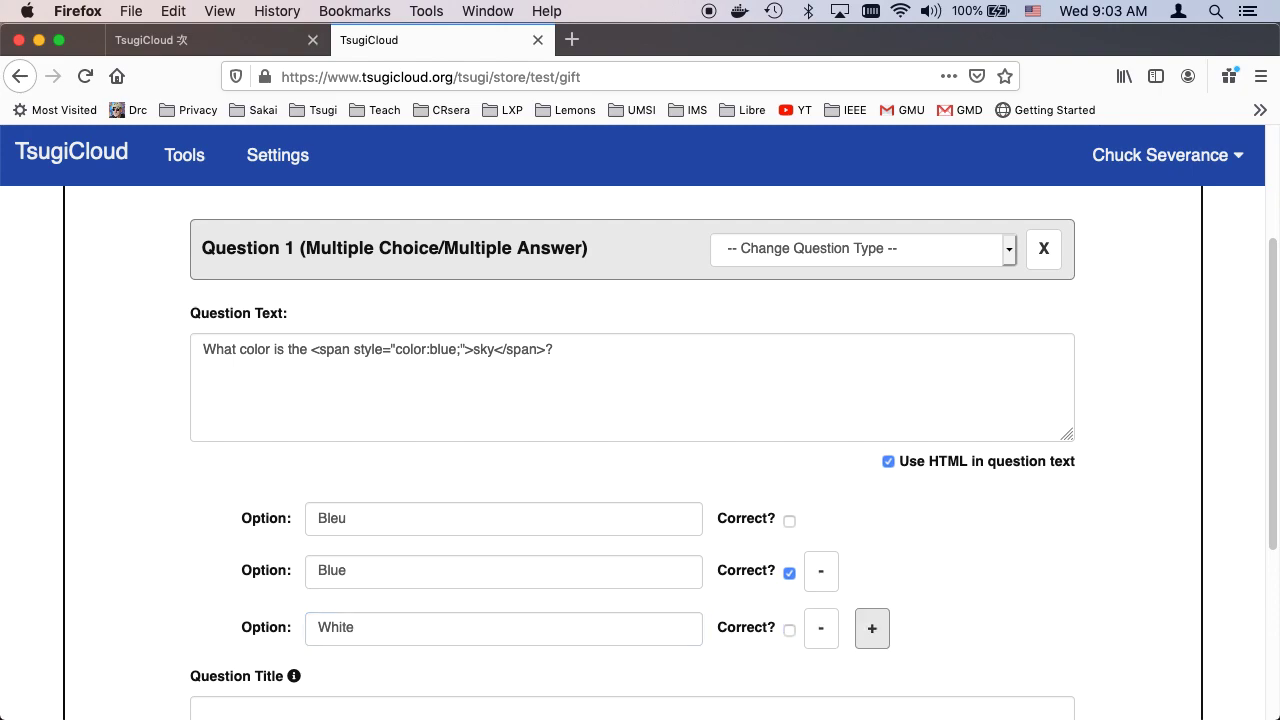
pyautogui.click(872, 628)
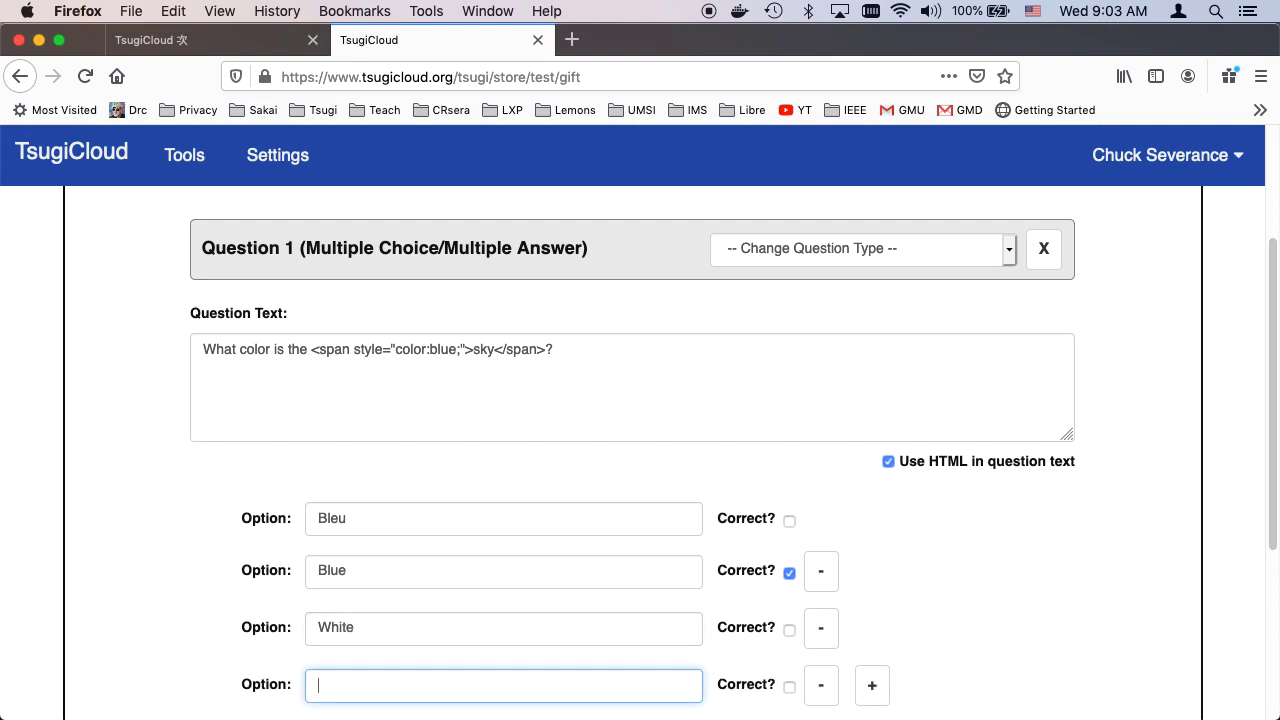
pyautogui.write('Pink')
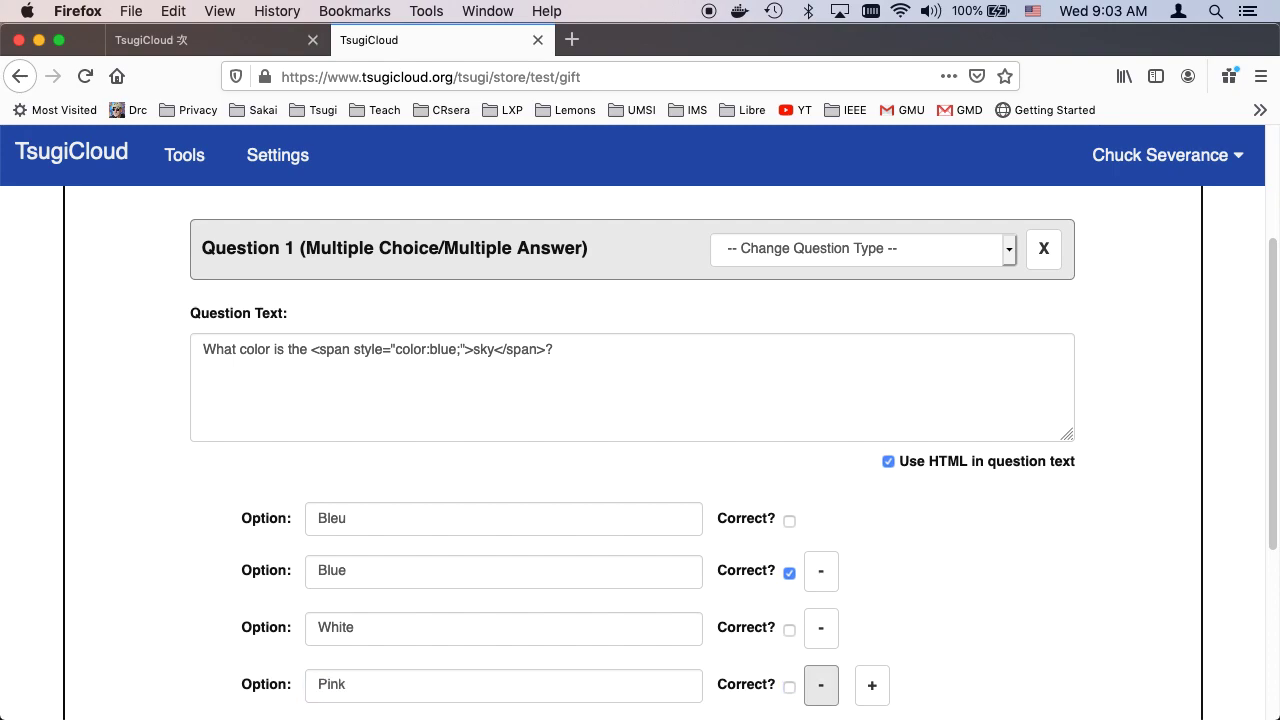
pyautogui.scroll(-3)
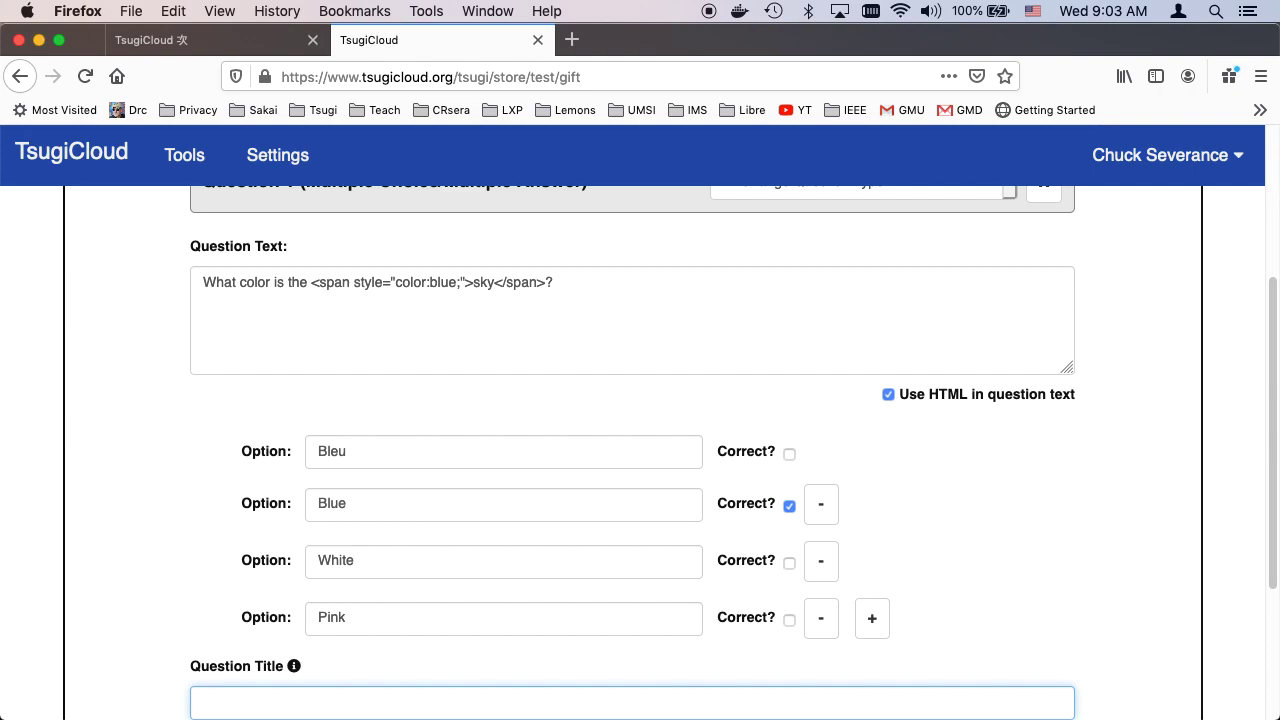
pyautogui.scroll(-3)
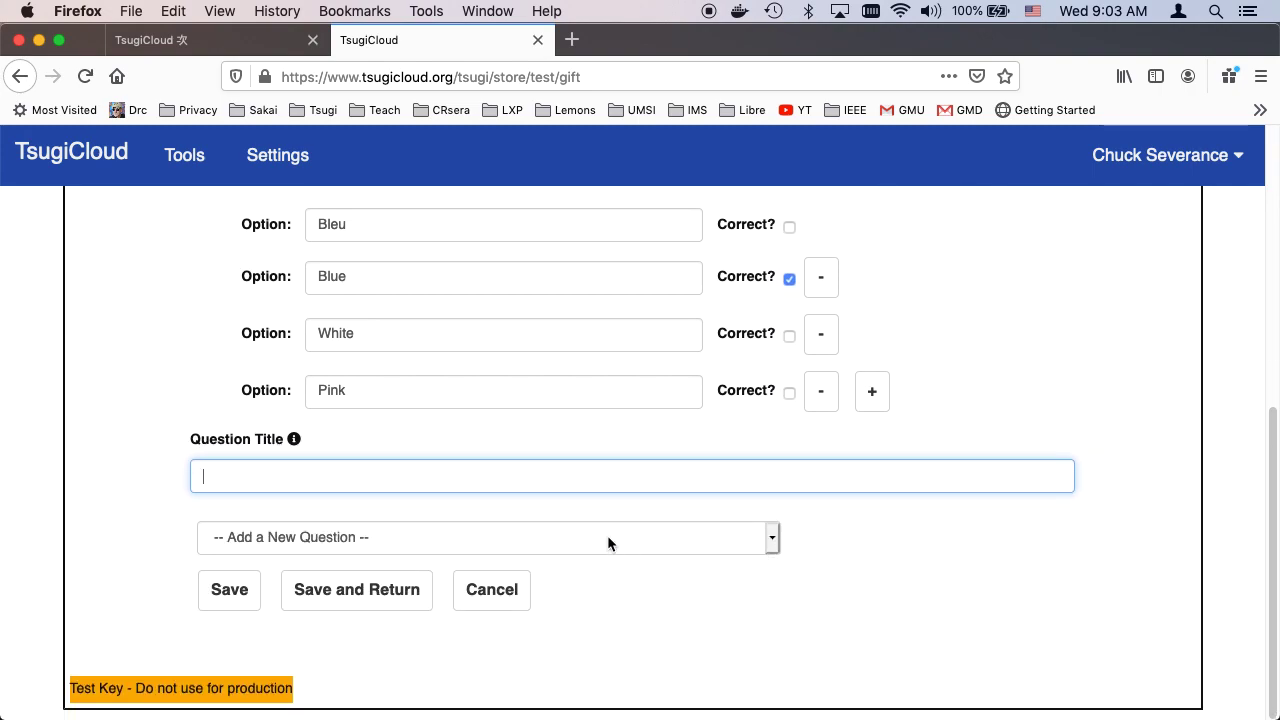
pyautogui.write('Testing')
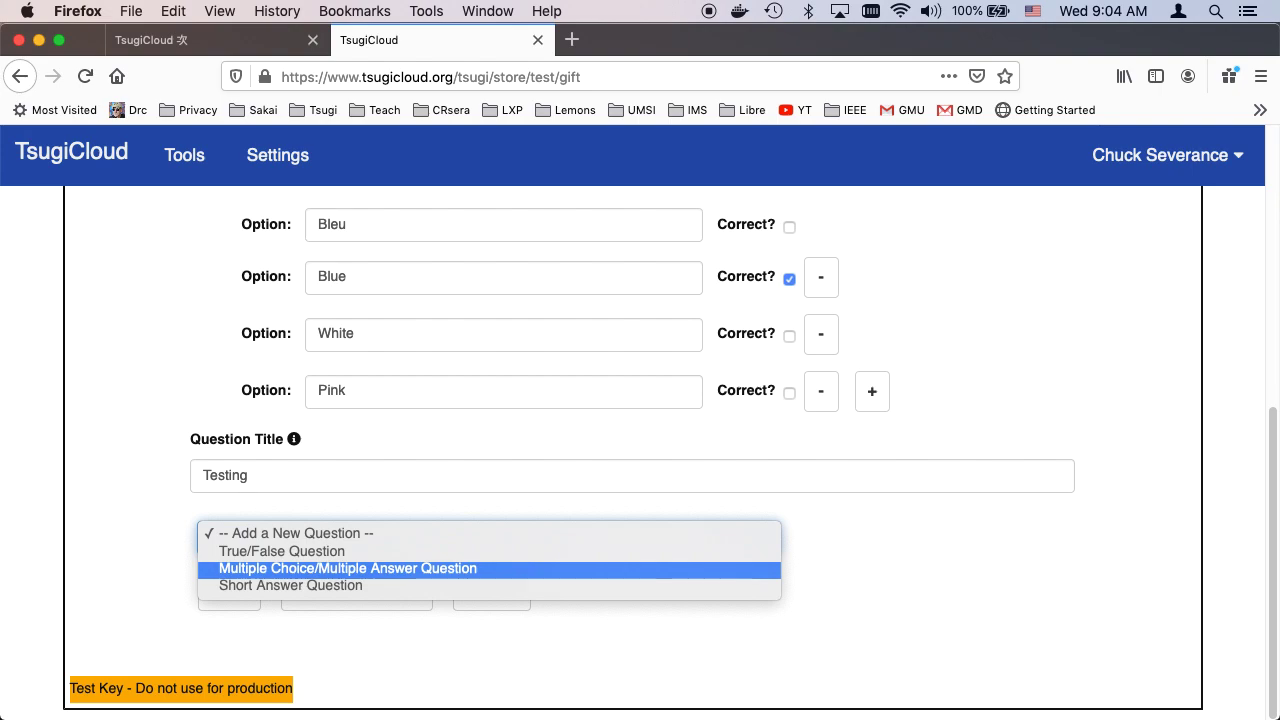
# Add a multiple-choice Question 2 with first answer Yes marked correct.
pyautogui.click(348, 568)
pyautogui.write('Que')
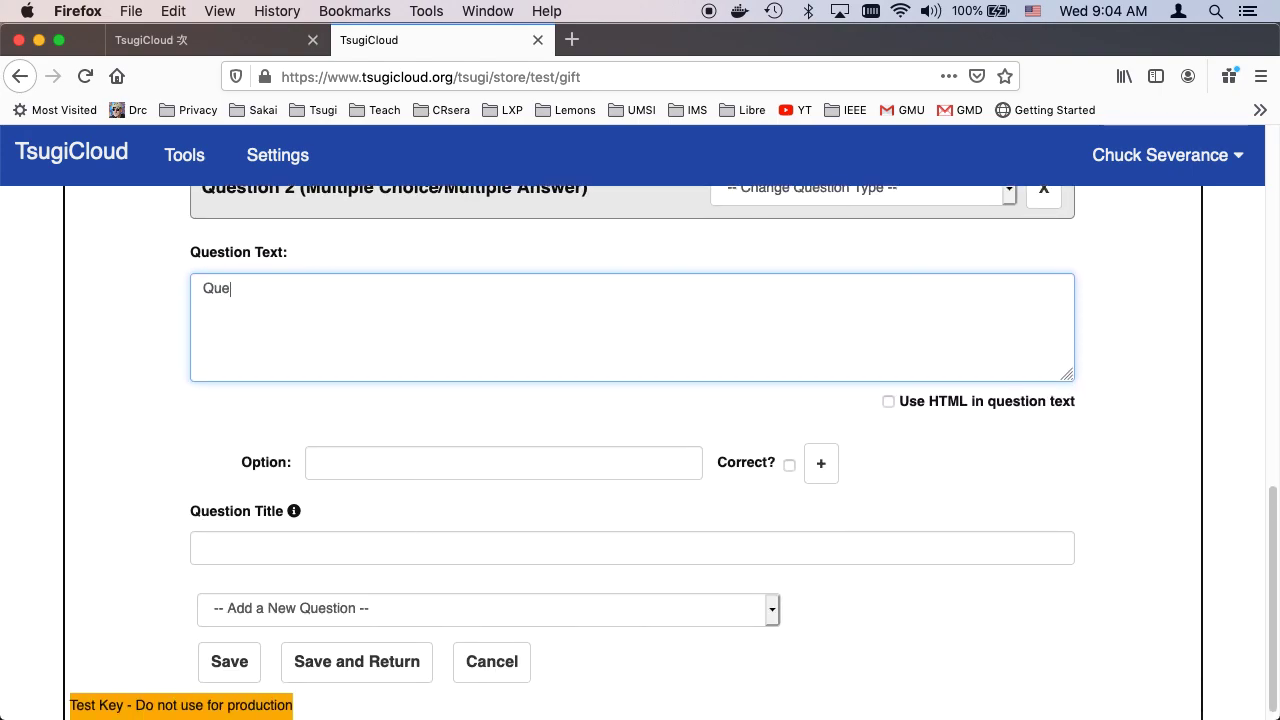
pyautogui.write('stion 2')
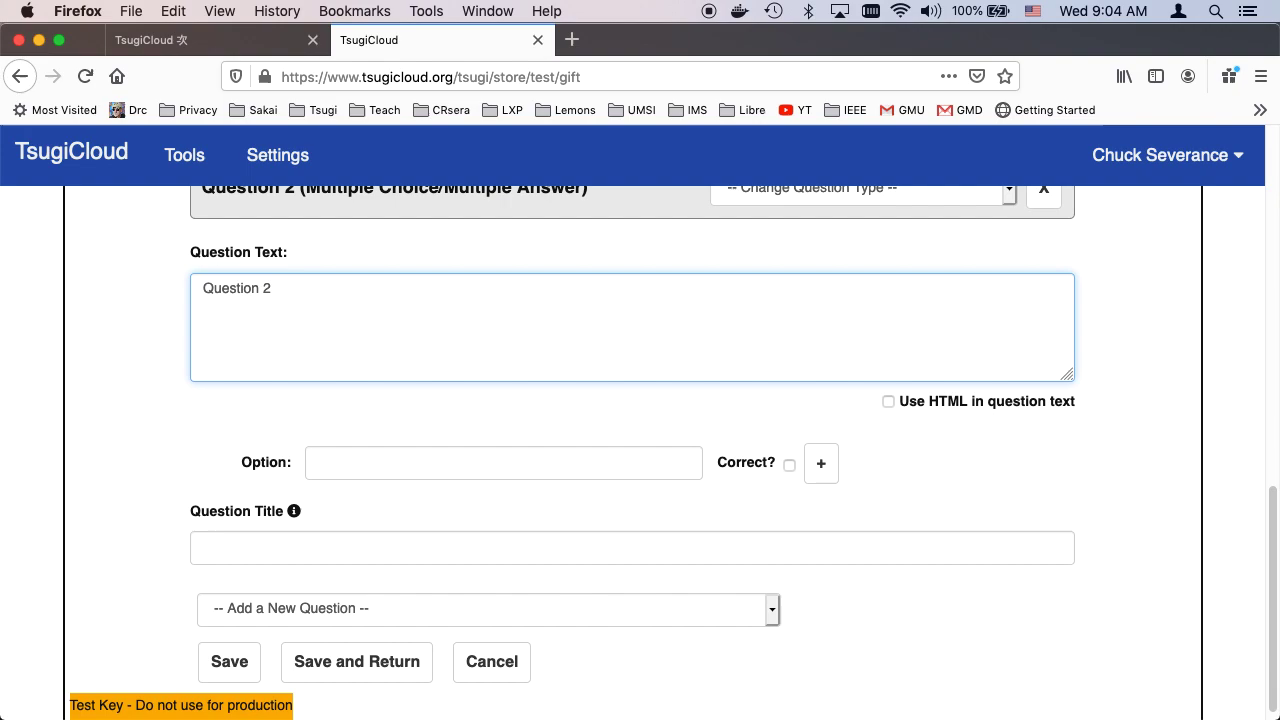
pyautogui.click(228, 660)
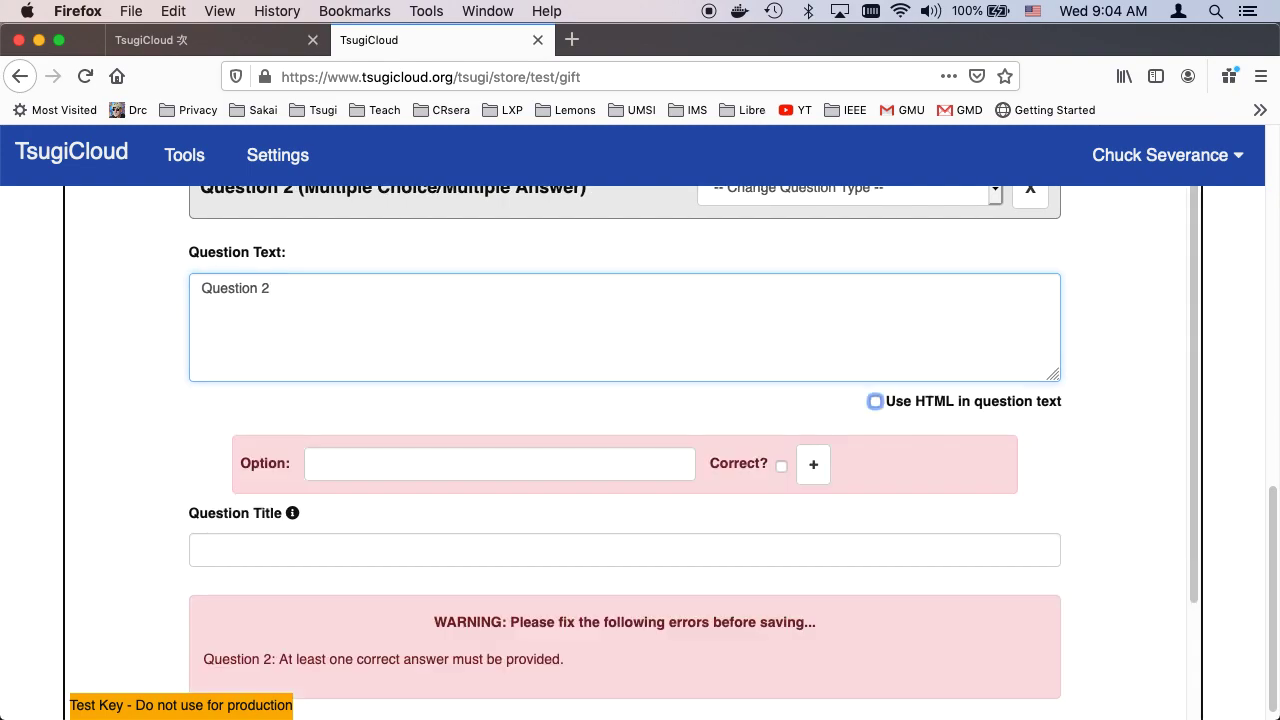
pyautogui.click(500, 464)
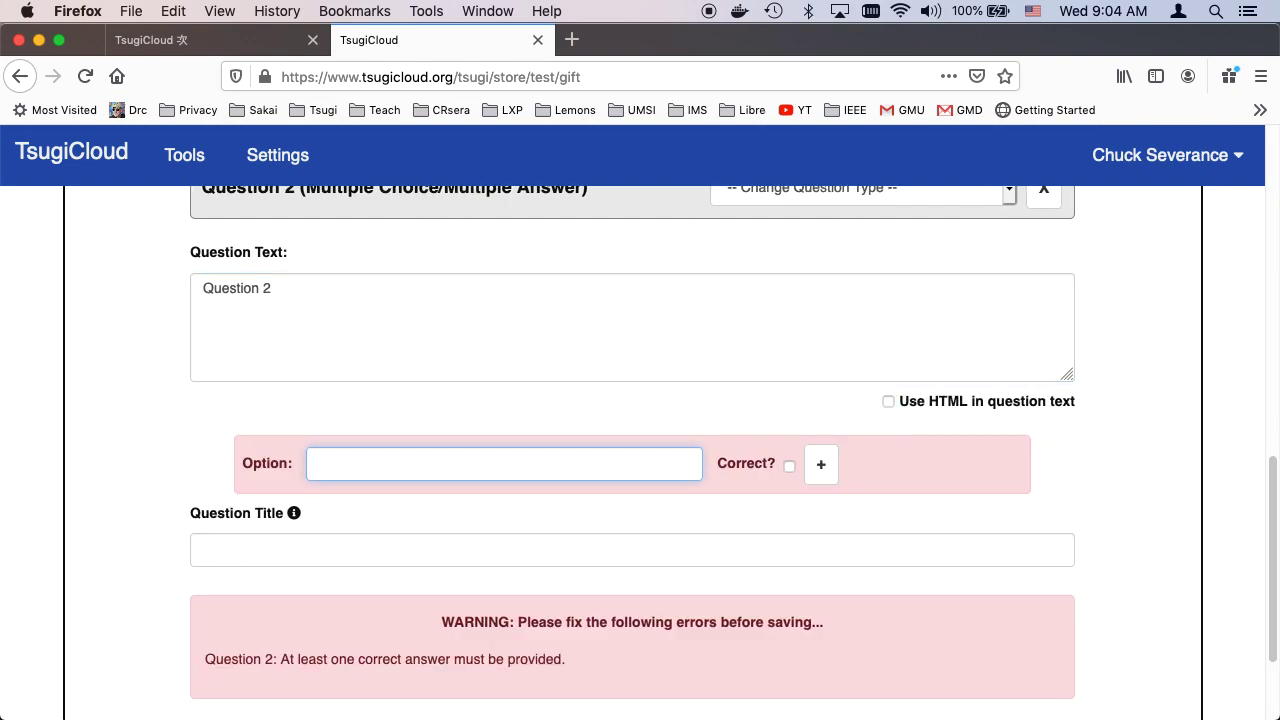
pyautogui.write('Yes')
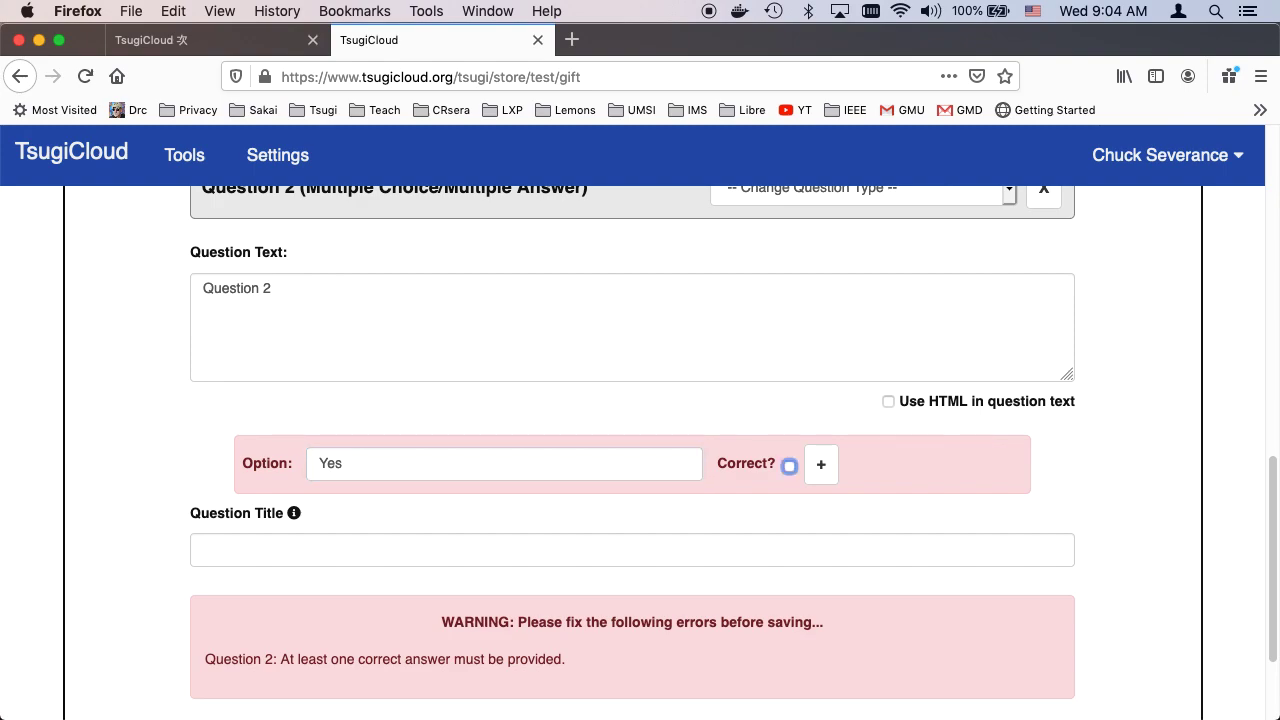
pyautogui.click(820, 464)
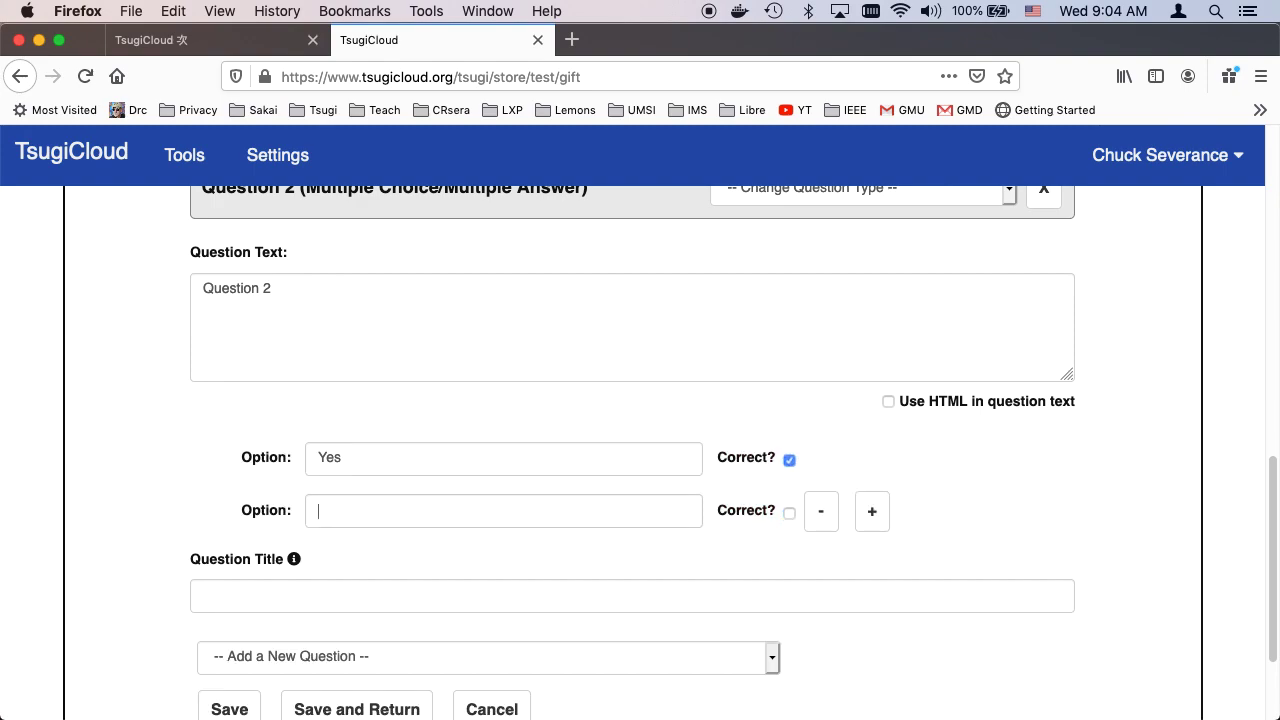
# Add the answer No and title the question 'Simple question'.
pyautogui.write('No')
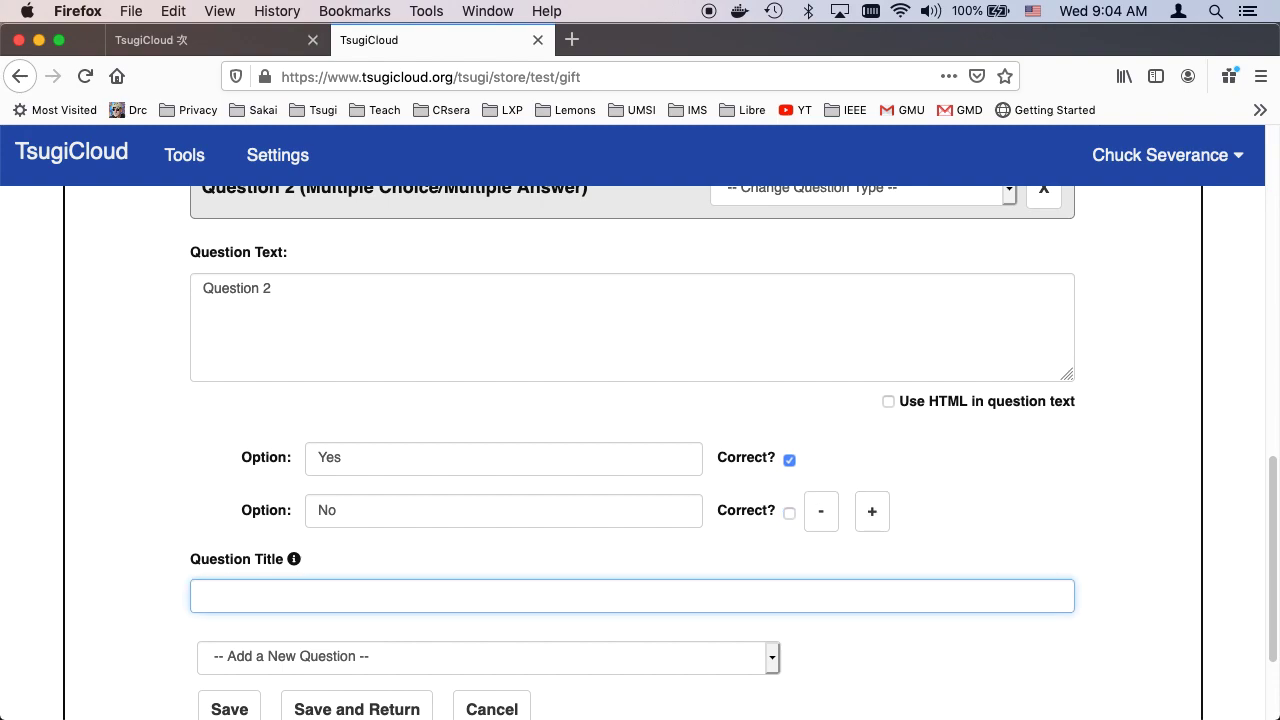
pyautogui.write('Simpl')
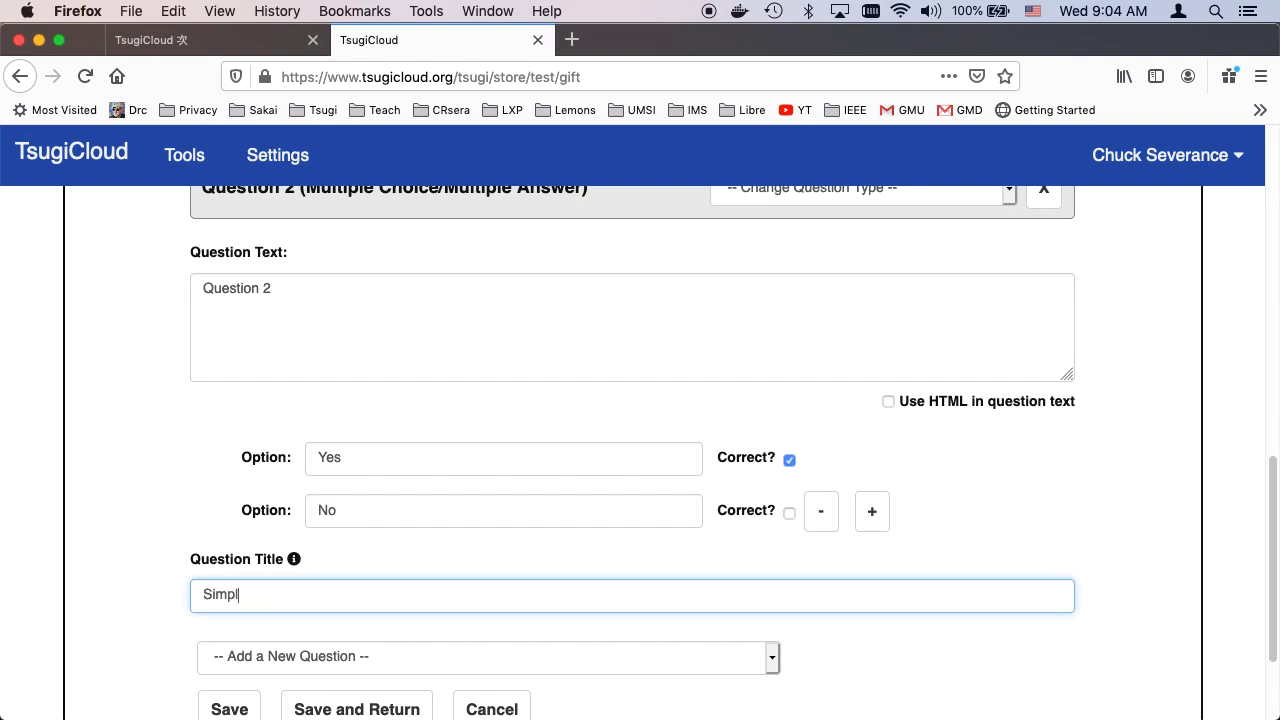
pyautogui.write('e question')
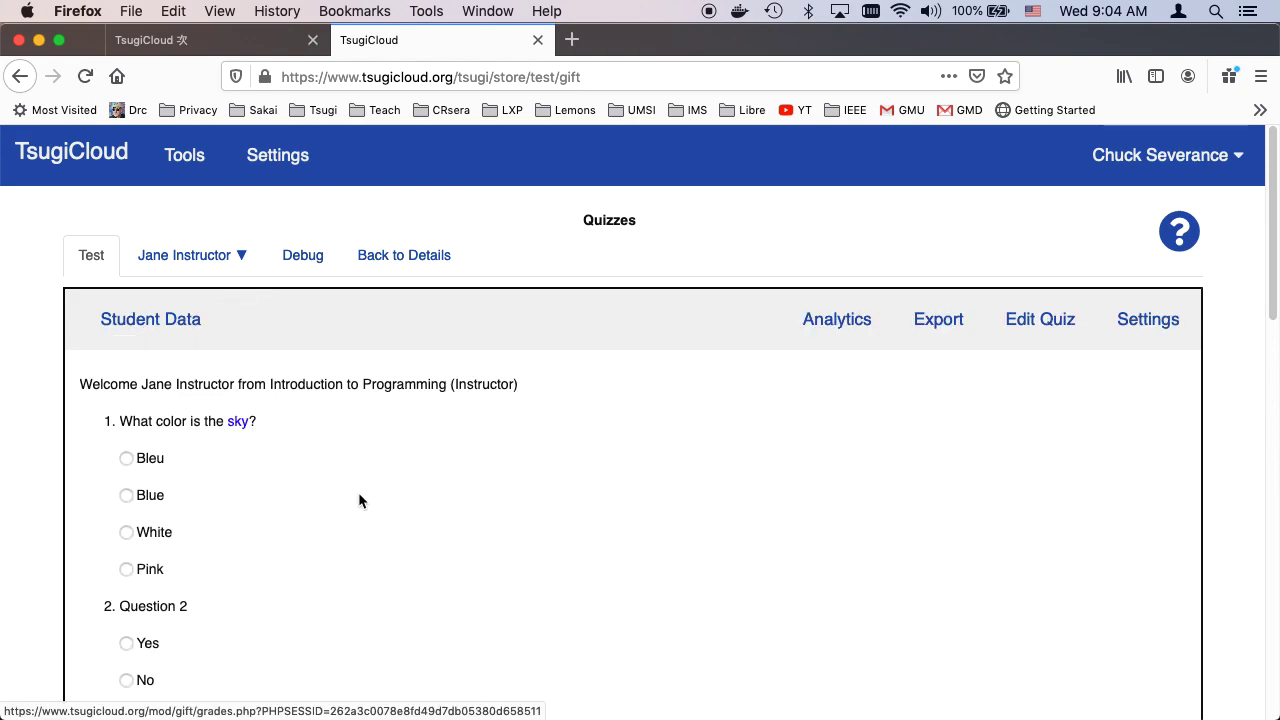
# Review the saved quiz preview listing both questions and their answer choices.
pyautogui.scroll(-3)
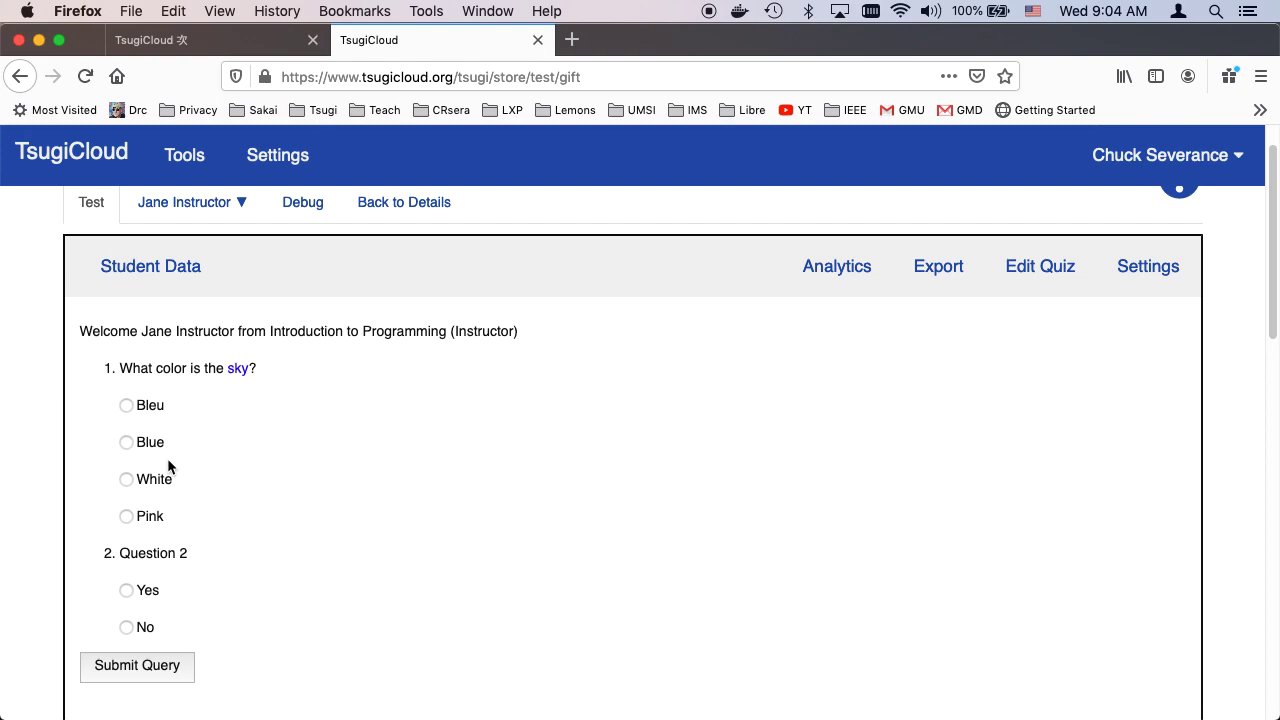
pyautogui.moveTo(588, 358)
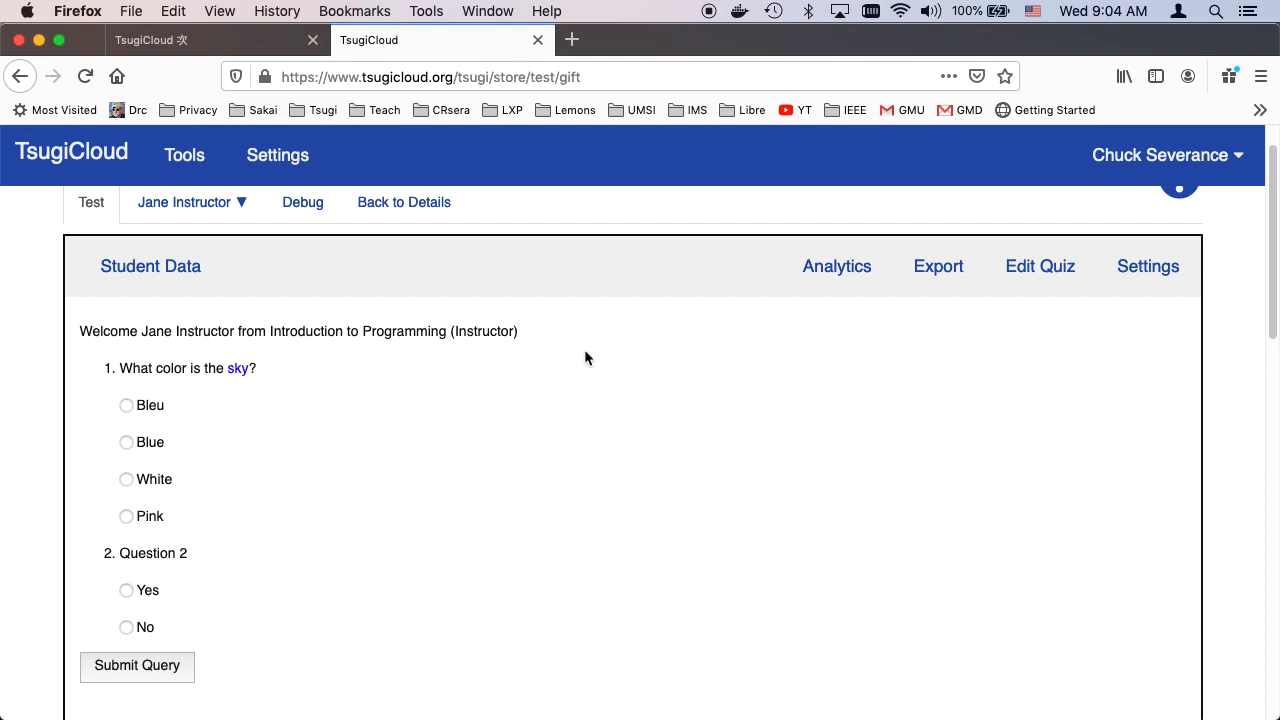
pyautogui.moveTo(1148, 266)
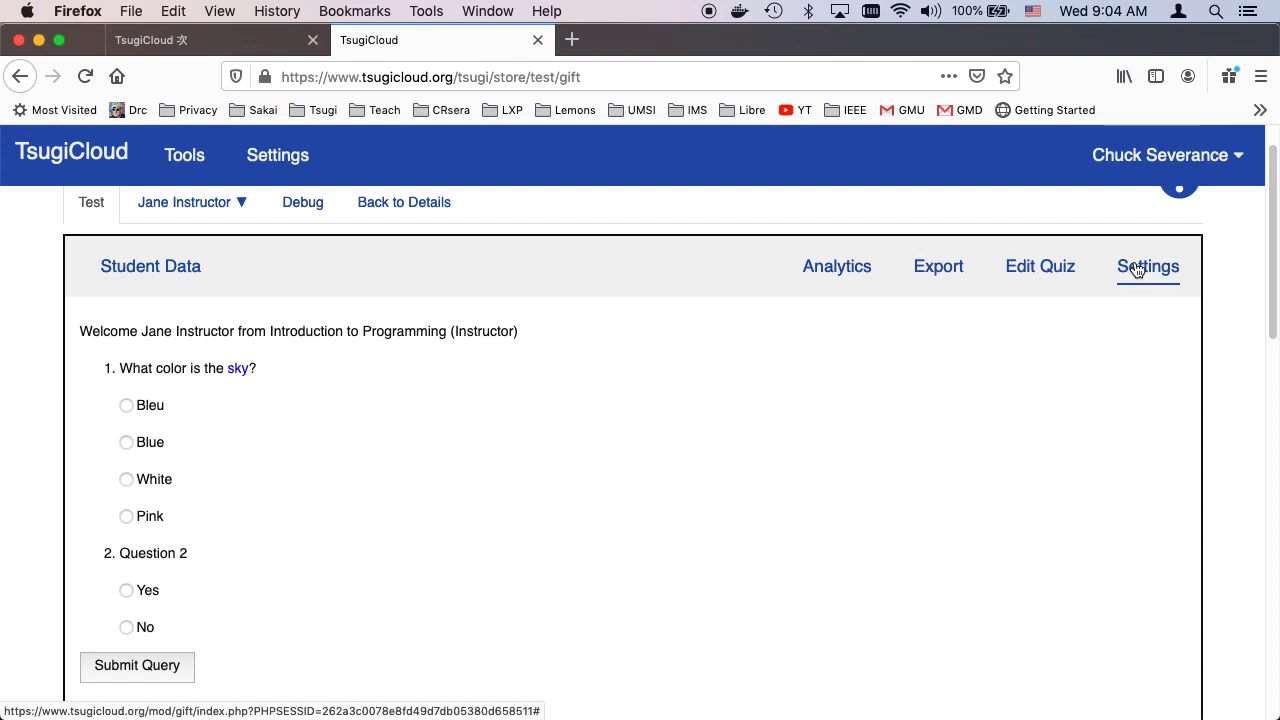
# Set 5 allowed tries with 600 seconds between retries and save the changes.
pyautogui.click(1148, 266)
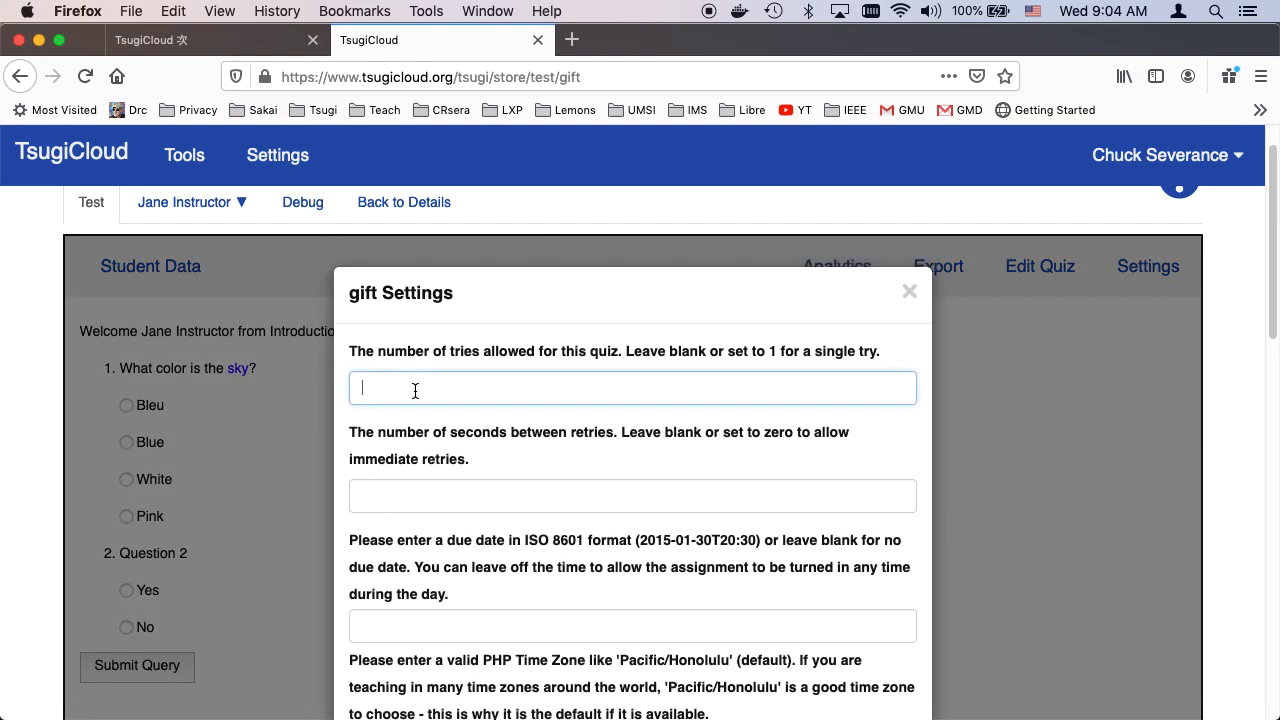
pyautogui.moveTo(414, 388)
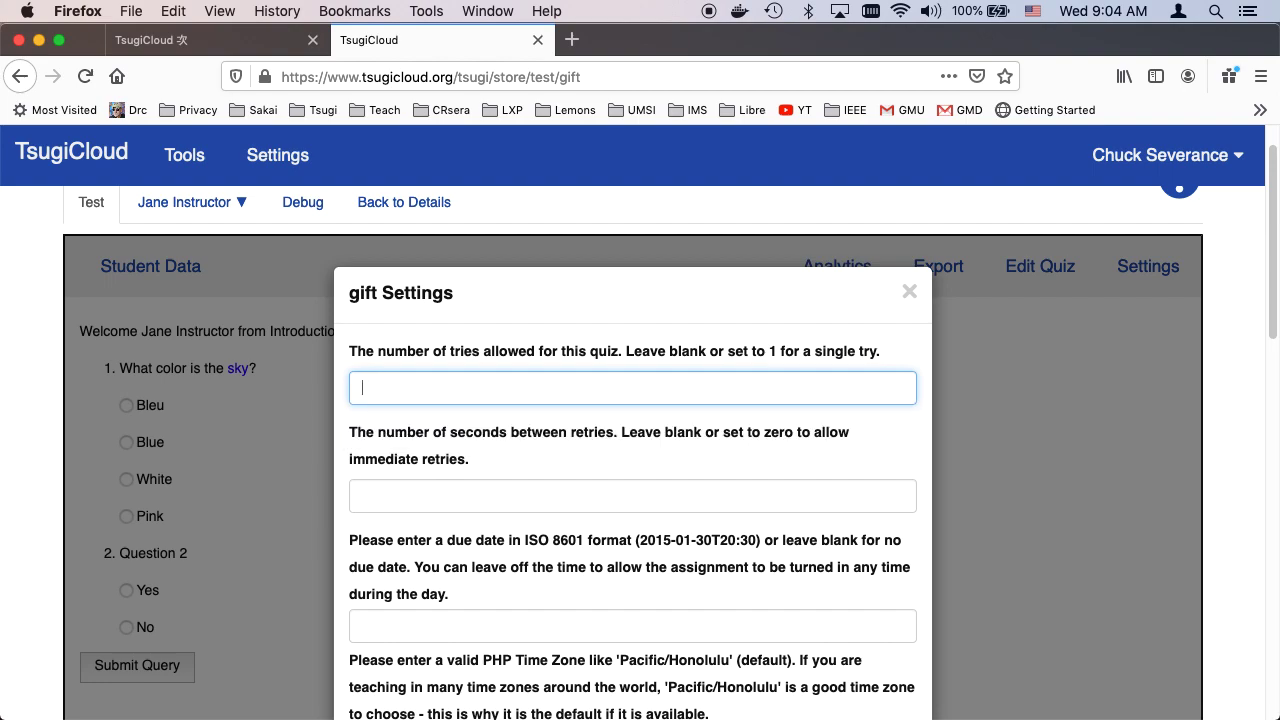
pyautogui.write('600')
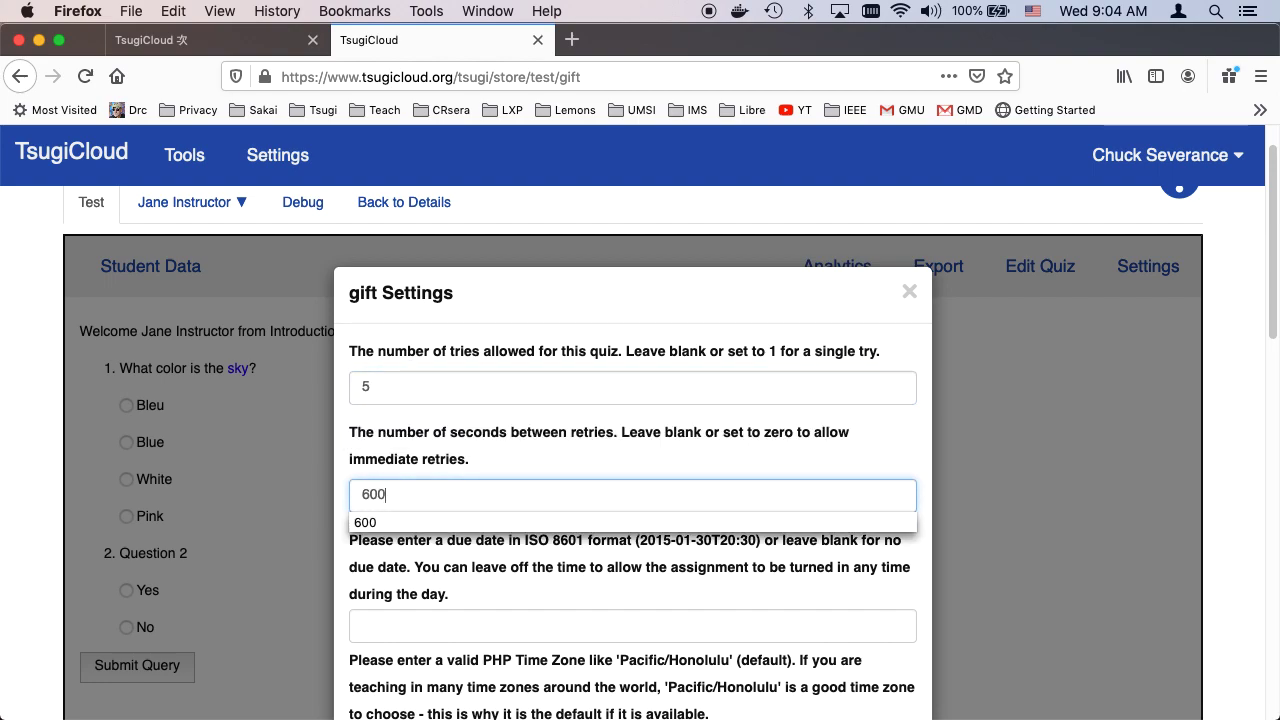
pyautogui.click(632, 624)
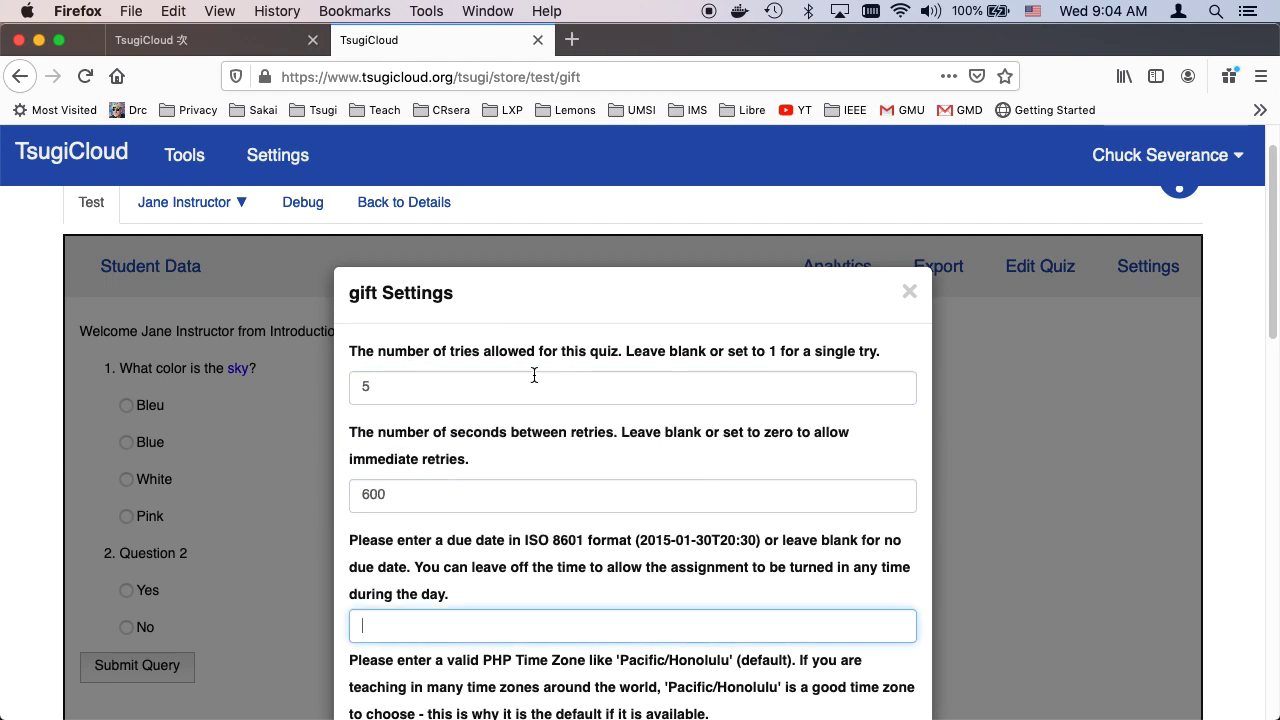
pyautogui.scroll(-3)
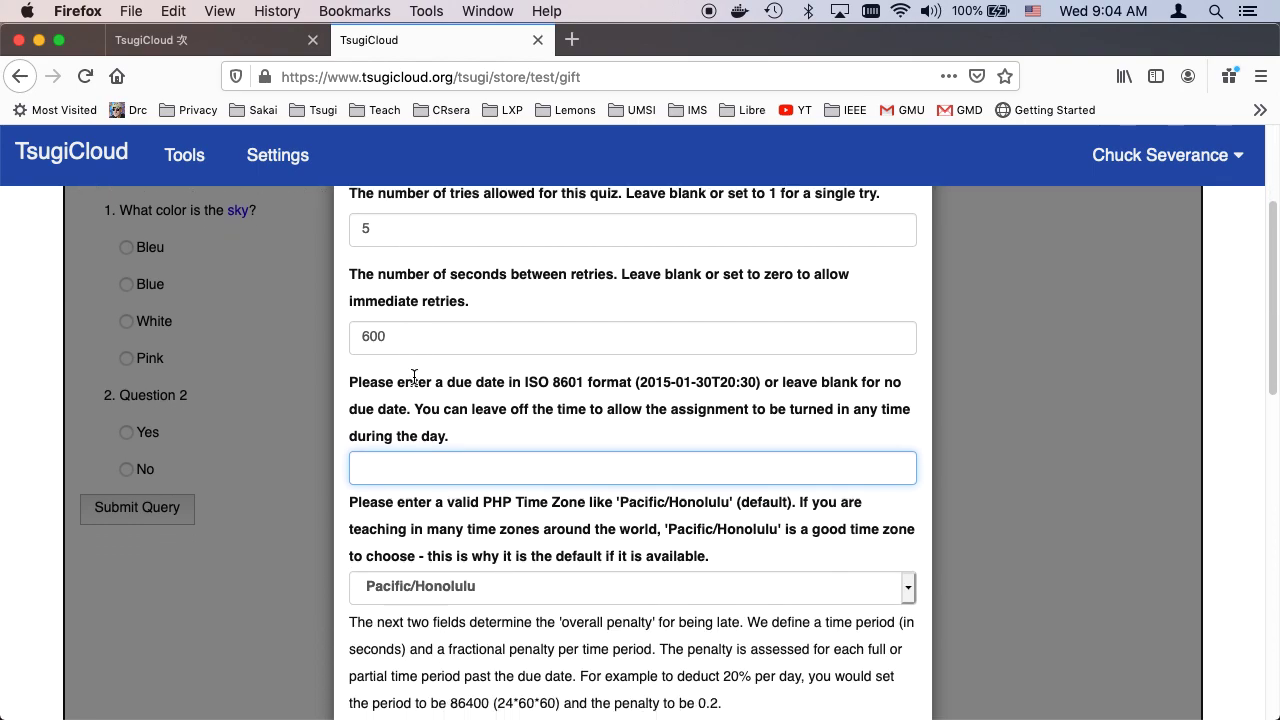
pyautogui.scroll(-3)
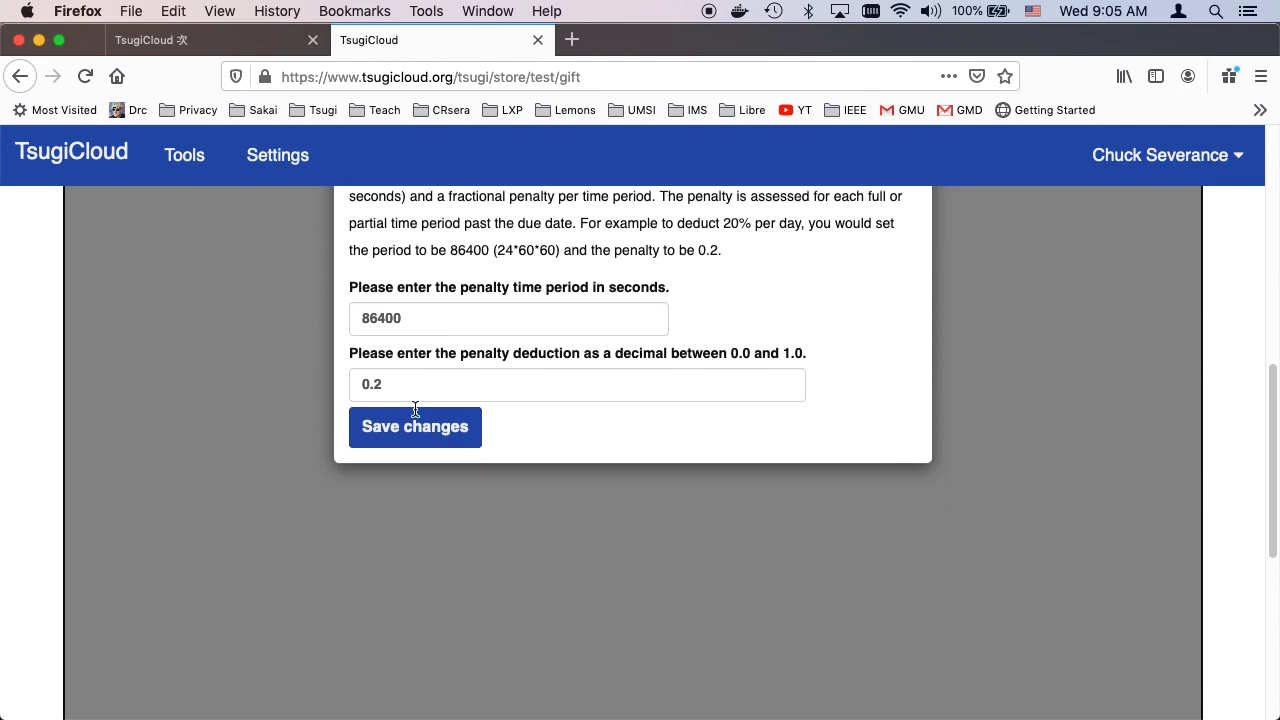
pyautogui.click(414, 426)
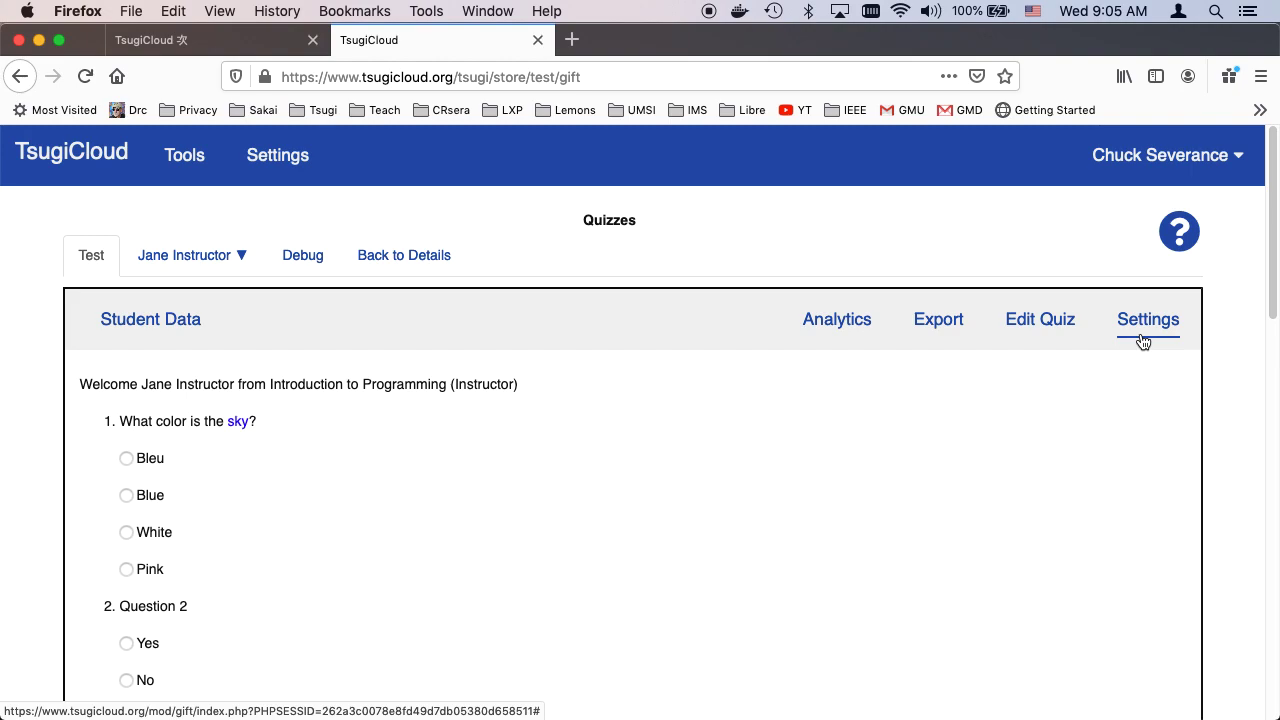
pyautogui.moveTo(1040, 320)
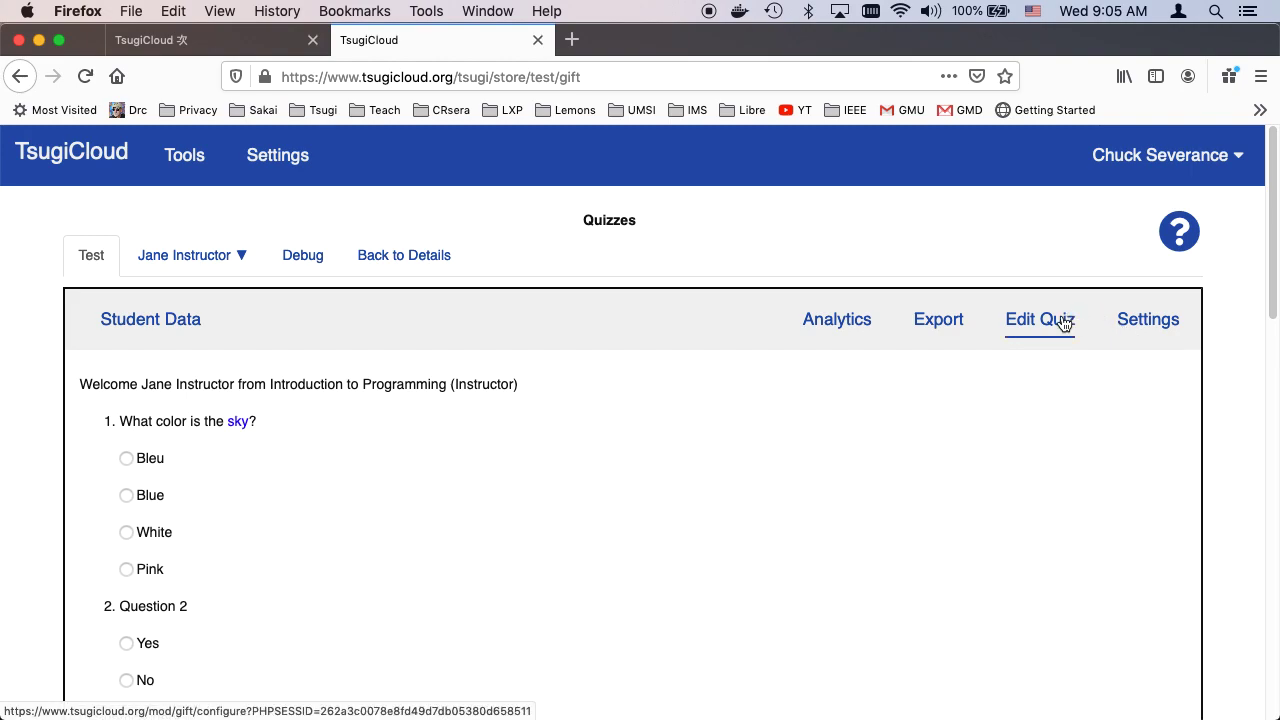
pyautogui.click(1040, 320)
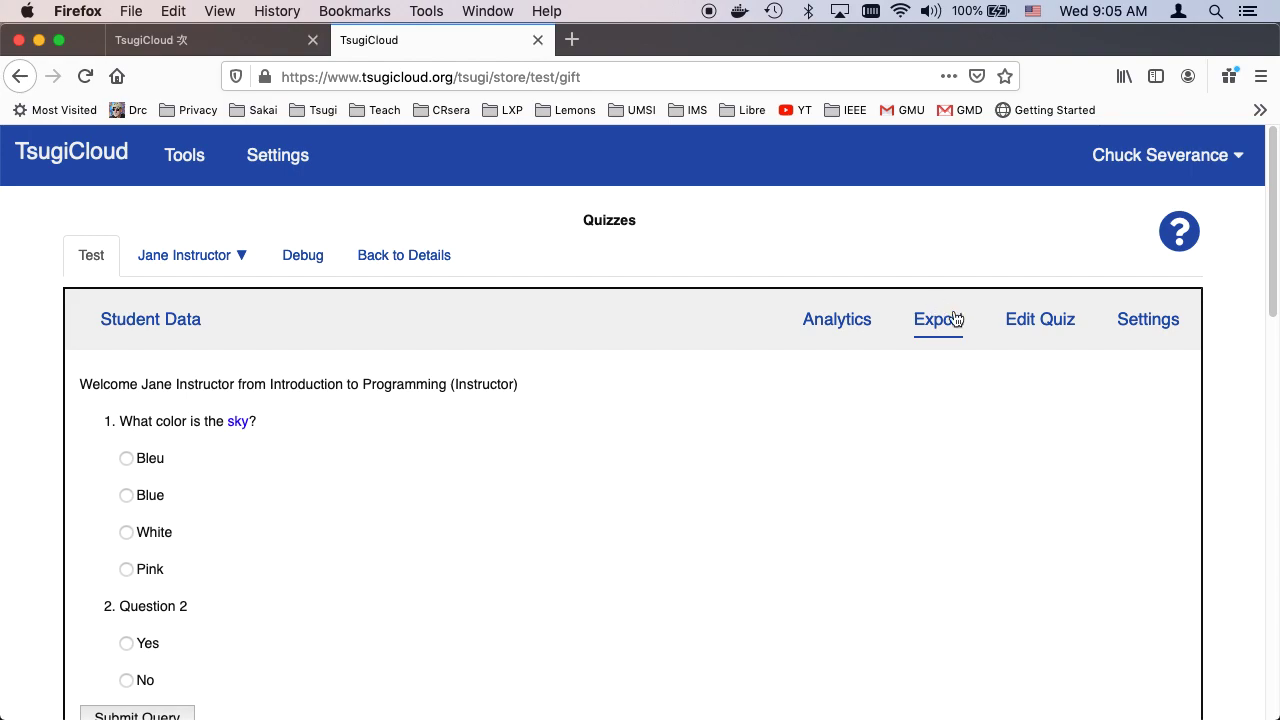
pyautogui.click(1040, 320)
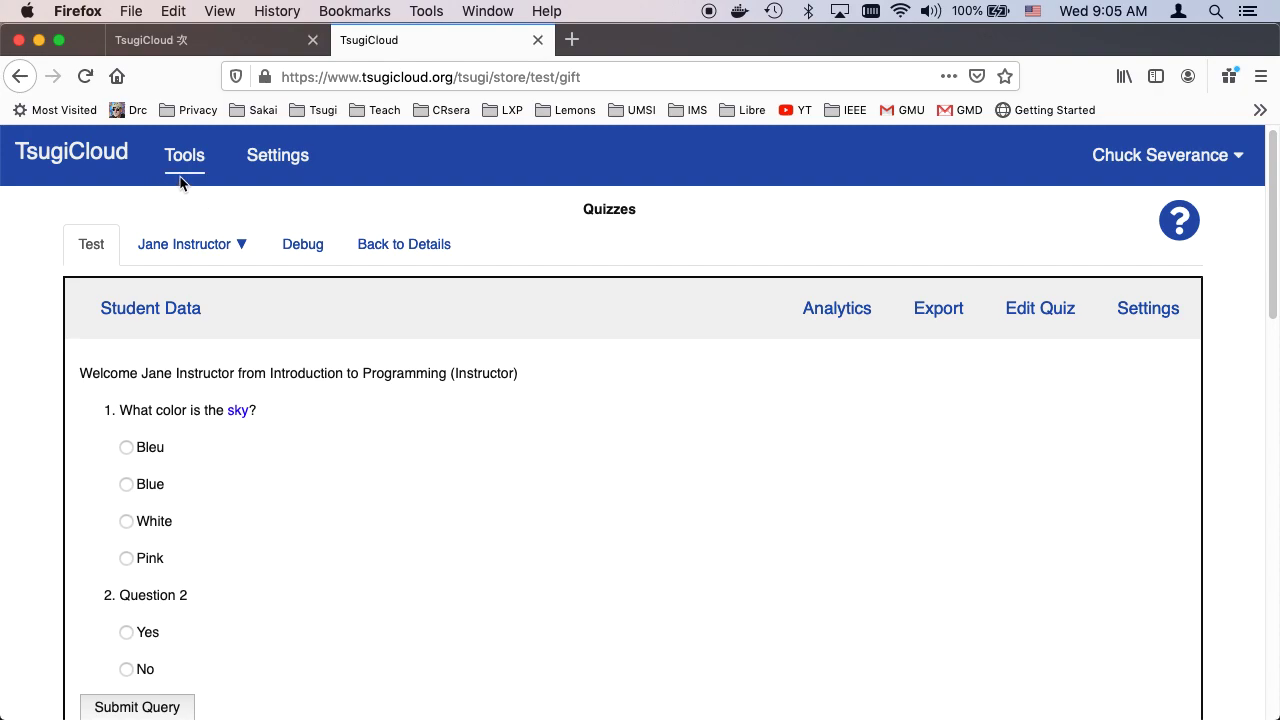
pyautogui.moveTo(302, 244)
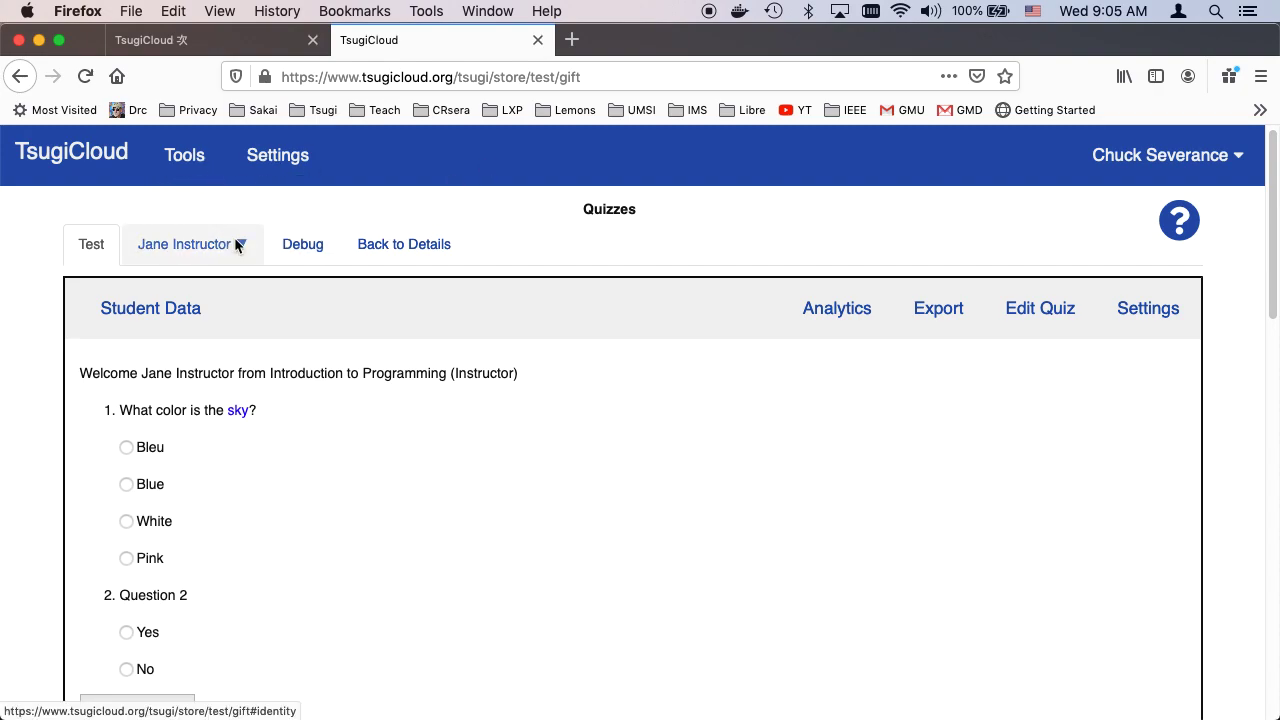
# As Ed Student, review the 50% graded attempt and the 599-second retry wait.
pyautogui.click(184, 244)
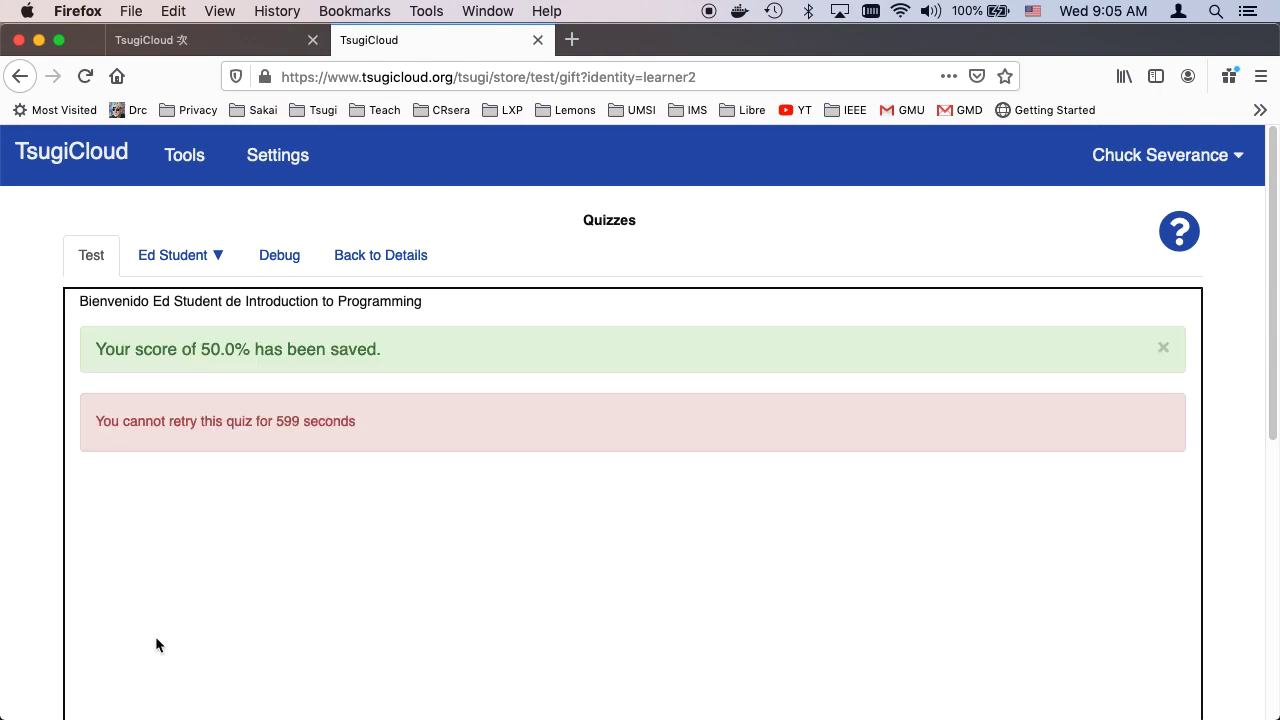
pyautogui.scroll(-3)
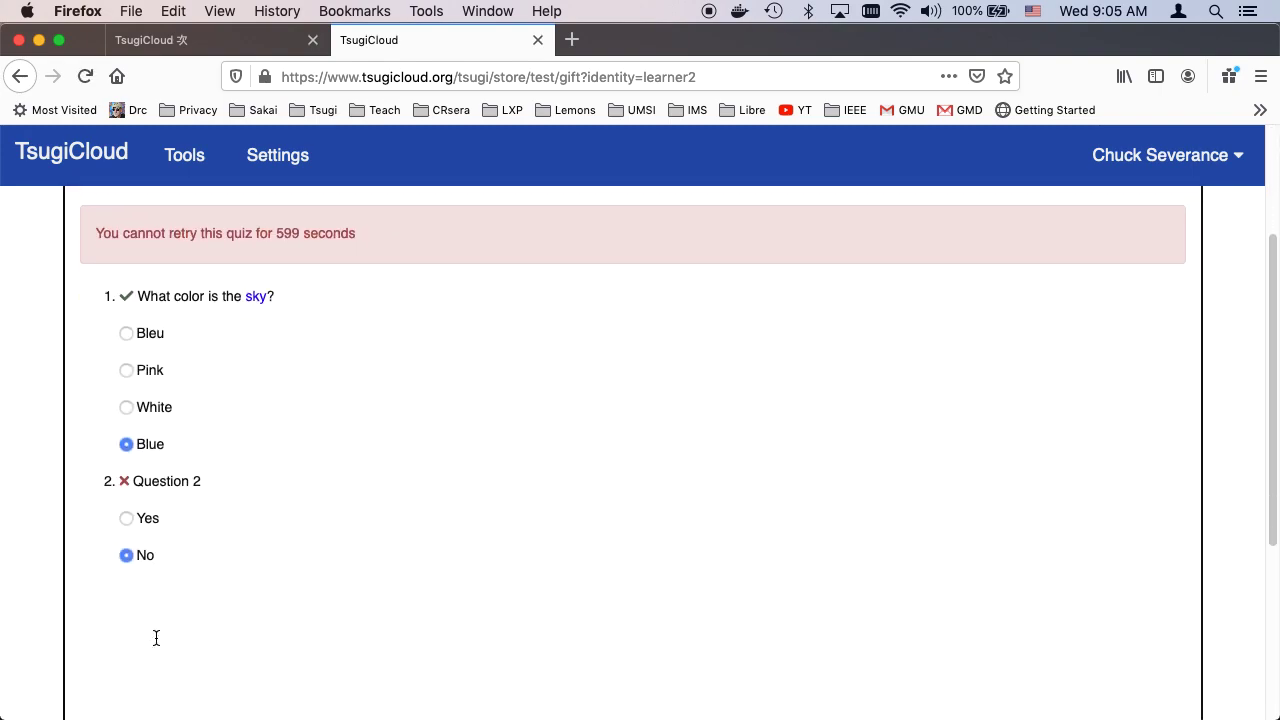
pyautogui.scroll(3)
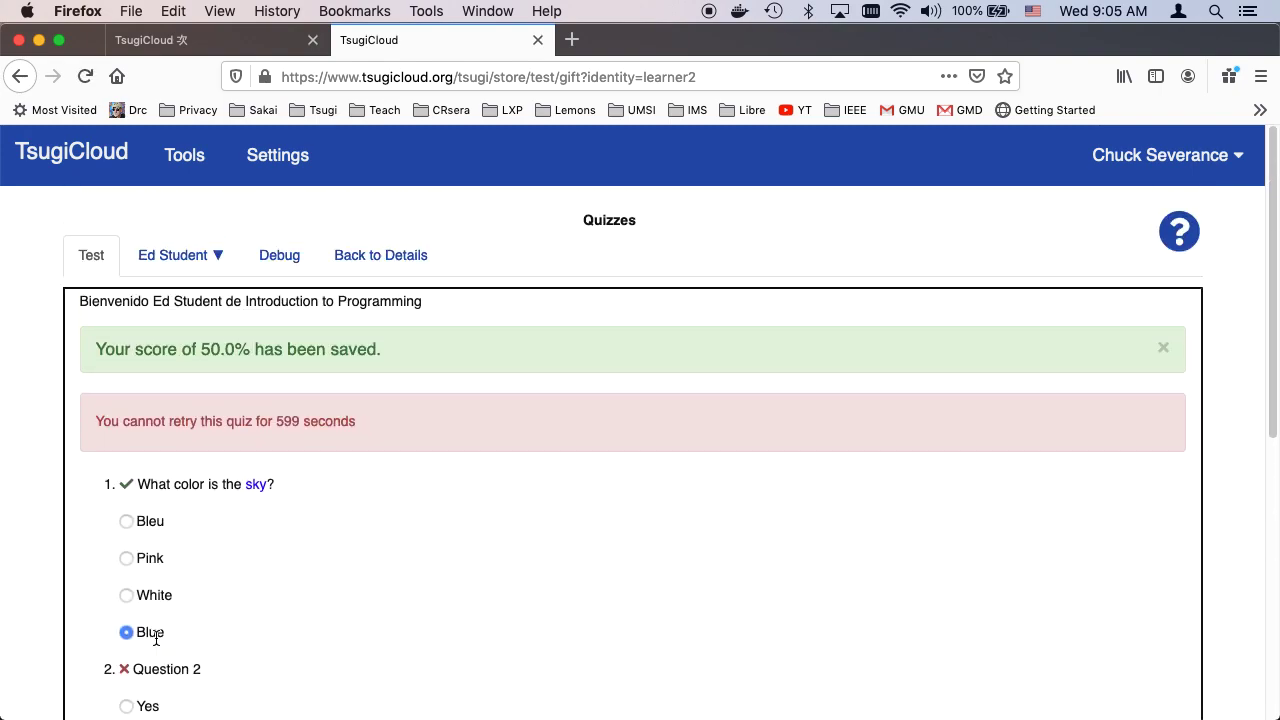
pyautogui.moveTo(180, 256)
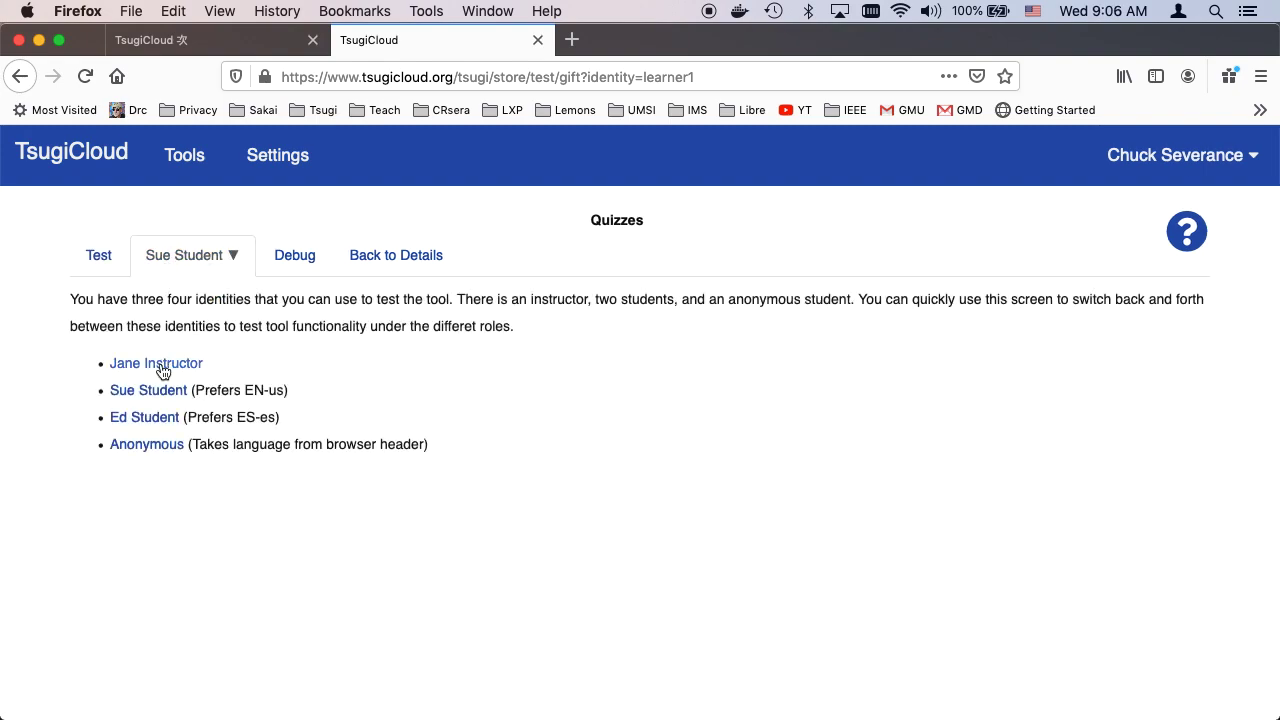
# Switch back to Jane Instructor and return from Student Data showing Ed's 0.5 grade.
pyautogui.click(156, 364)
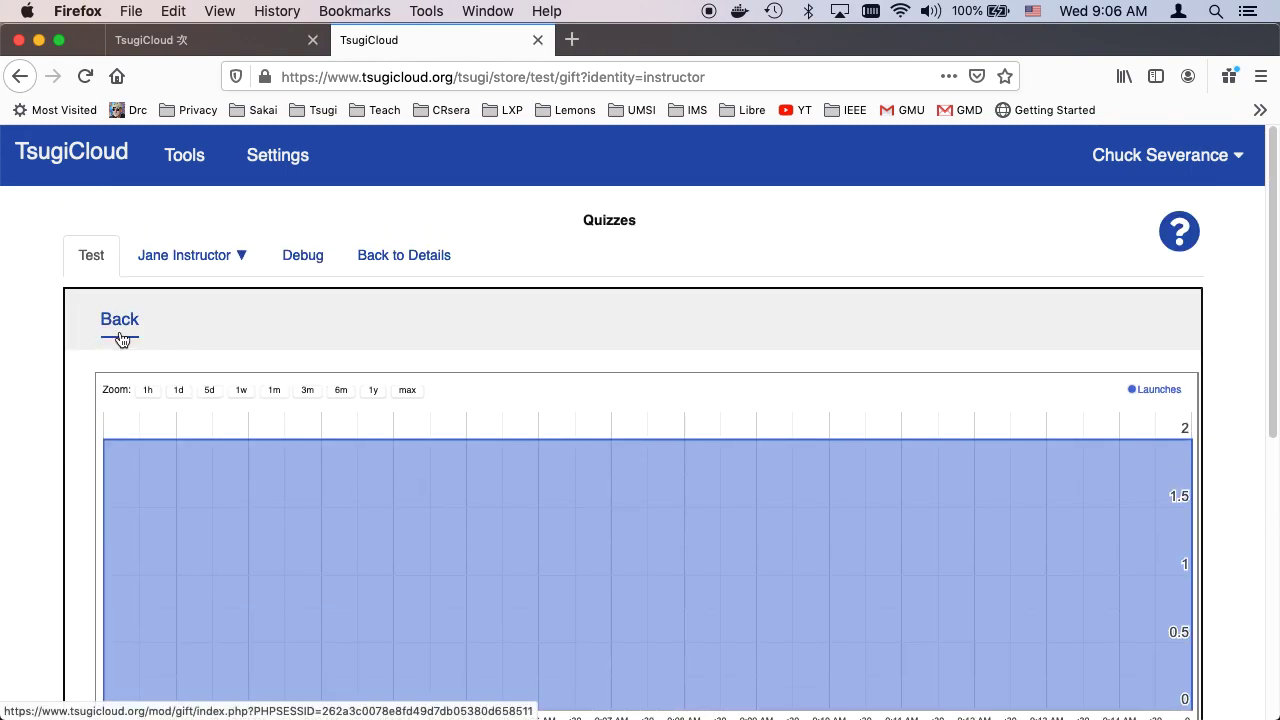
pyautogui.click(120, 320)
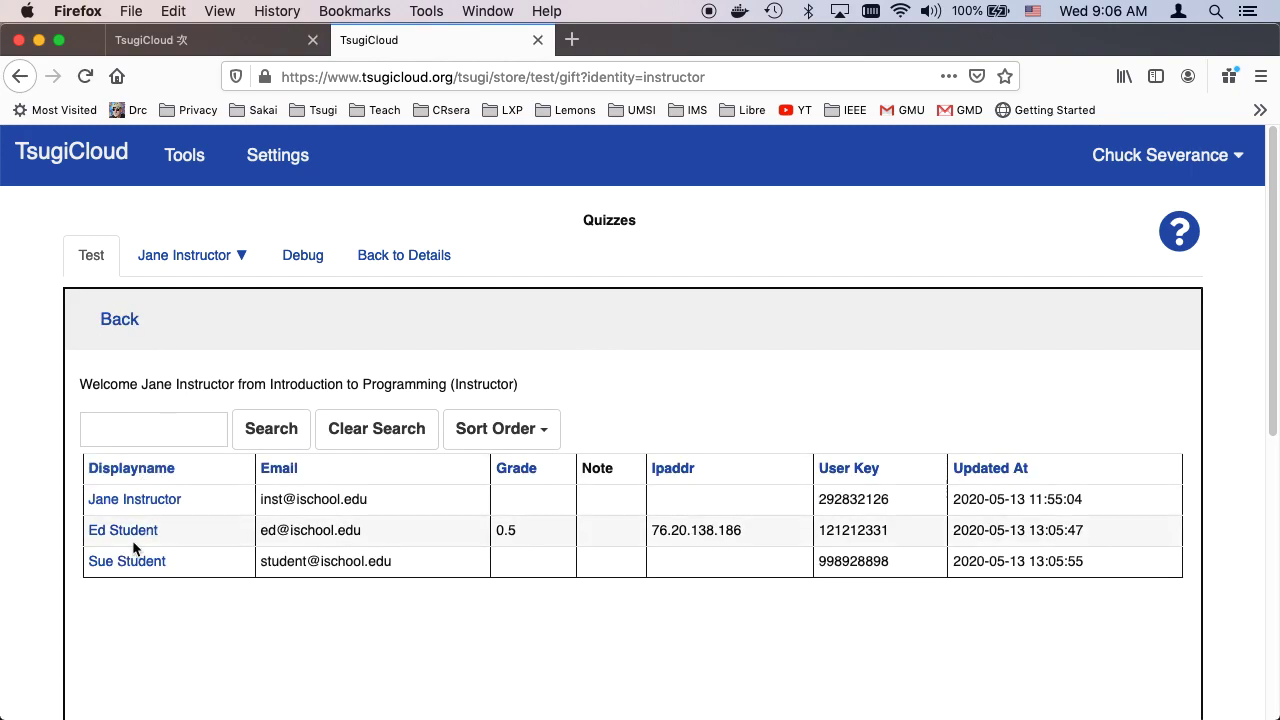
pyautogui.moveTo(318, 476)
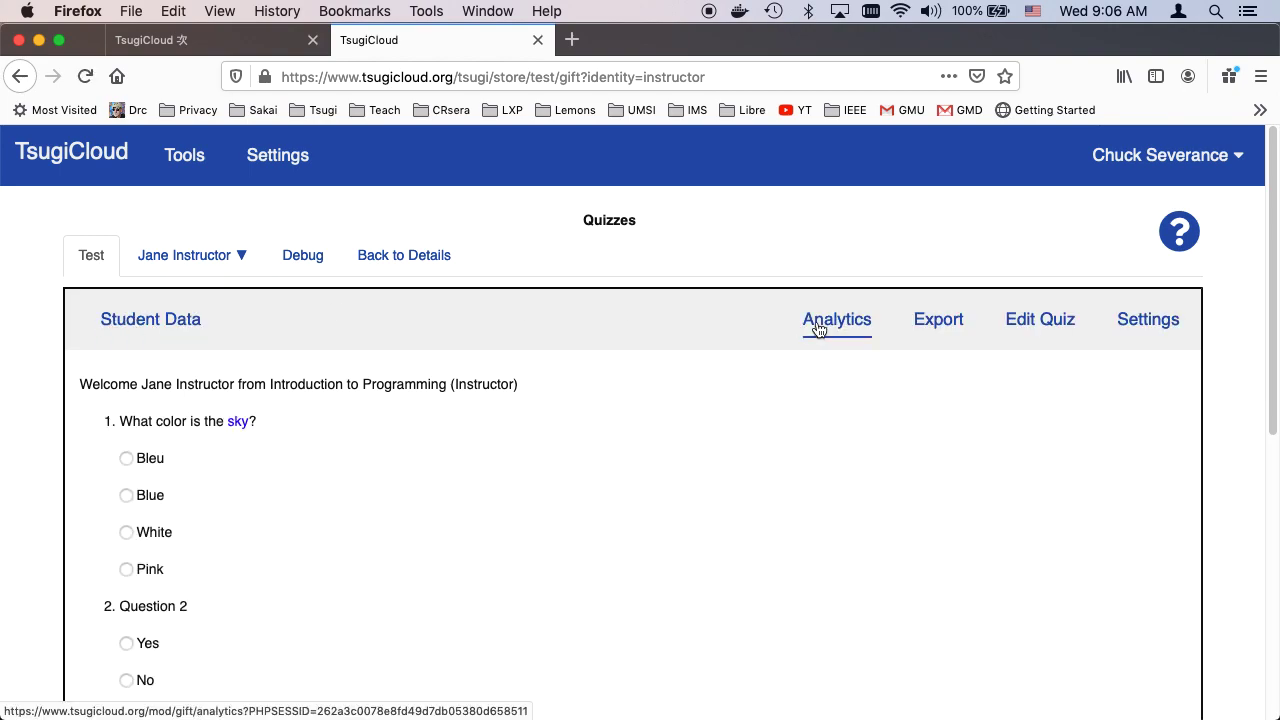
pyautogui.moveTo(1008, 366)
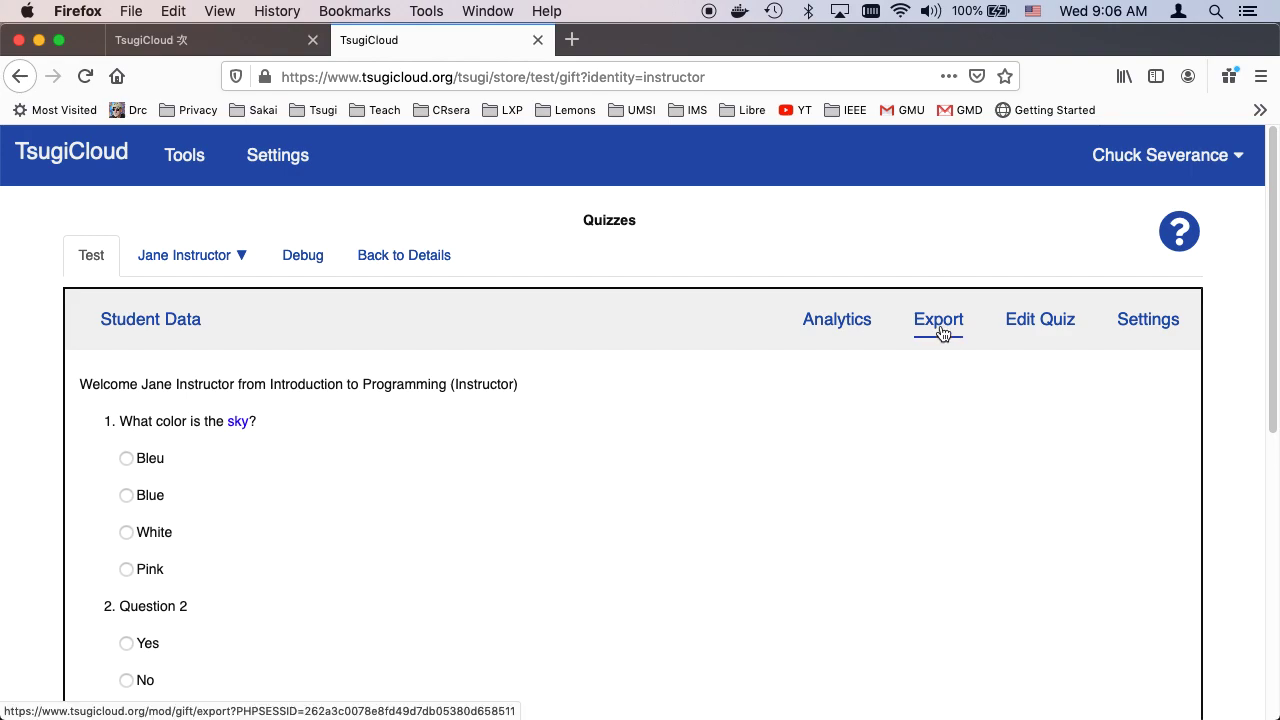
# Export the quiz to QTI 1.2.1 keeping title and file name 'gift', and start the conversion.
pyautogui.click(938, 320)
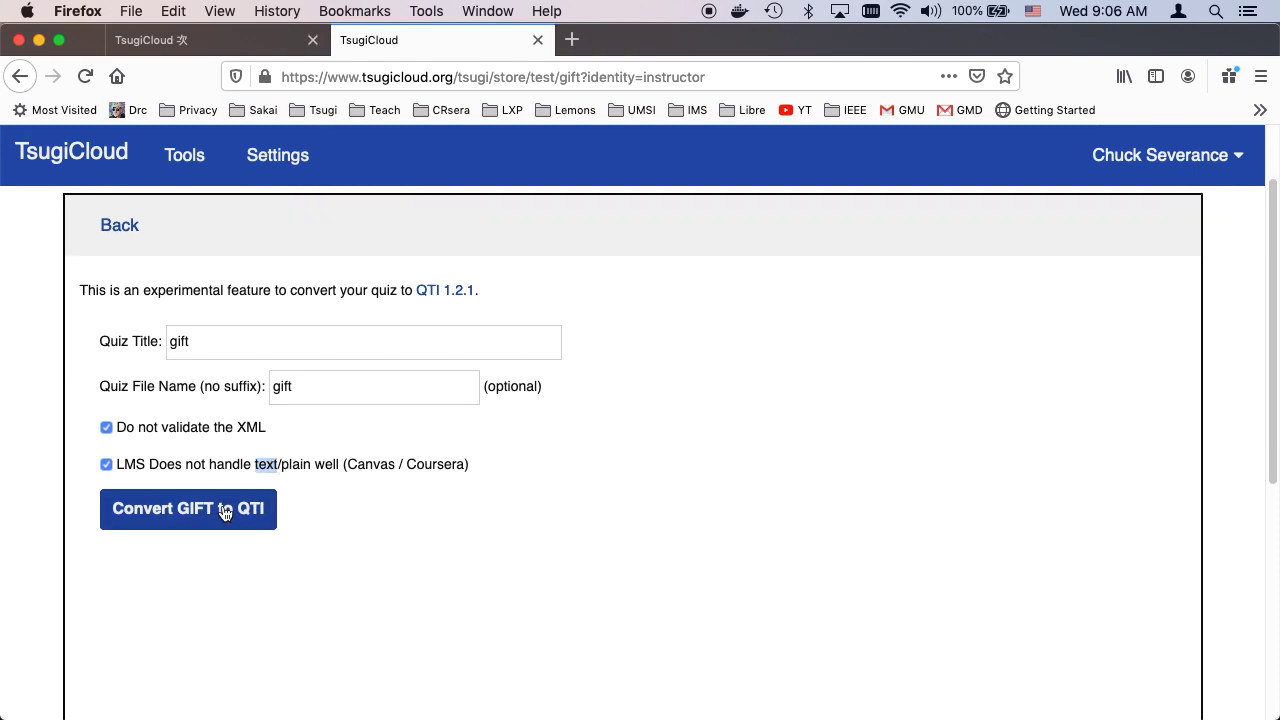
pyautogui.click(188, 508)
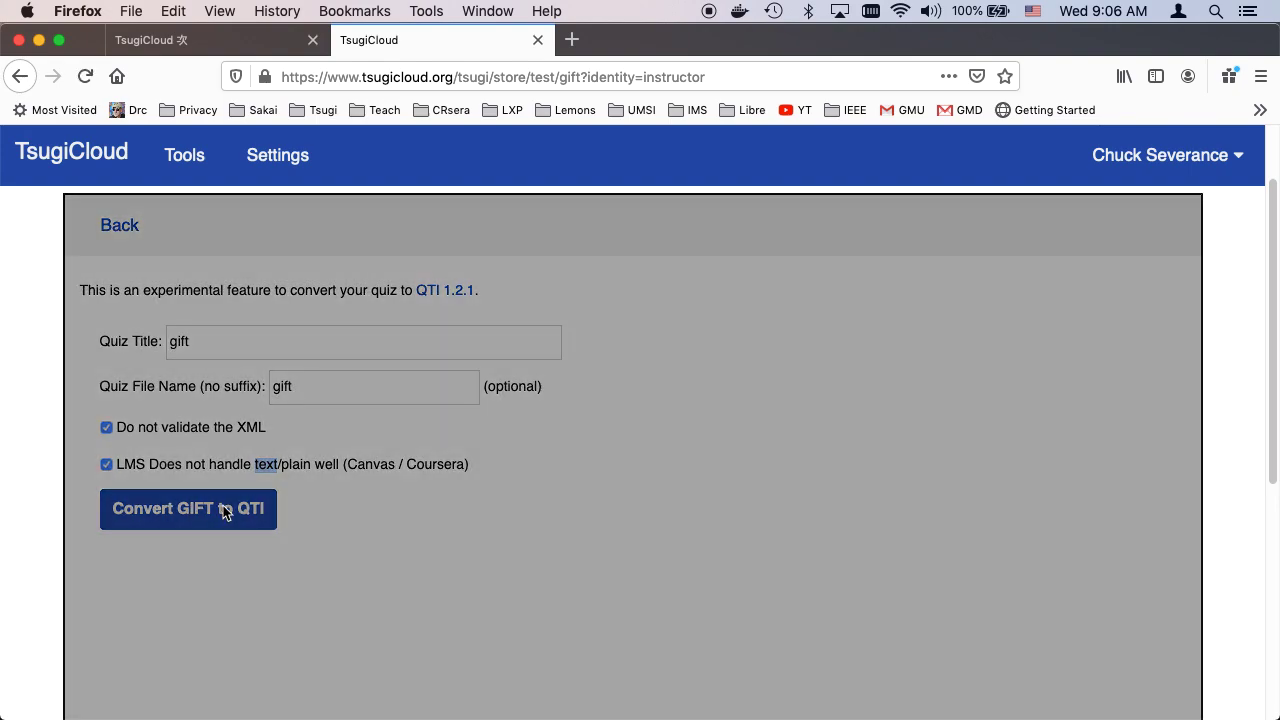
# Download the converted quiz as gift.zip via Firefox's Save File, then close the conversion results.
pyautogui.click(188, 508)
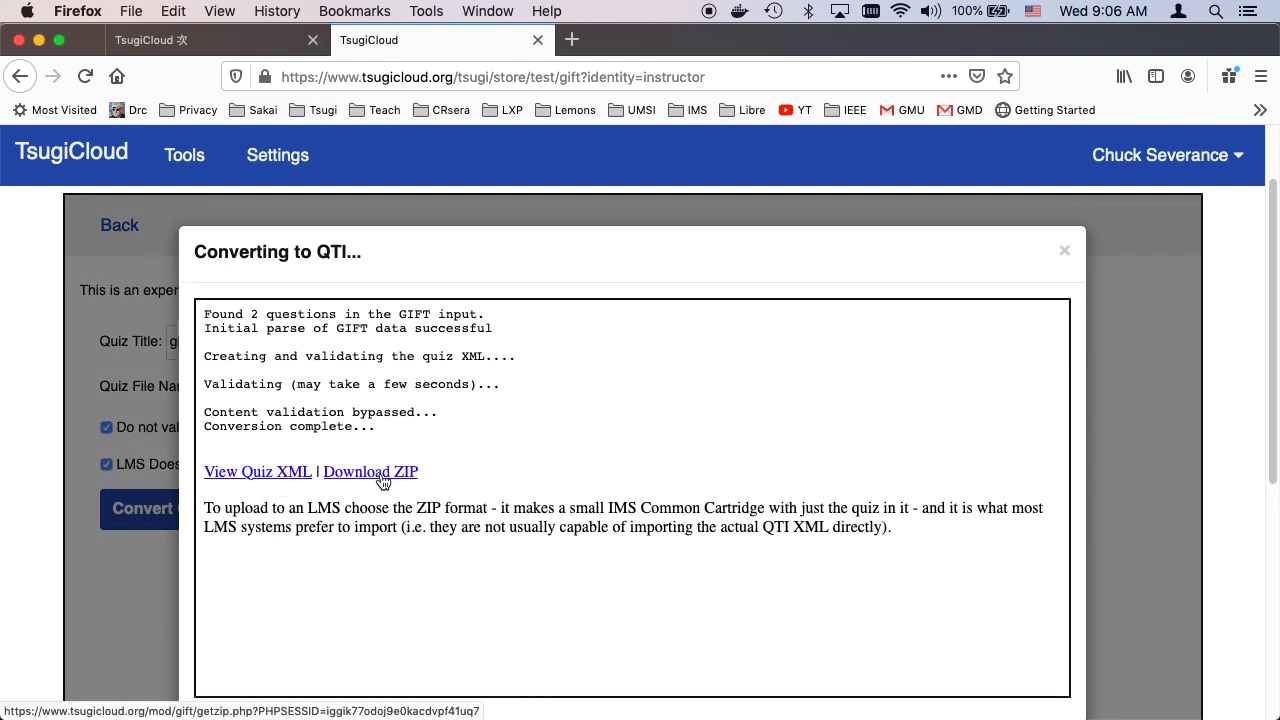
pyautogui.click(370, 472)
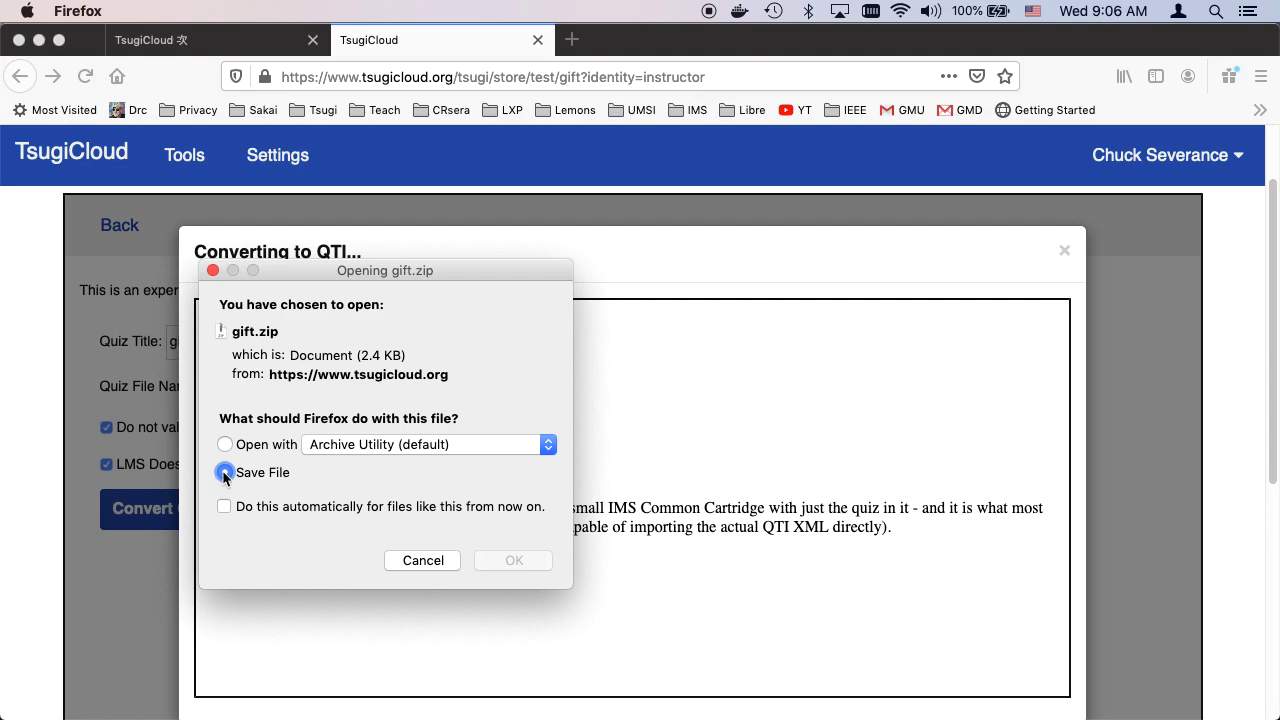
pyautogui.click(512, 560)
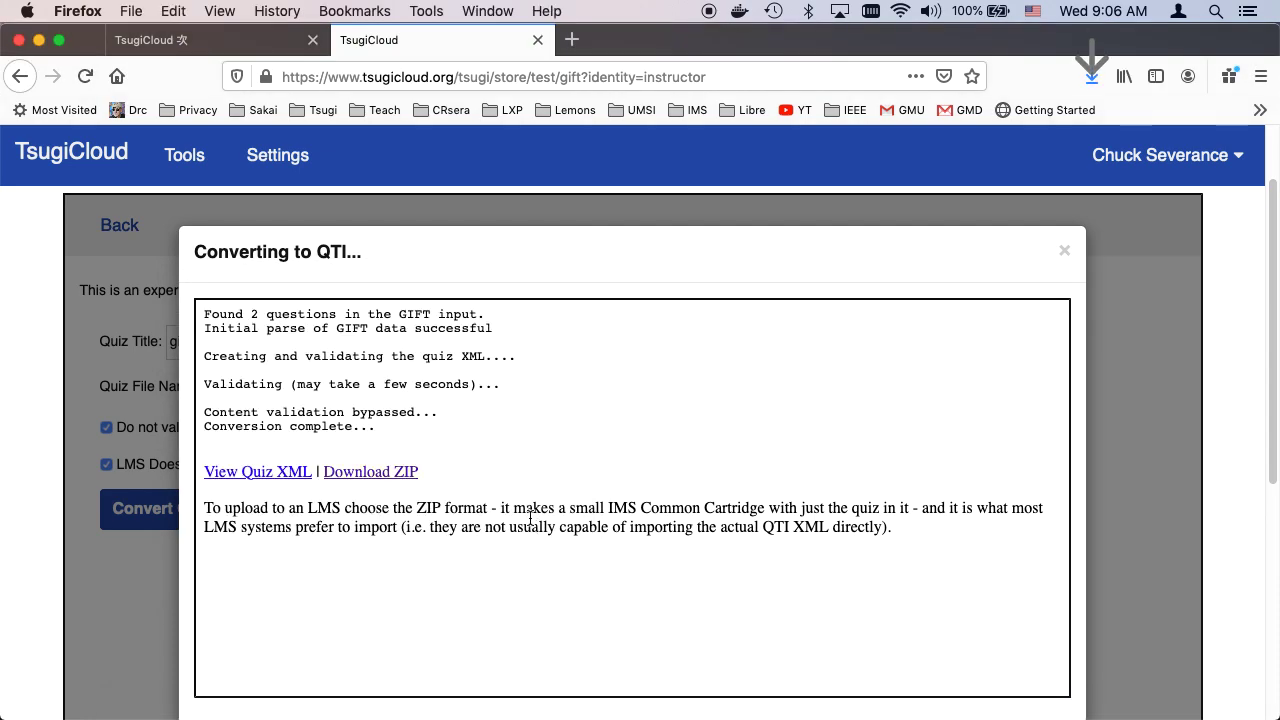
pyautogui.click(188, 508)
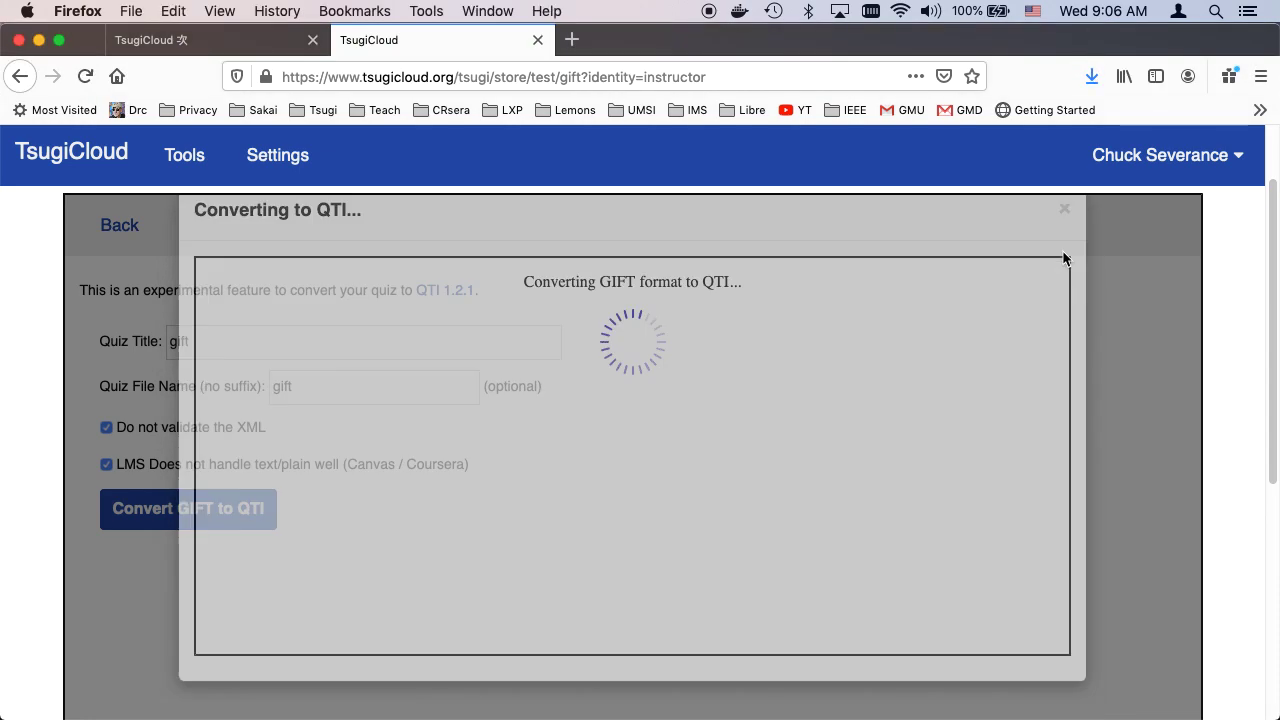